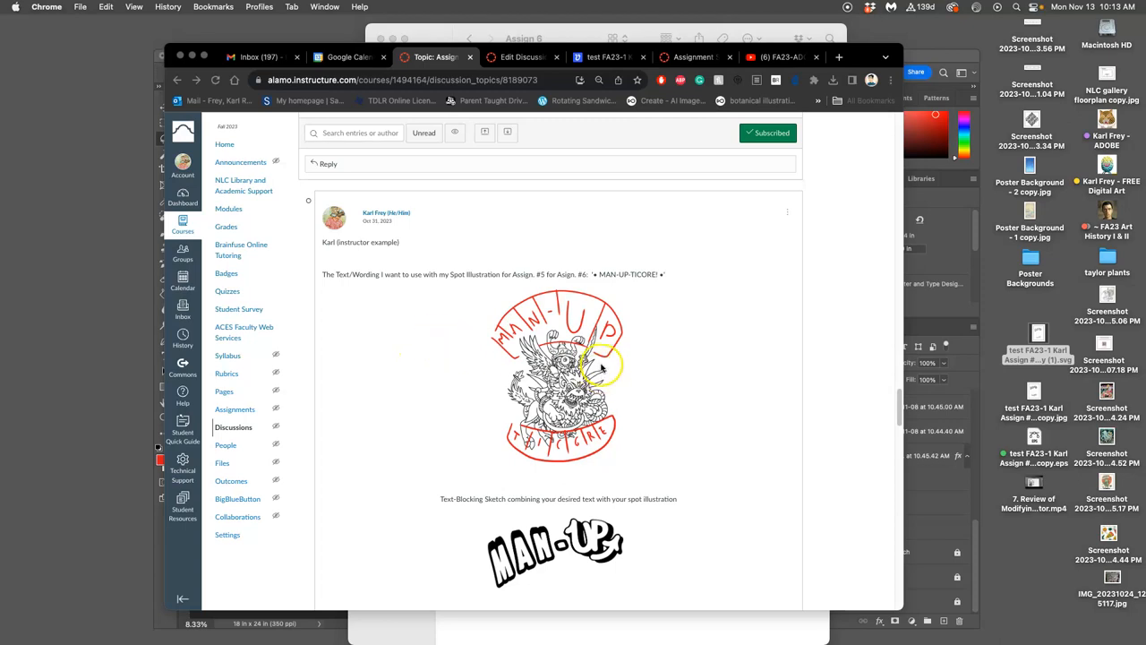
Step: Save a renamed PNG copy of the MAN-UP / TI-CORE poster to the Desktop
{"action": "scroll", "scroll_direction": "down", "scroll_amount": 3}
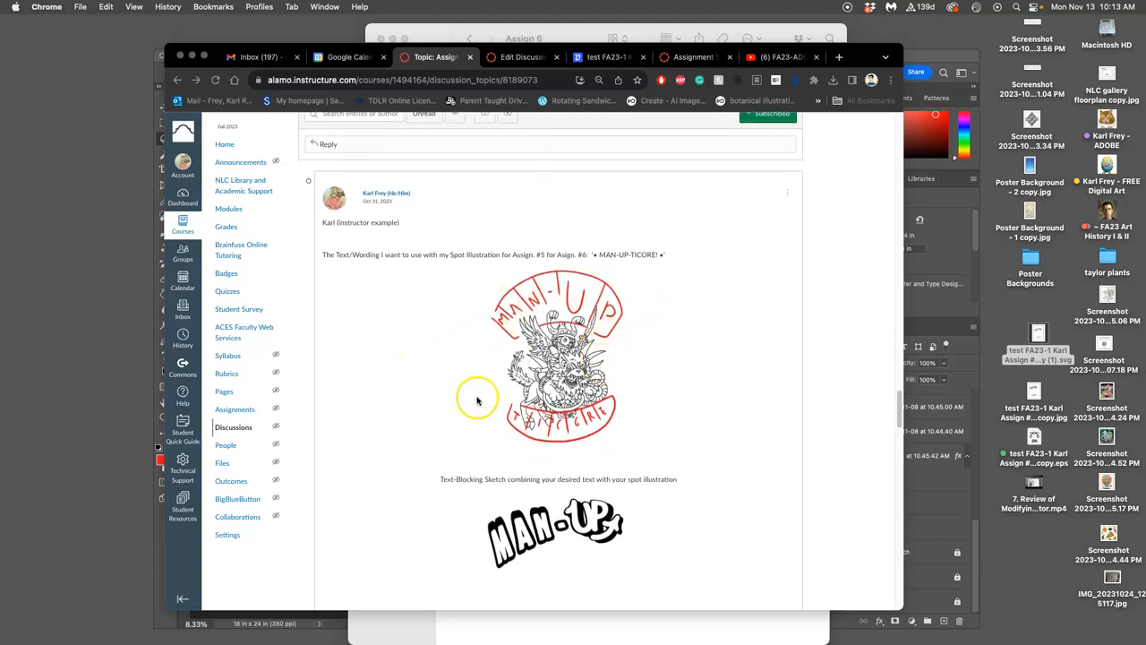
{"action": "scroll", "scroll_direction": "down", "scroll_amount": 3}
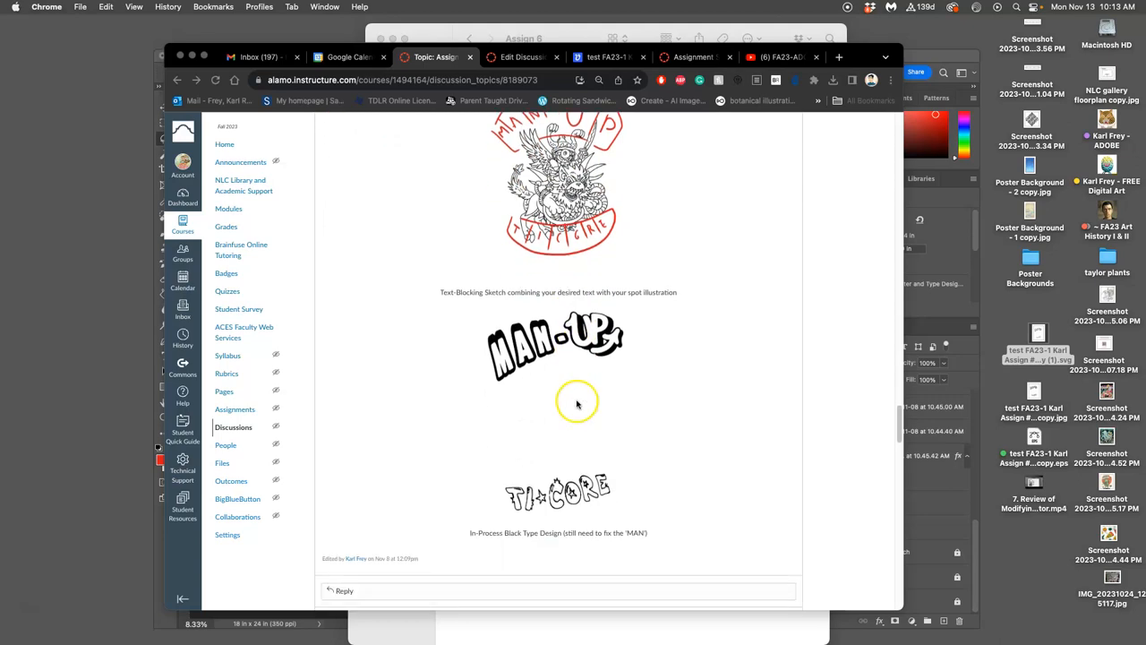
{"action": "scroll", "scroll_direction": "down", "scroll_amount": 3}
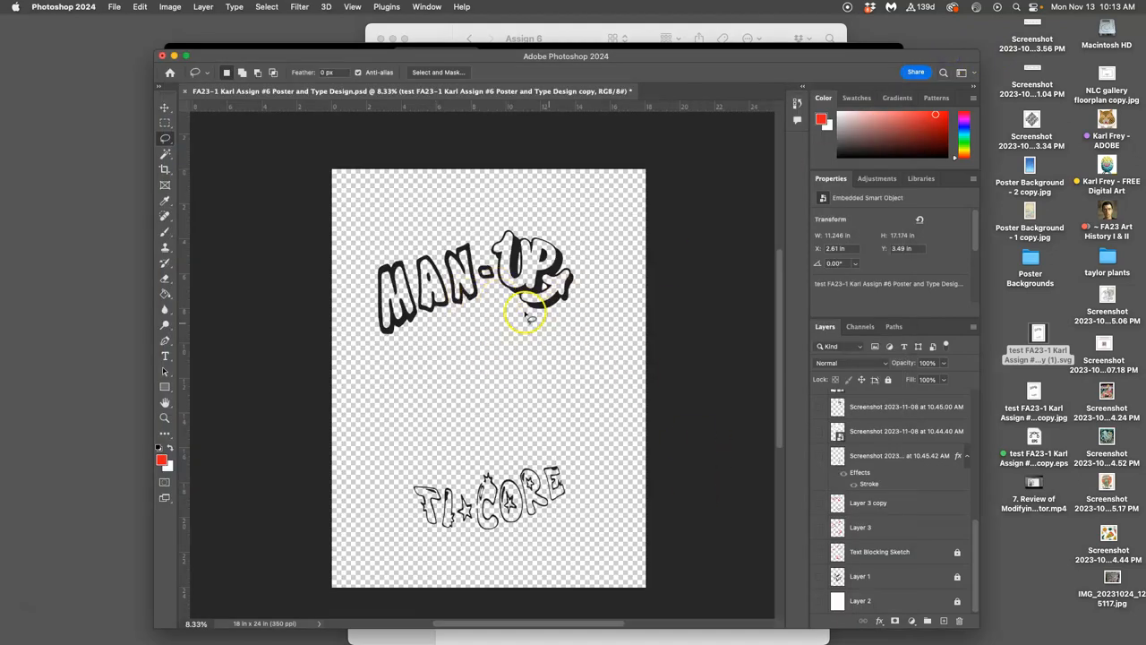
{"action": "mouse_move", "coordinate": [515, 446]}
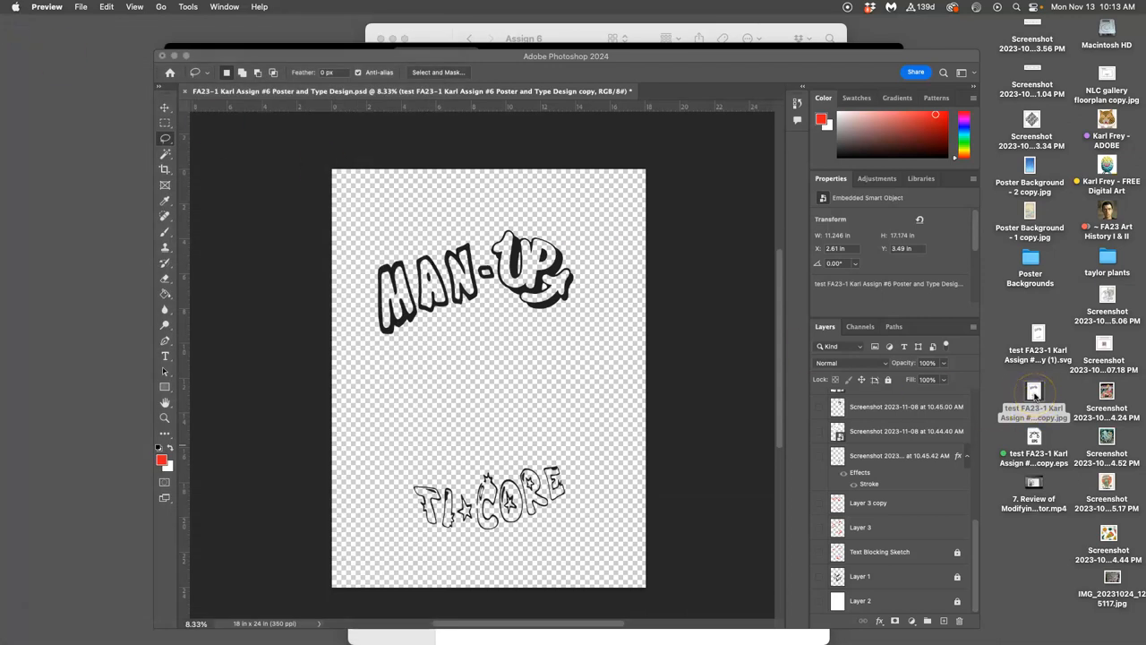
{"action": "mouse_move", "coordinate": [133, 28]}
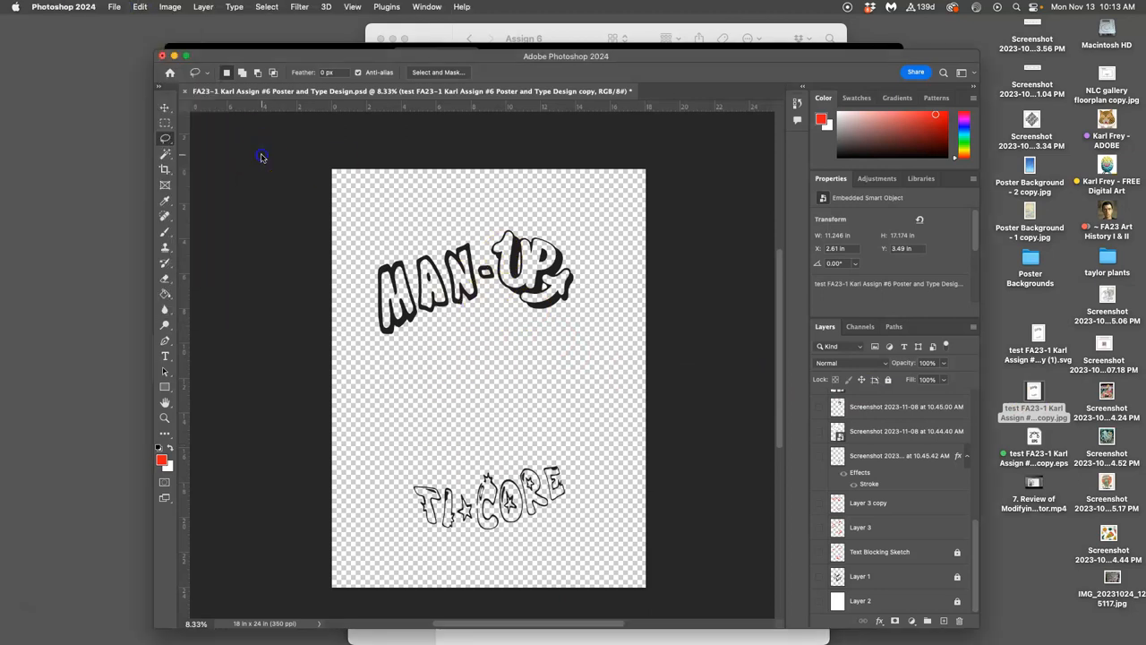
{"action": "left_click", "coordinate": [114, 7]}
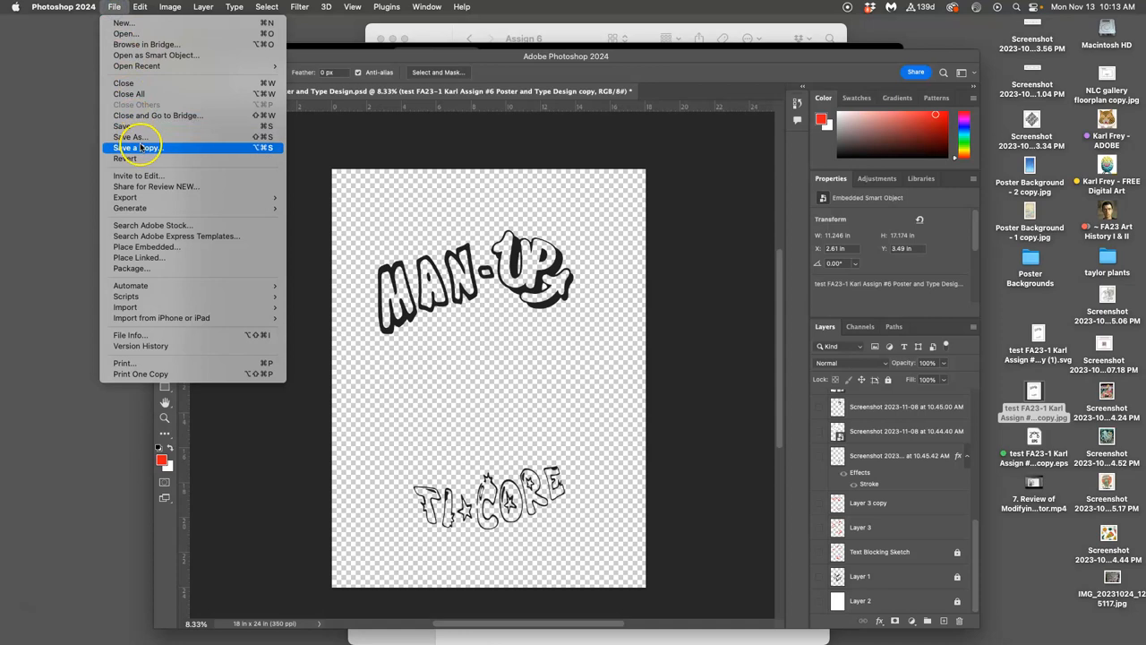
{"action": "left_click", "coordinate": [137, 147]}
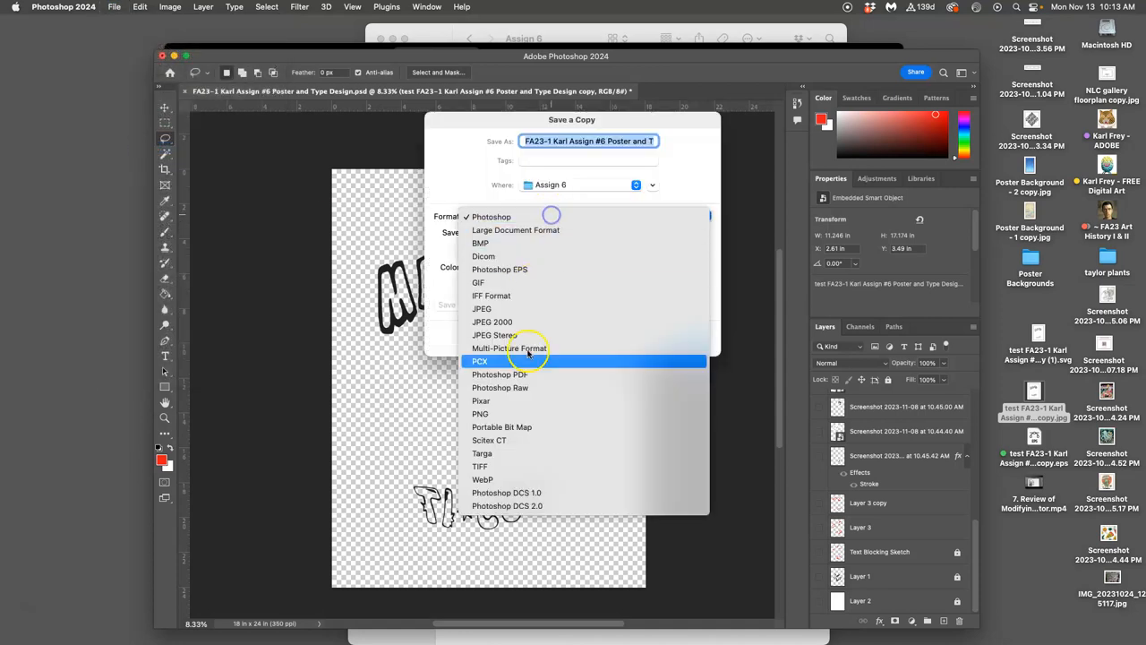
{"action": "left_click", "coordinate": [480, 414]}
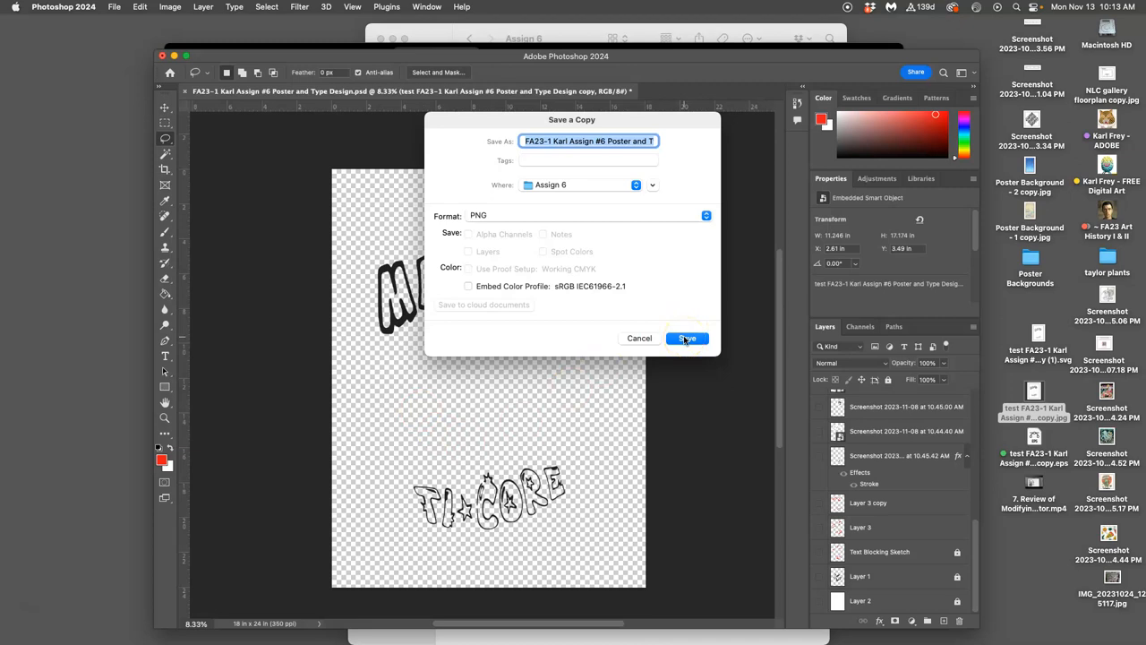
{"action": "left_click", "coordinate": [587, 185]}
{"action": "type", "text": "test 2 "}
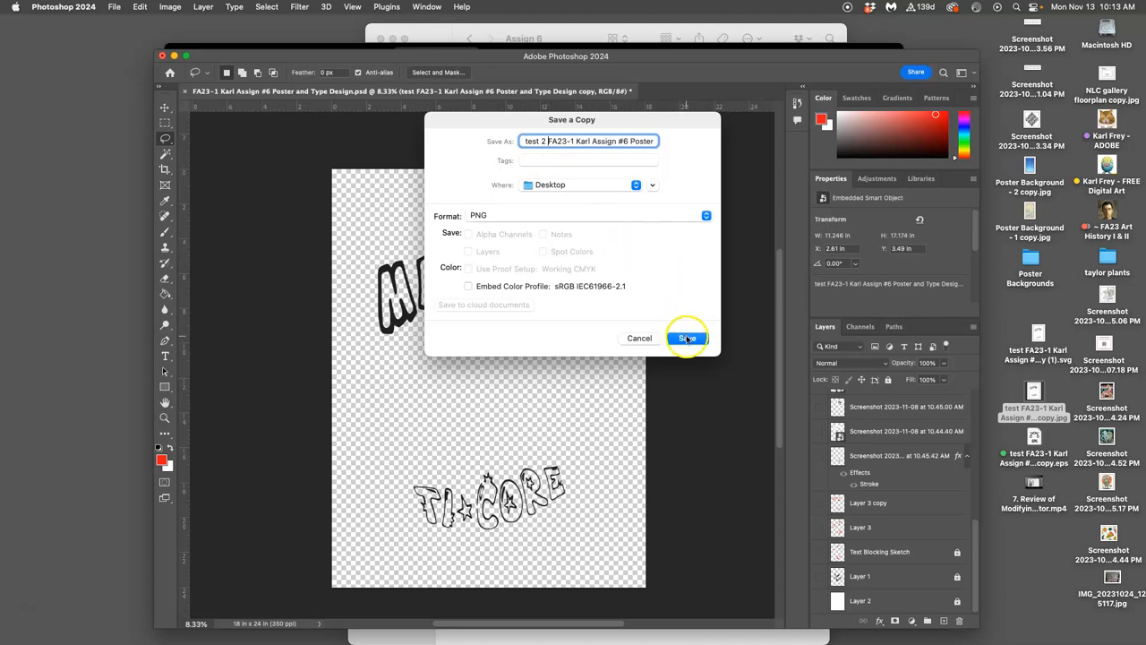
{"action": "left_click", "coordinate": [687, 338]}
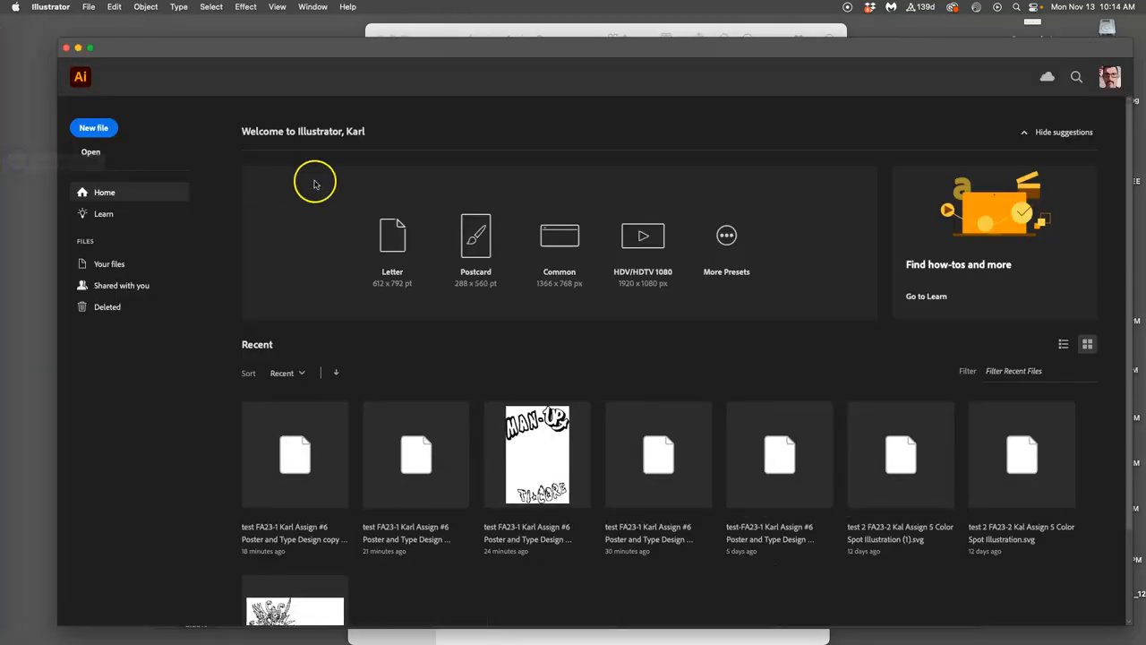
{"action": "double_click", "coordinate": [537, 454]}
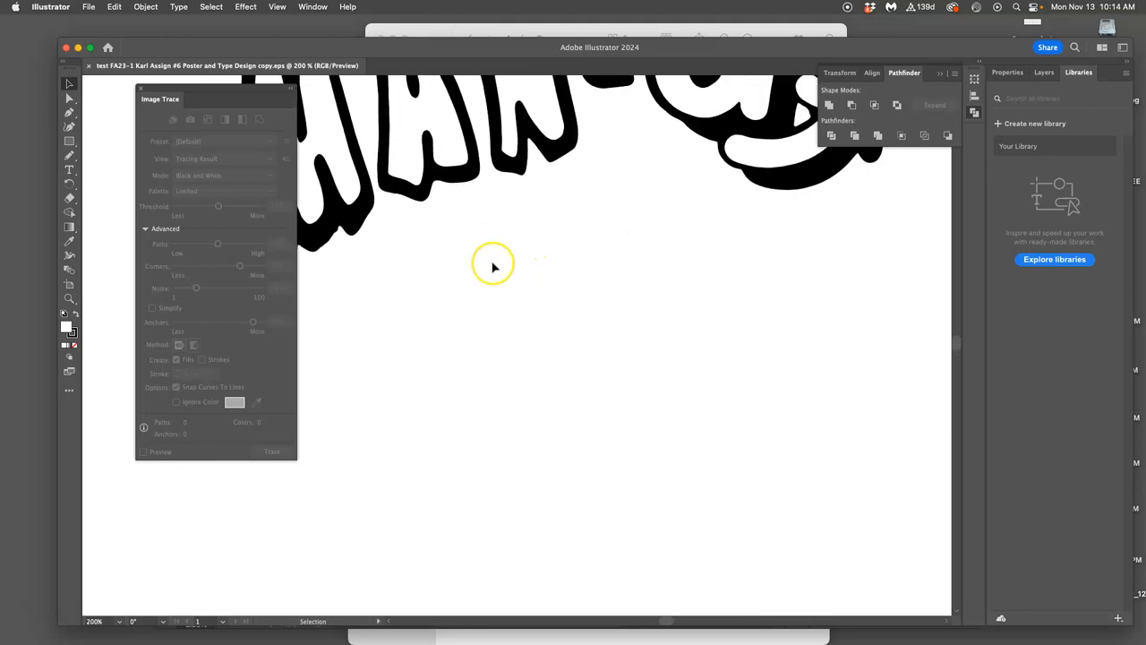
{"action": "mouse_move", "coordinate": [199, 124]}
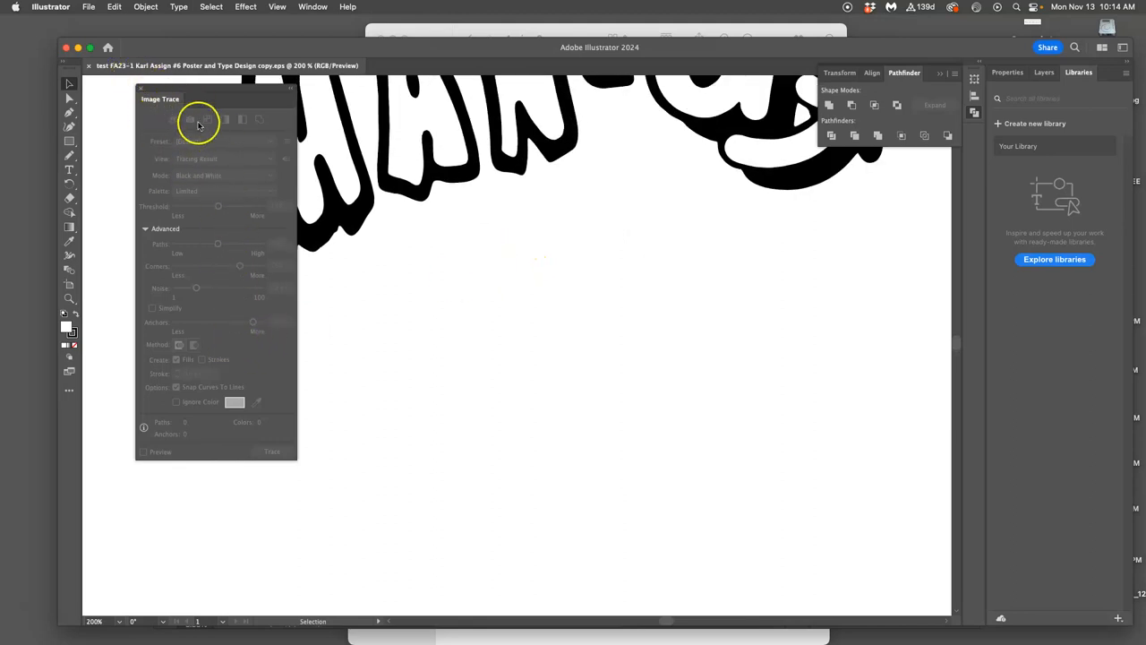
{"action": "left_click", "coordinate": [147, 228]}
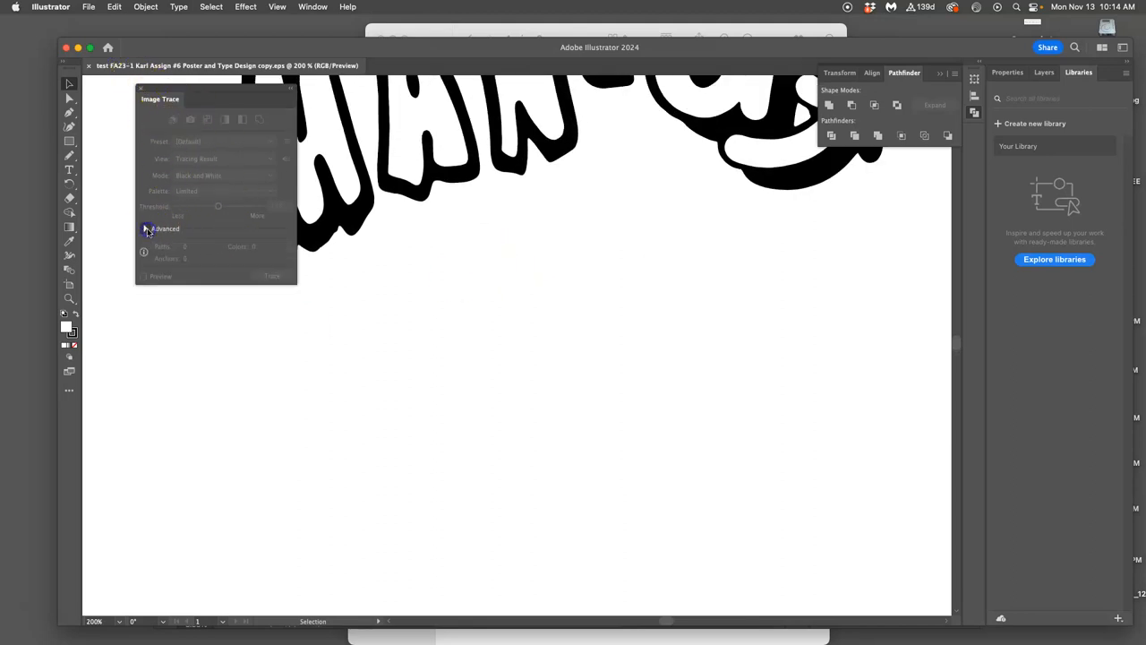
{"action": "left_click", "coordinate": [147, 229]}
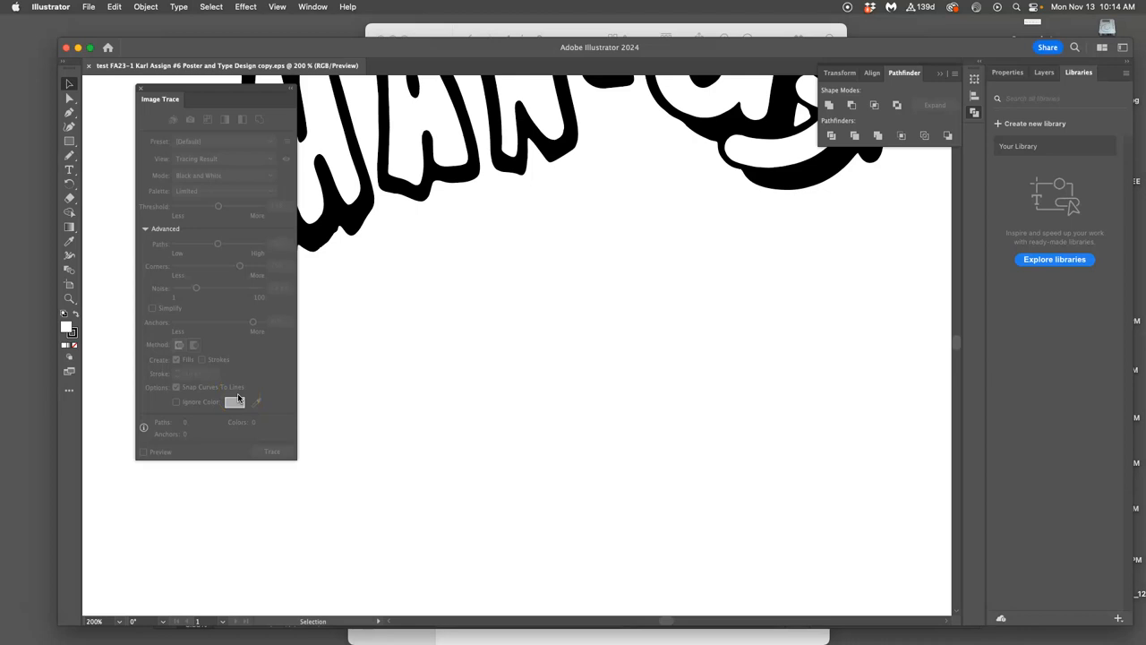
{"action": "mouse_move", "coordinate": [215, 173]}
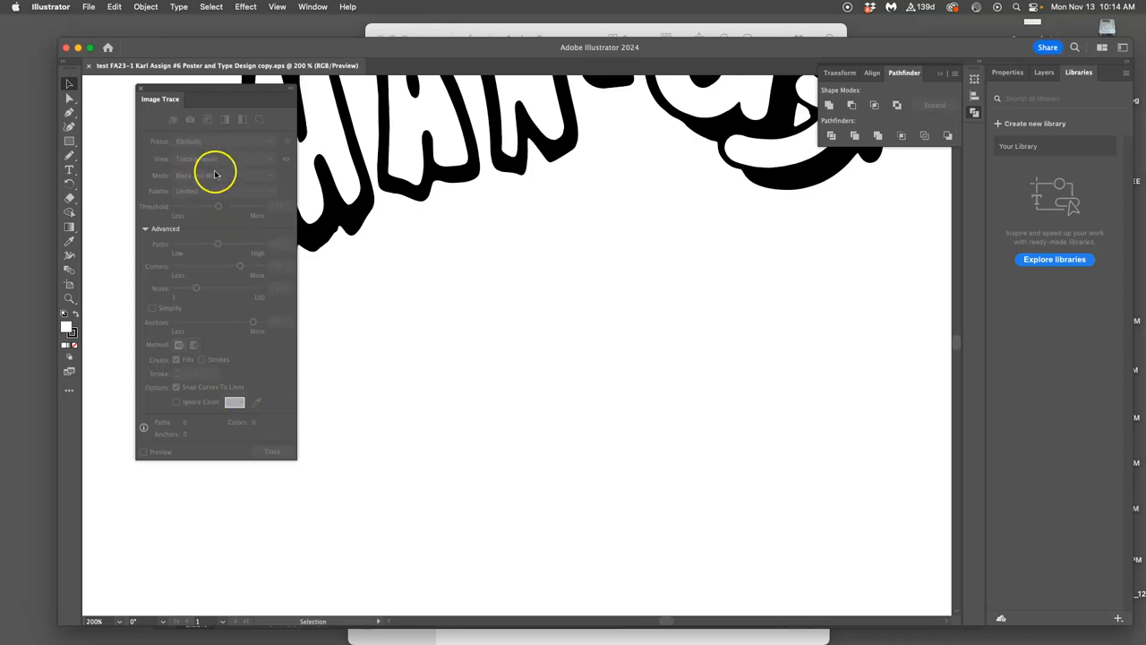
{"action": "mouse_move", "coordinate": [206, 176]}
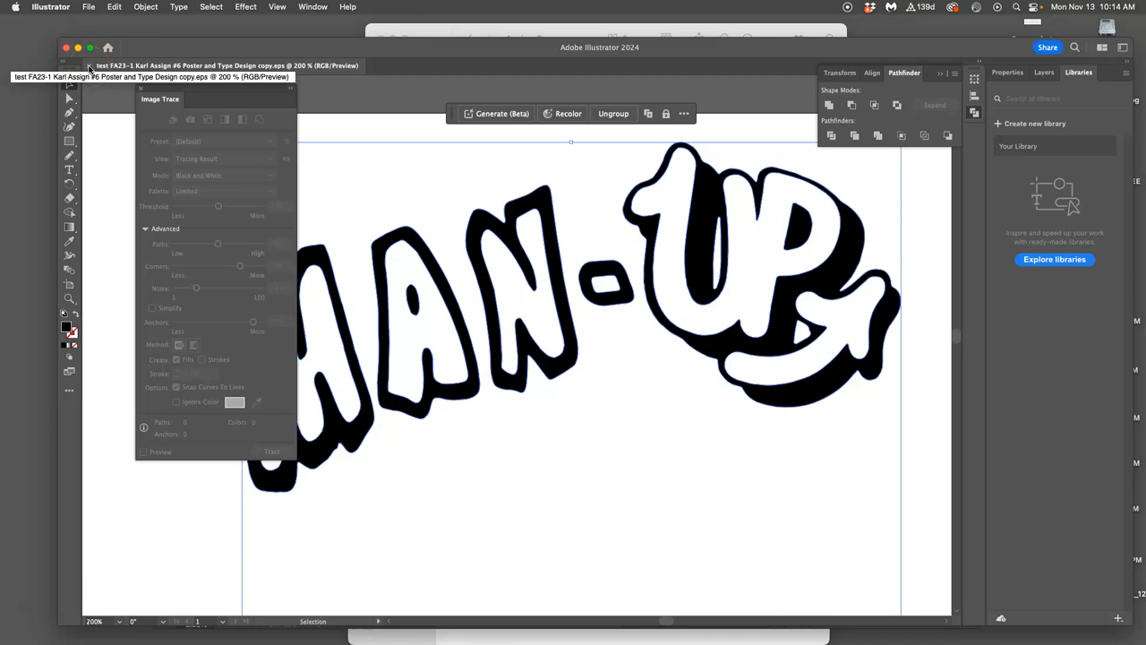
{"action": "left_click", "coordinate": [66, 47]}
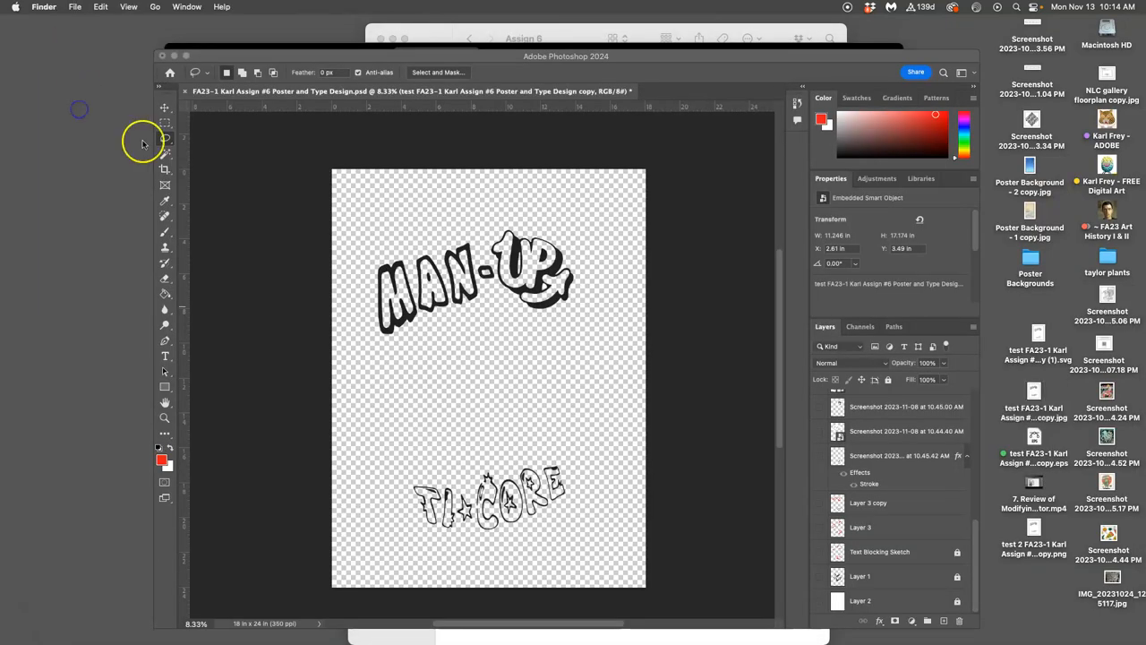
{"action": "mouse_move", "coordinate": [1010, 332]}
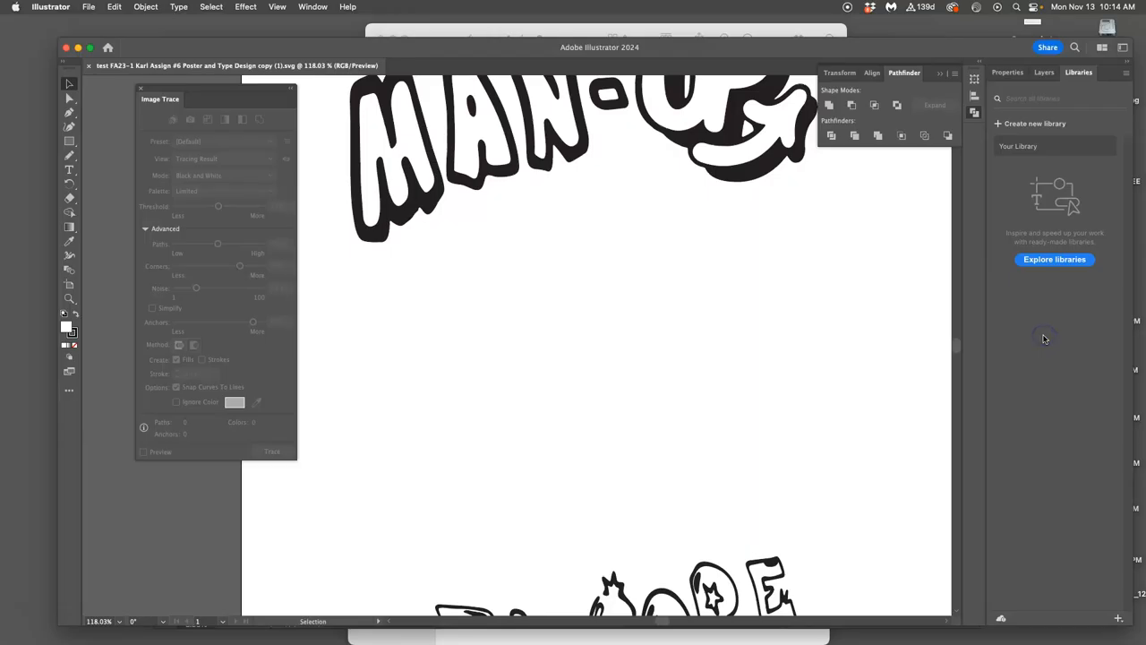
Step: Place the EPS type design into the Photoshop poster, confirming the rasterize prompt
{"action": "scroll", "scroll_direction": "down", "scroll_amount": 3}
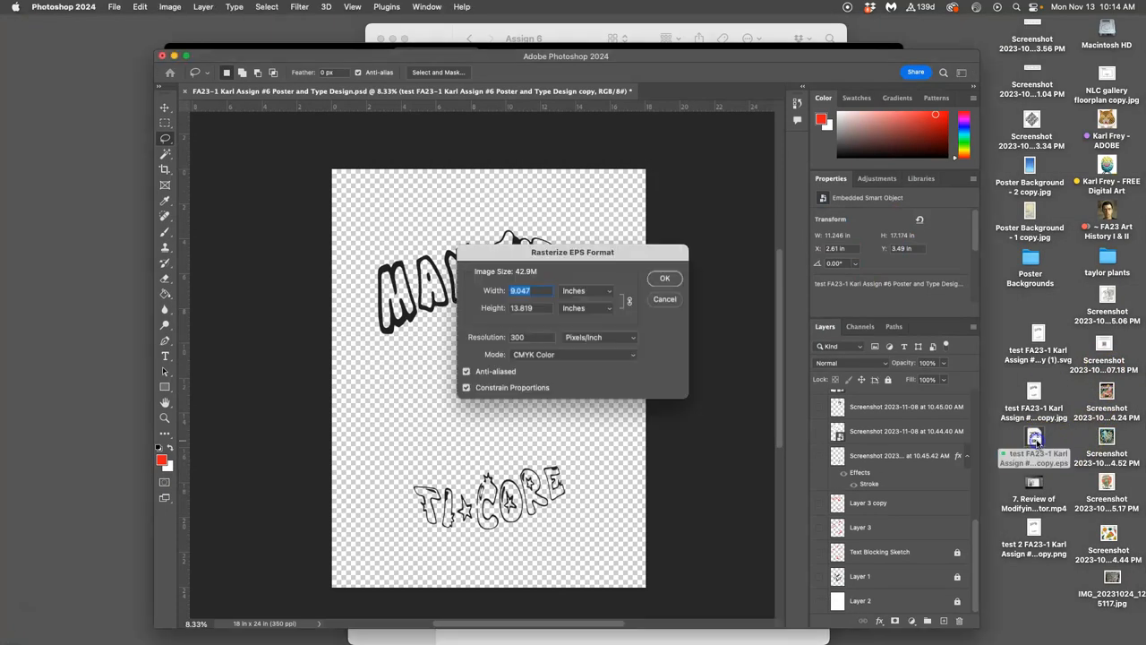
{"action": "left_click", "coordinate": [664, 277]}
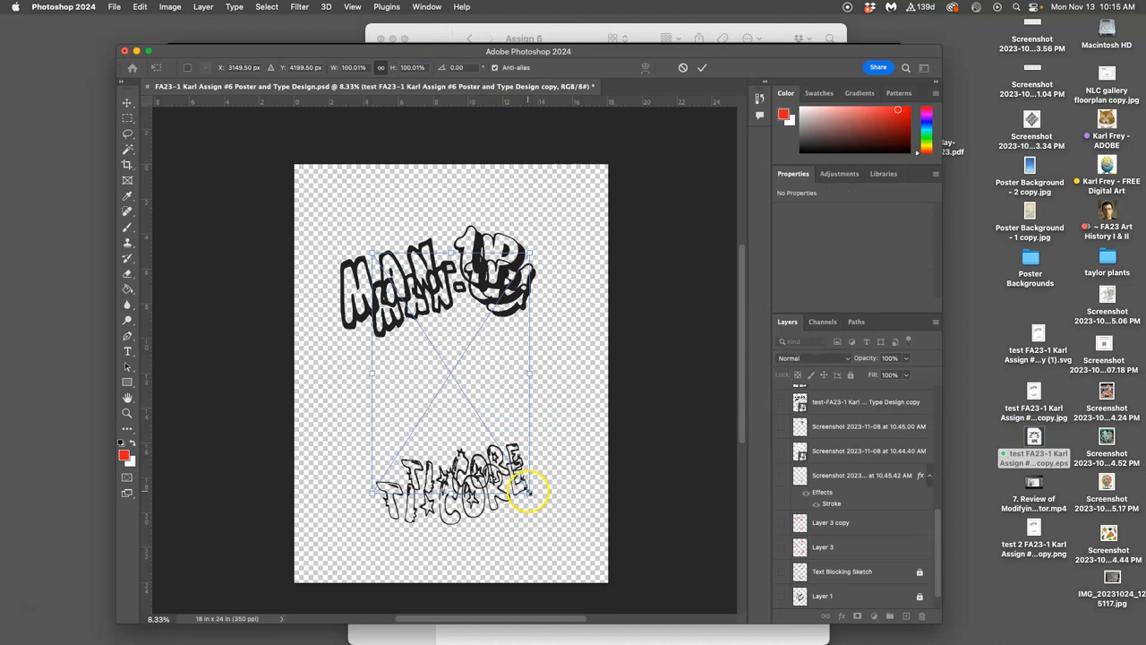
Step: Enlarge the placed EPS design, place a second copy, and scale it to match the lettering
{"action": "left_click_drag", "start_coordinate": [528, 490], "coordinate": [544, 512]}
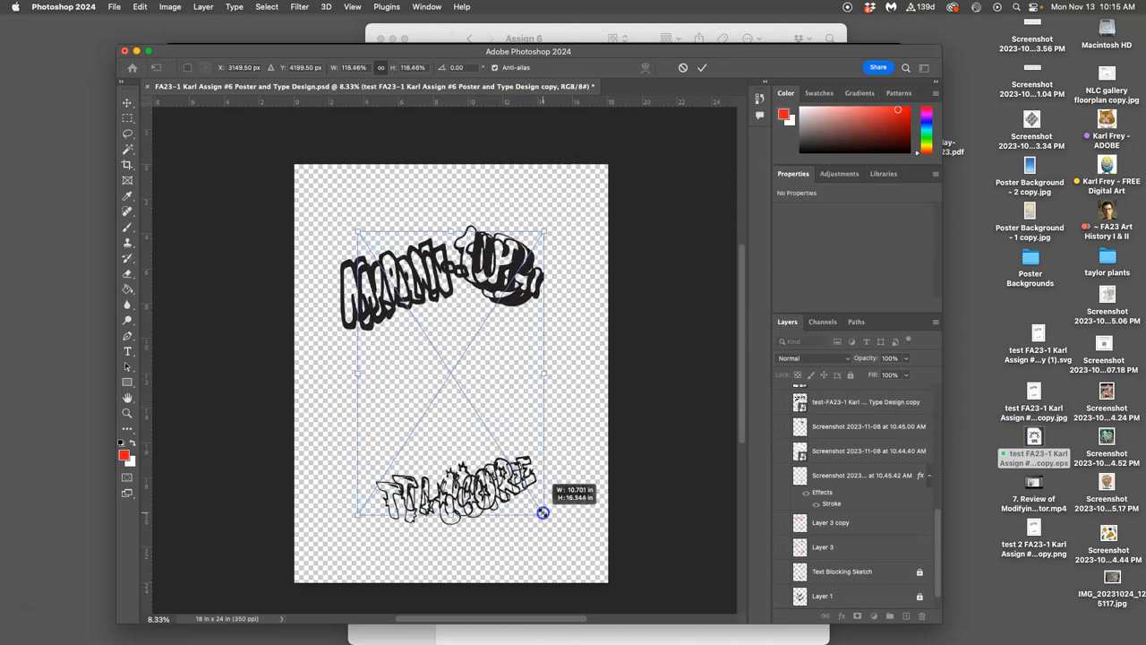
{"action": "left_click_drag", "start_coordinate": [542, 512], "coordinate": [551, 523]}
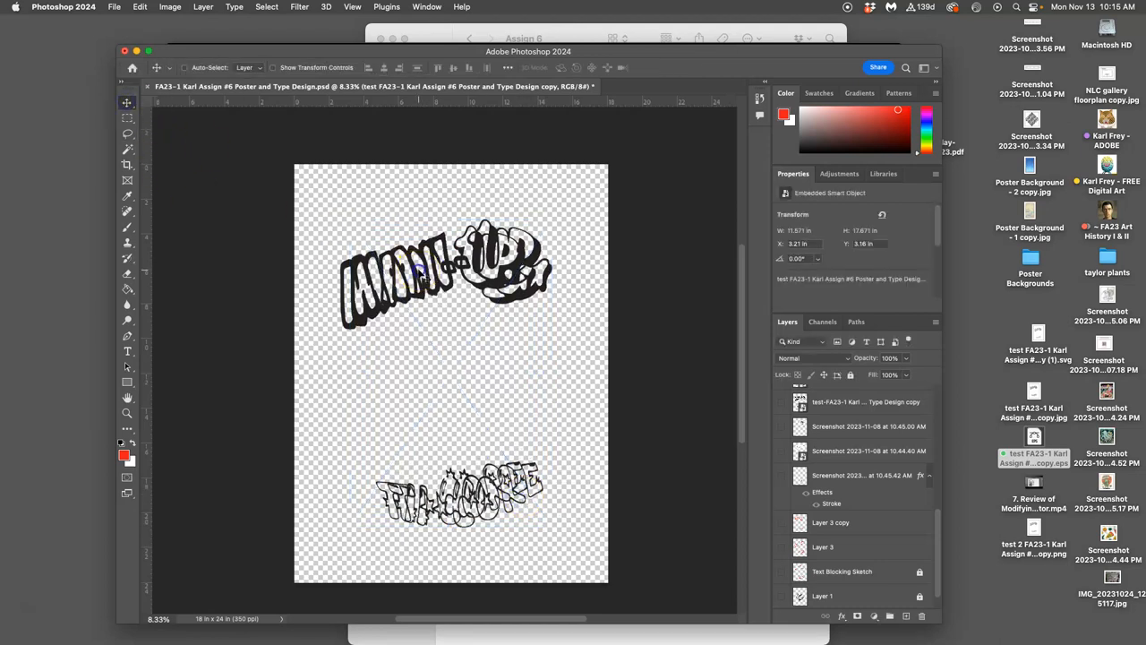
{"action": "left_click_drag", "start_coordinate": [412, 273], "coordinate": [443, 269]}
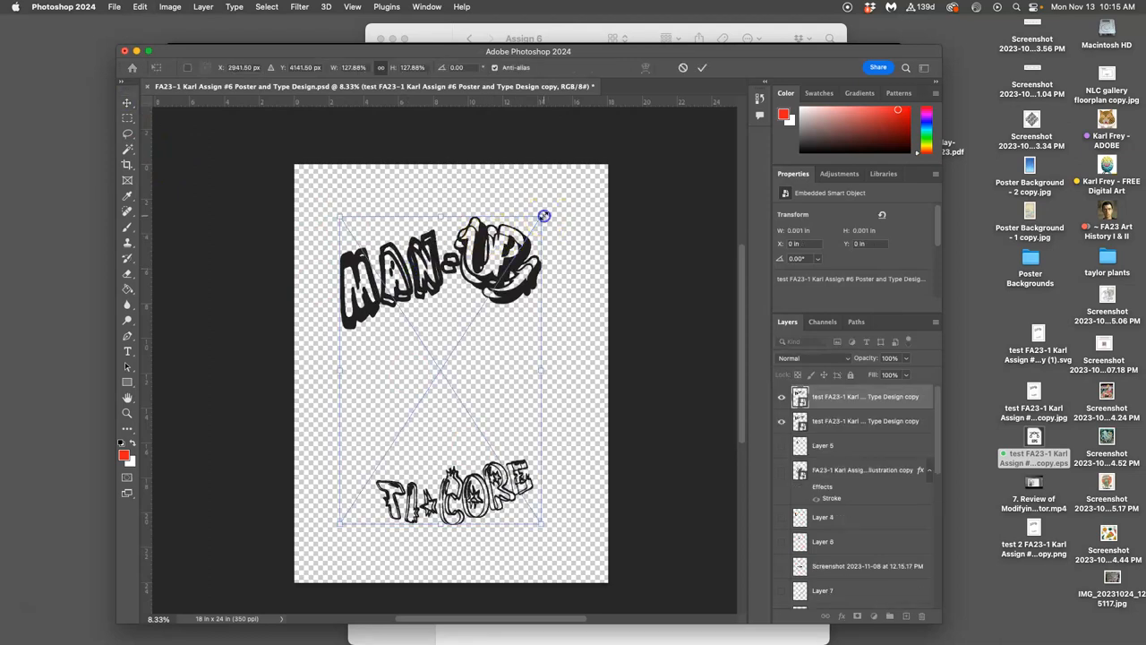
{"action": "left_click_drag", "start_coordinate": [543, 216], "coordinate": [541, 221]}
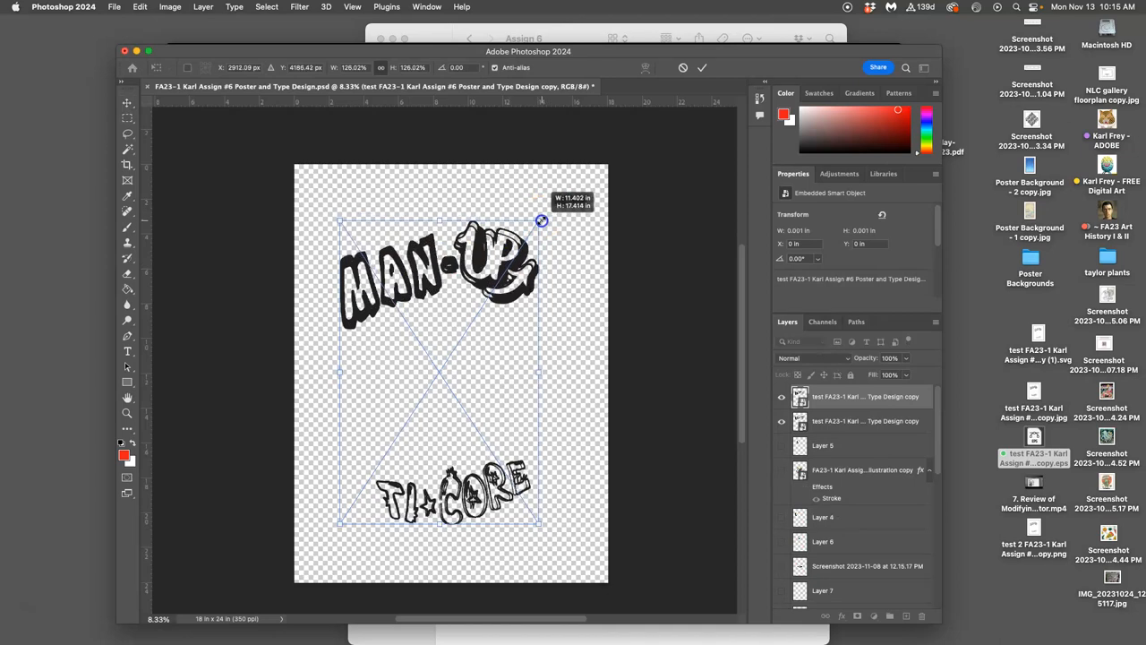
{"action": "left_click_drag", "start_coordinate": [542, 221], "coordinate": [537, 224]}
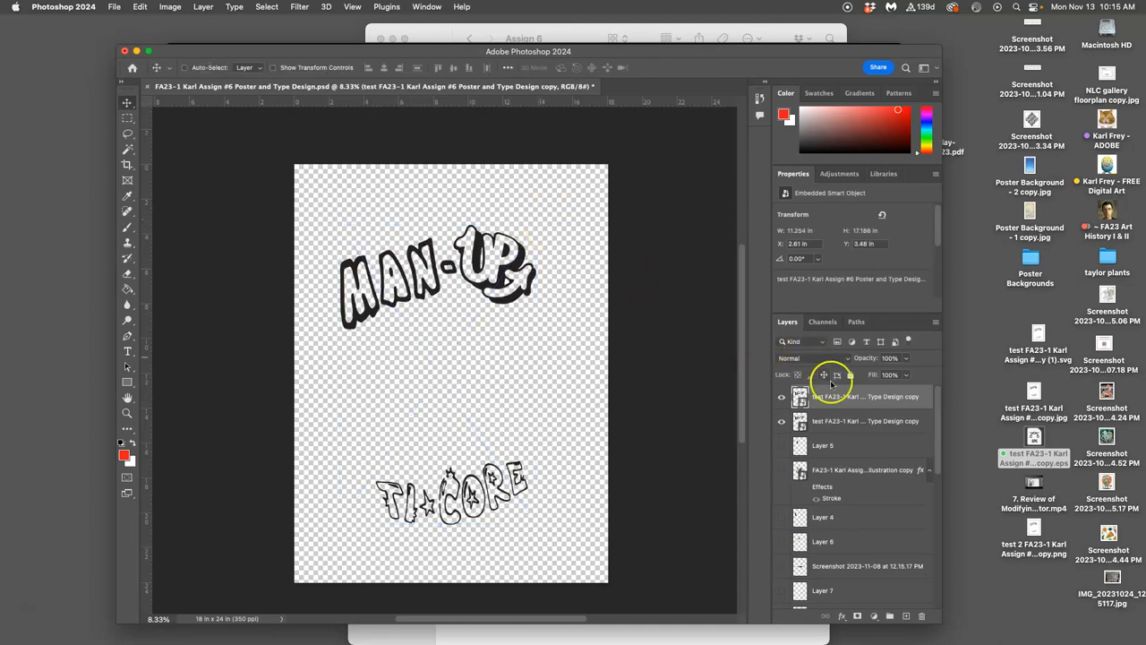
{"action": "mouse_move", "coordinate": [511, 392]}
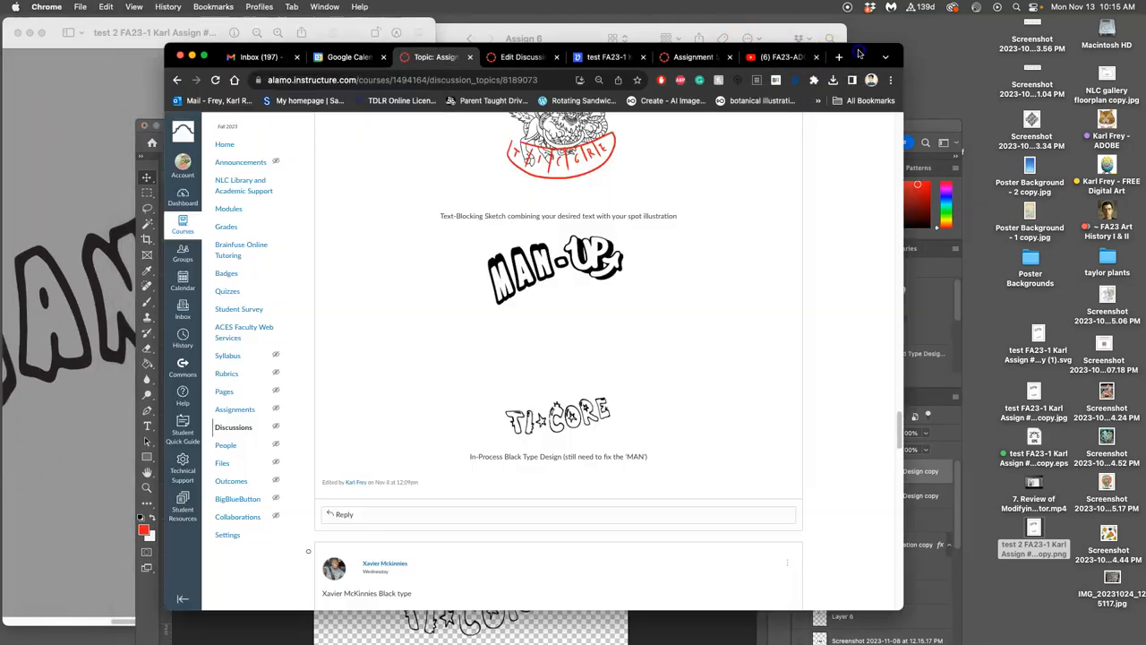
{"action": "scroll", "scroll_direction": "up", "scroll_amount": 3}
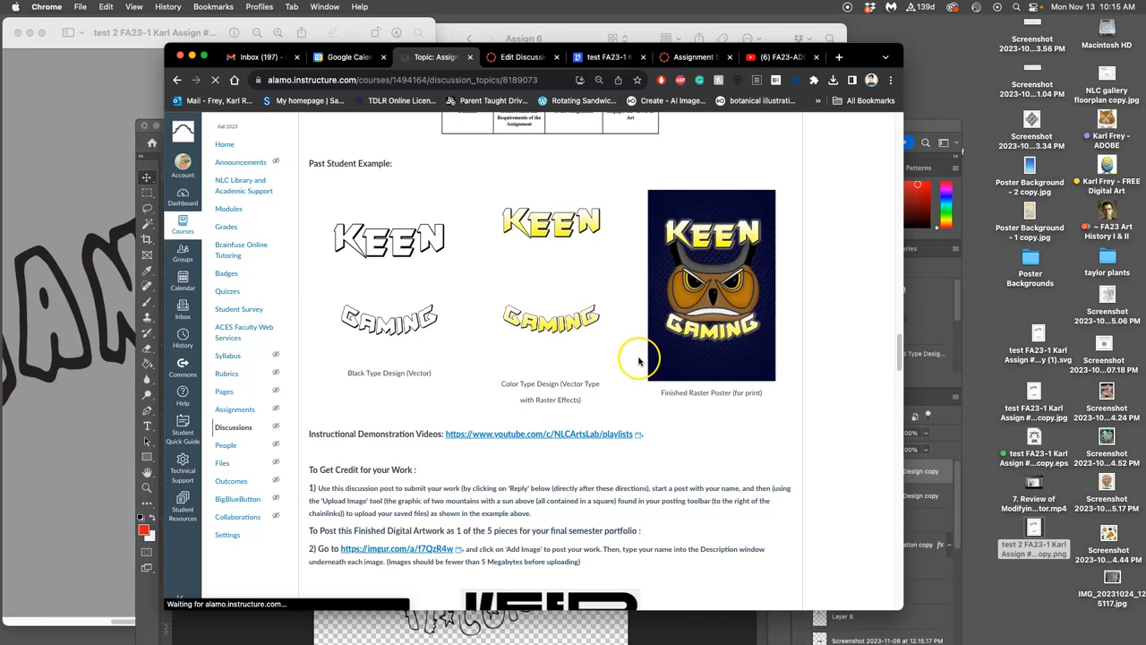
{"action": "scroll", "scroll_direction": "up", "scroll_amount": 3}
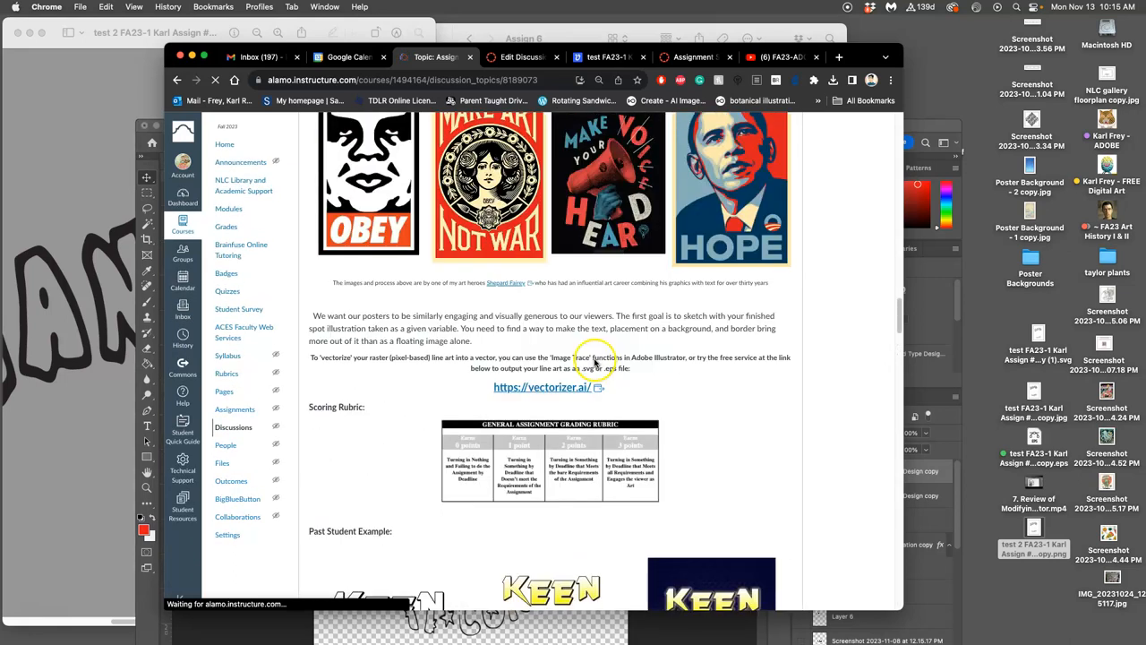
{"action": "left_click", "coordinate": [542, 387]}
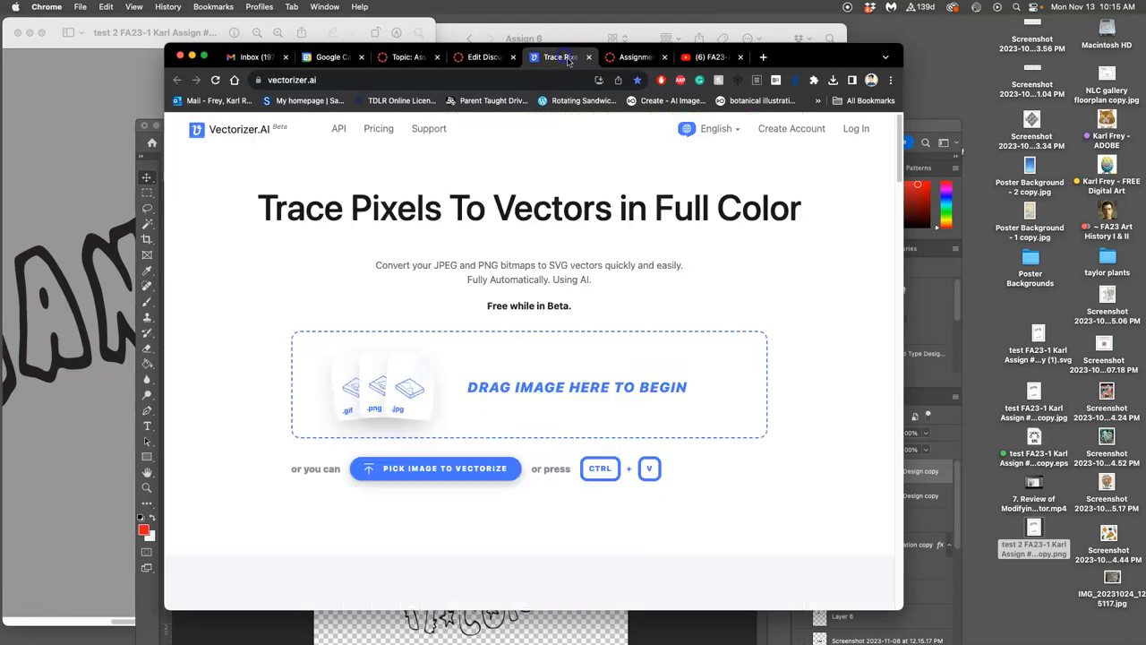
Step: Upload the PNG poster copy to Vectorizer.AI and accept the Pre-Crop to start tracing
{"action": "left_click", "coordinate": [1034, 533]}
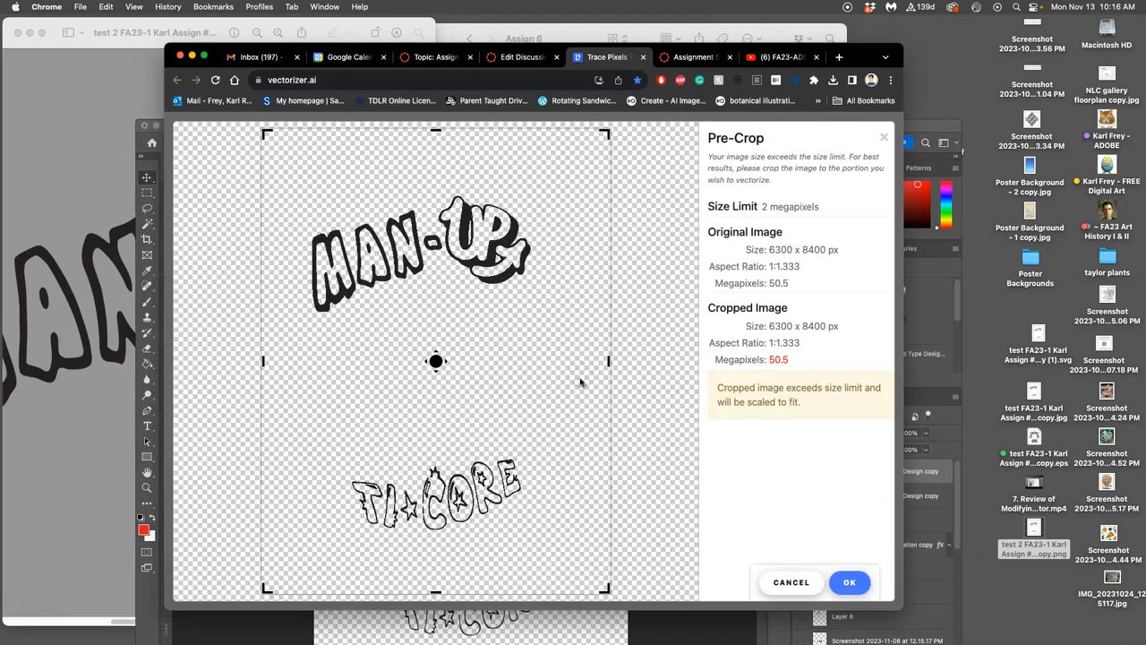
{"action": "left_click", "coordinate": [849, 582]}
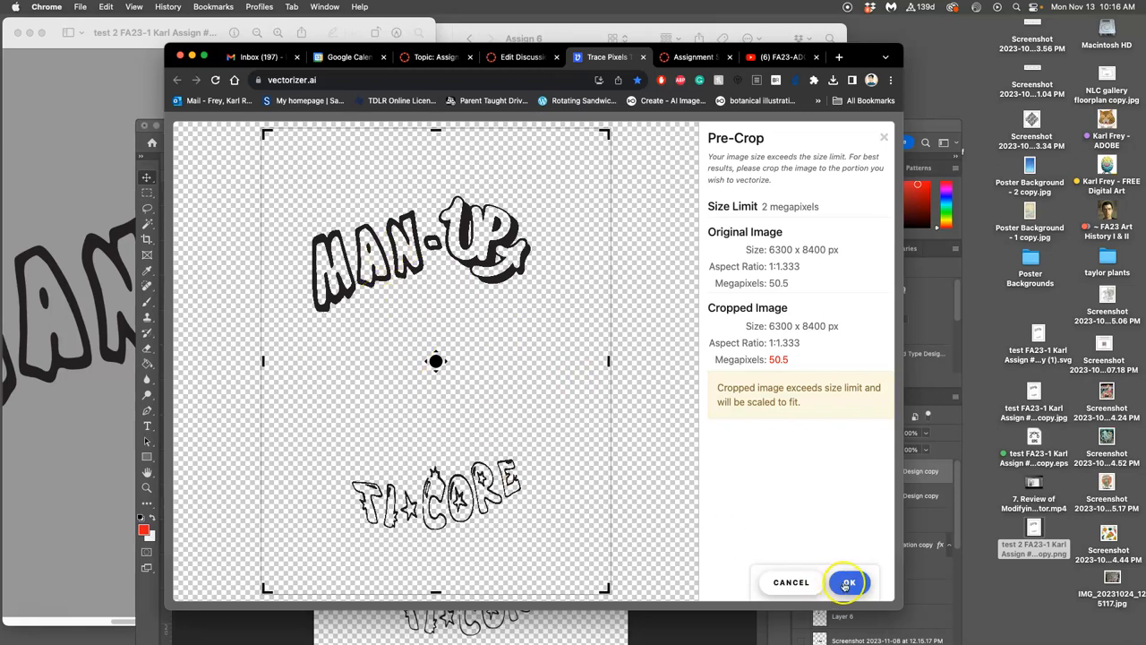
{"action": "left_click", "coordinate": [847, 583]}
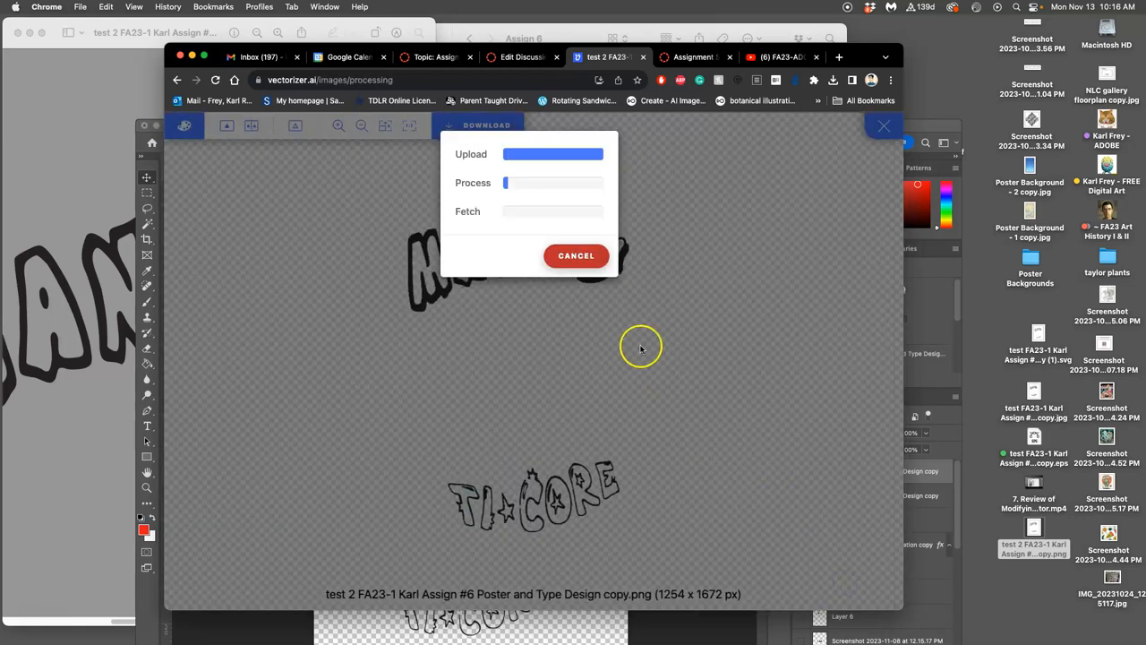
{"action": "mouse_move", "coordinate": [89, 309]}
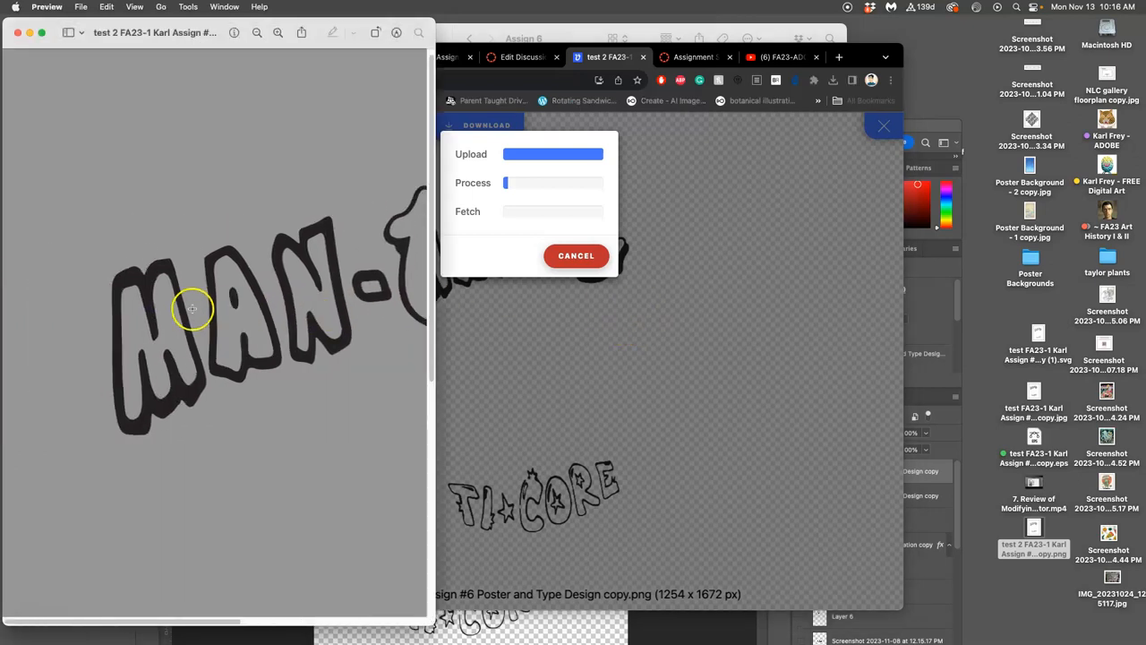
Step: Compare the traced result with the original, then go to the download options
{"action": "scroll", "scroll_direction": "down", "scroll_amount": 3}
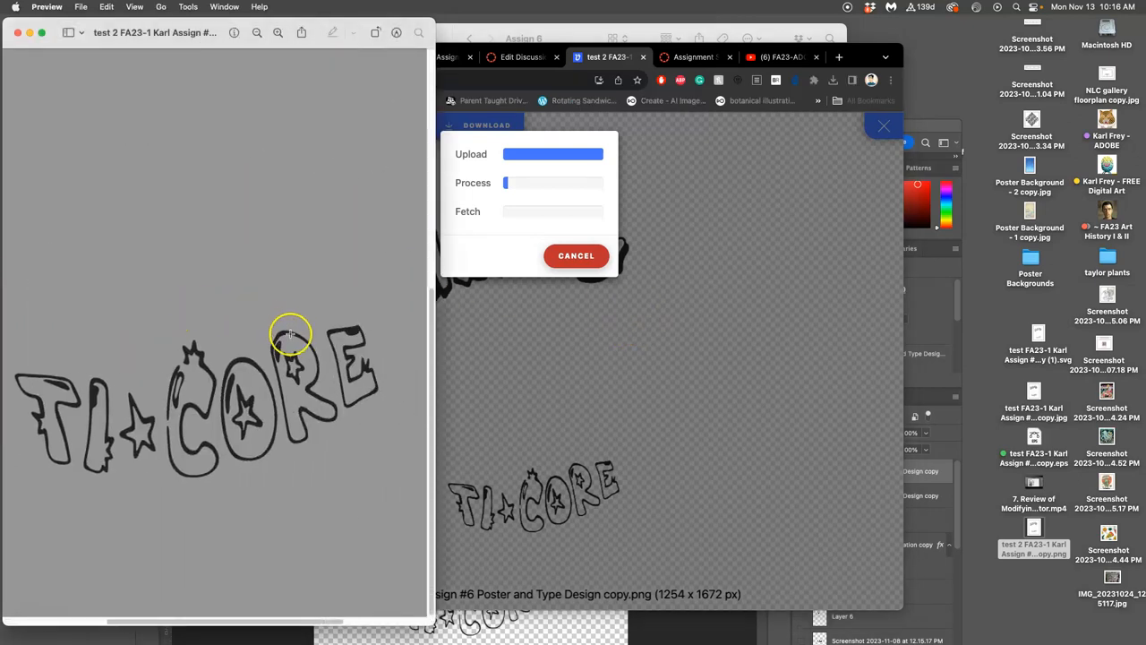
{"action": "mouse_move", "coordinate": [302, 401]}
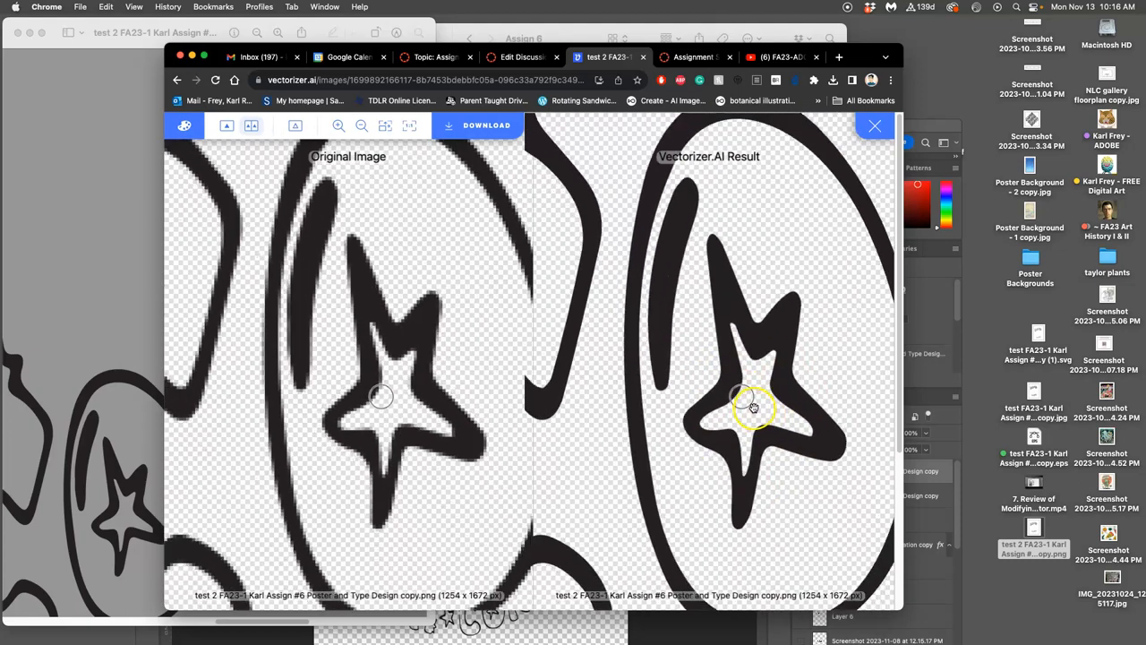
{"action": "left_click", "coordinate": [361, 124]}
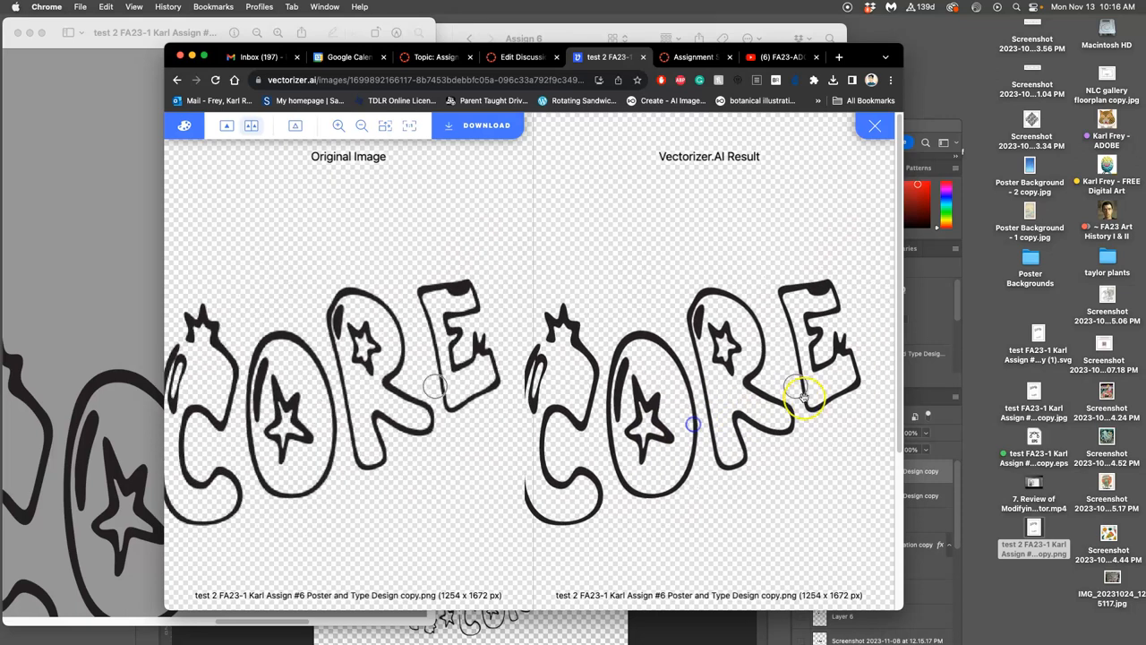
{"action": "left_click", "coordinate": [486, 124]}
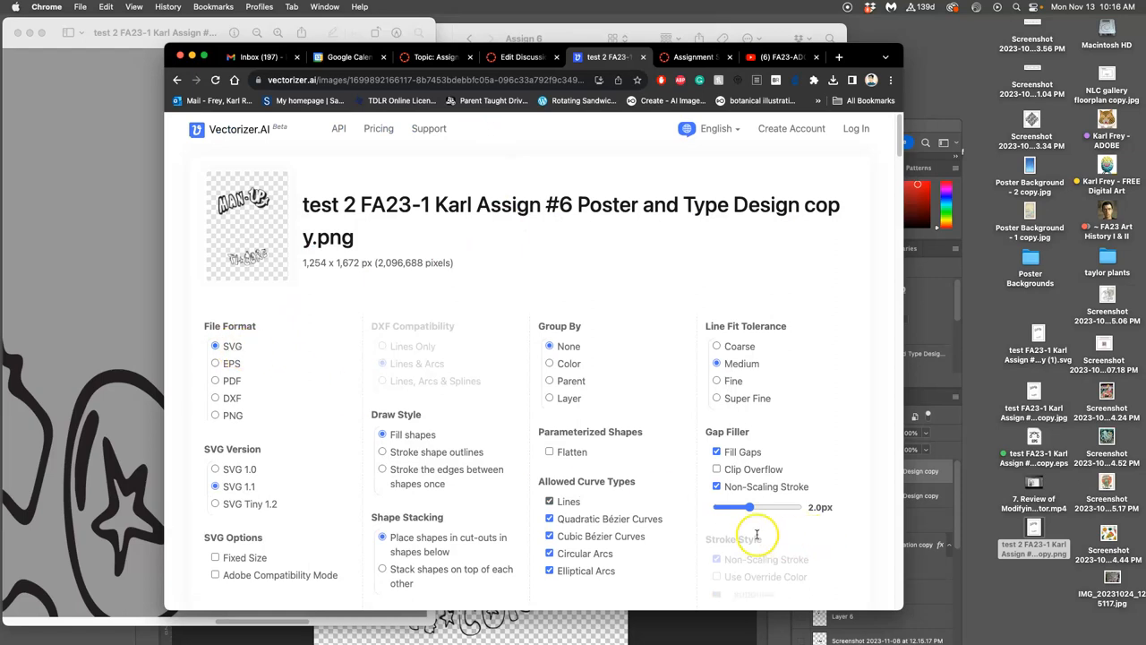
{"action": "mouse_move", "coordinate": [676, 473]}
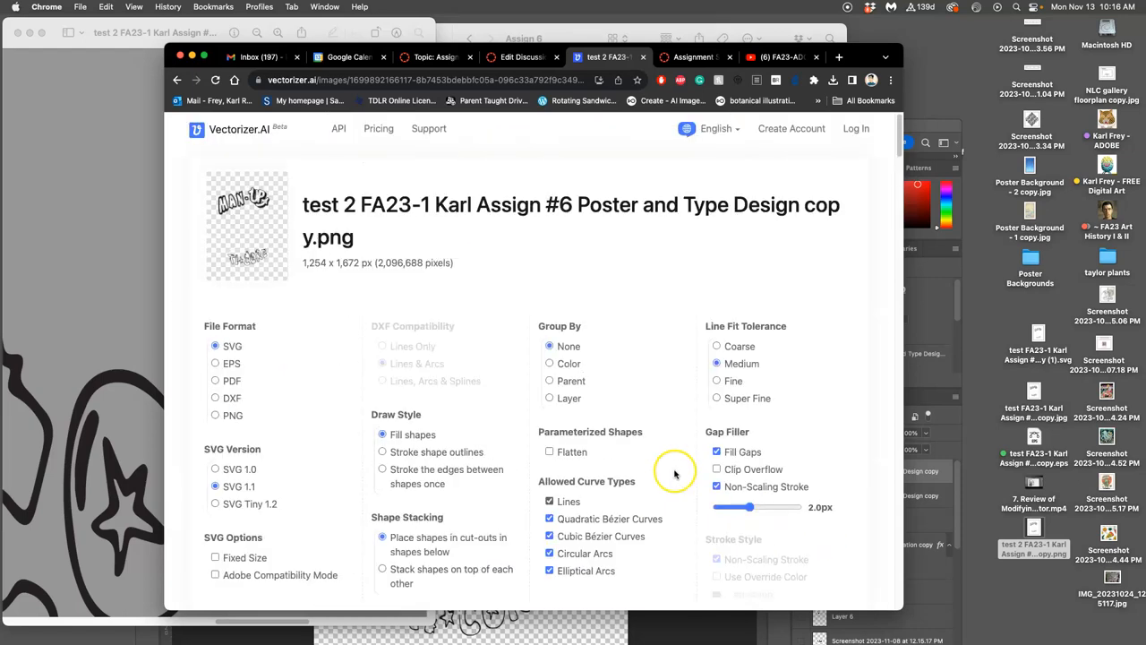
Step: Scroll through the download settings, keeping SVG as the file format
{"action": "scroll", "scroll_direction": "down", "scroll_amount": 3}
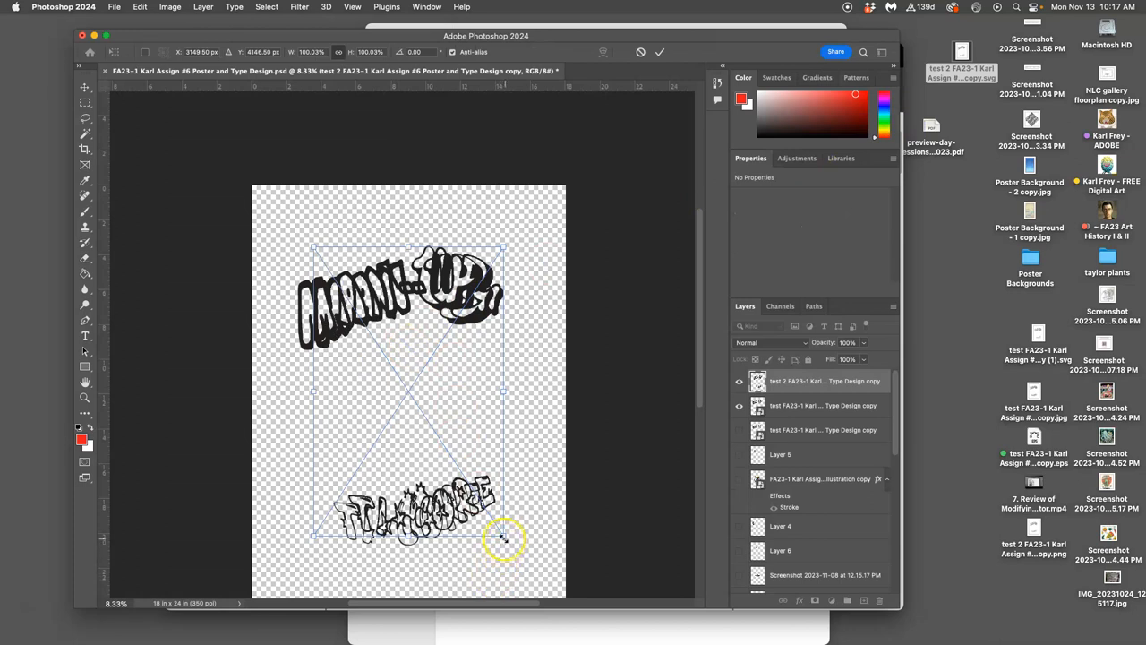
Step: Scale the placed Vectorizer.AI SVG until MAN-UP and TI-CORE sit over the original type
{"action": "left_click_drag", "start_coordinate": [504, 539], "coordinate": [510, 547]}
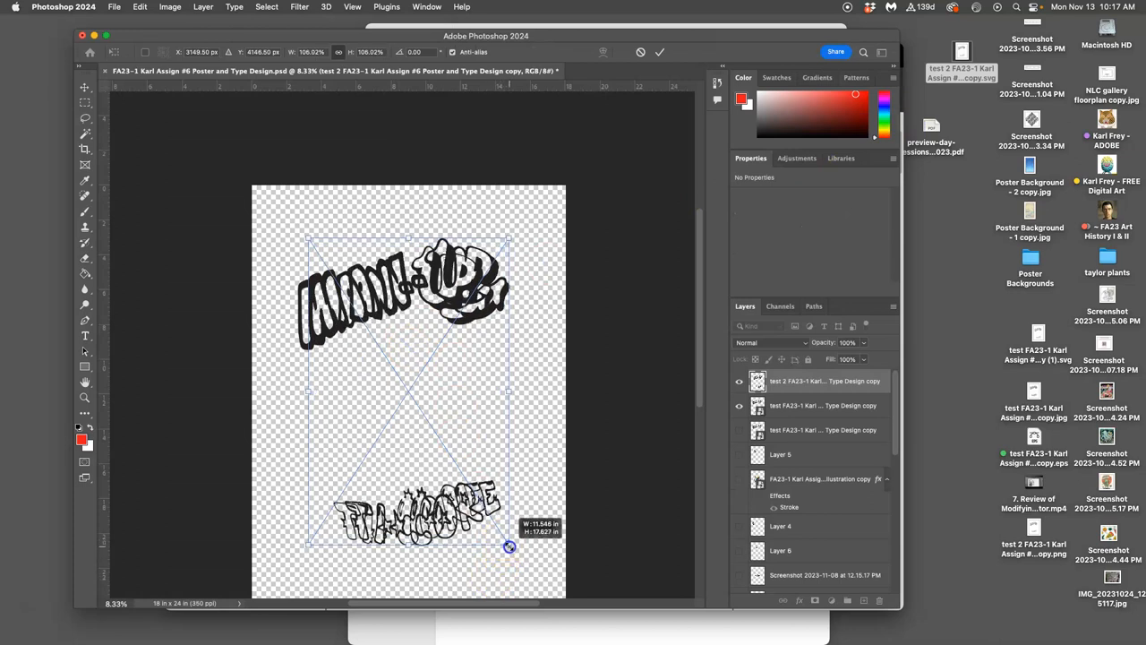
{"action": "left_click_drag", "start_coordinate": [509, 546], "coordinate": [484, 533]}
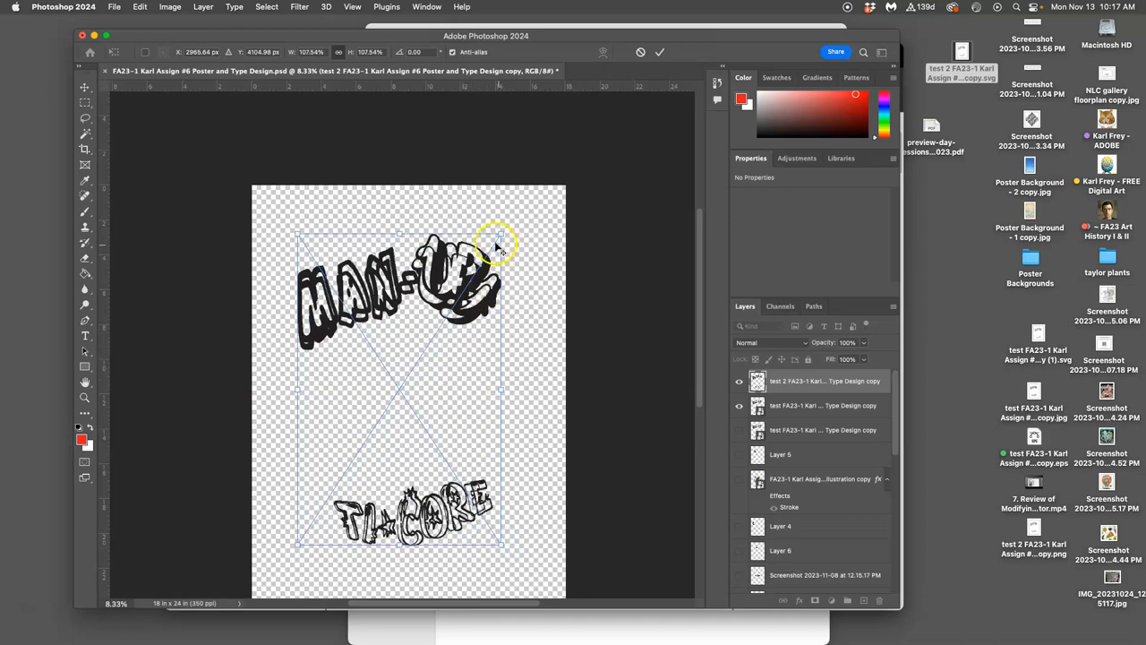
{"action": "left_click_drag", "start_coordinate": [503, 235], "coordinate": [493, 239]}
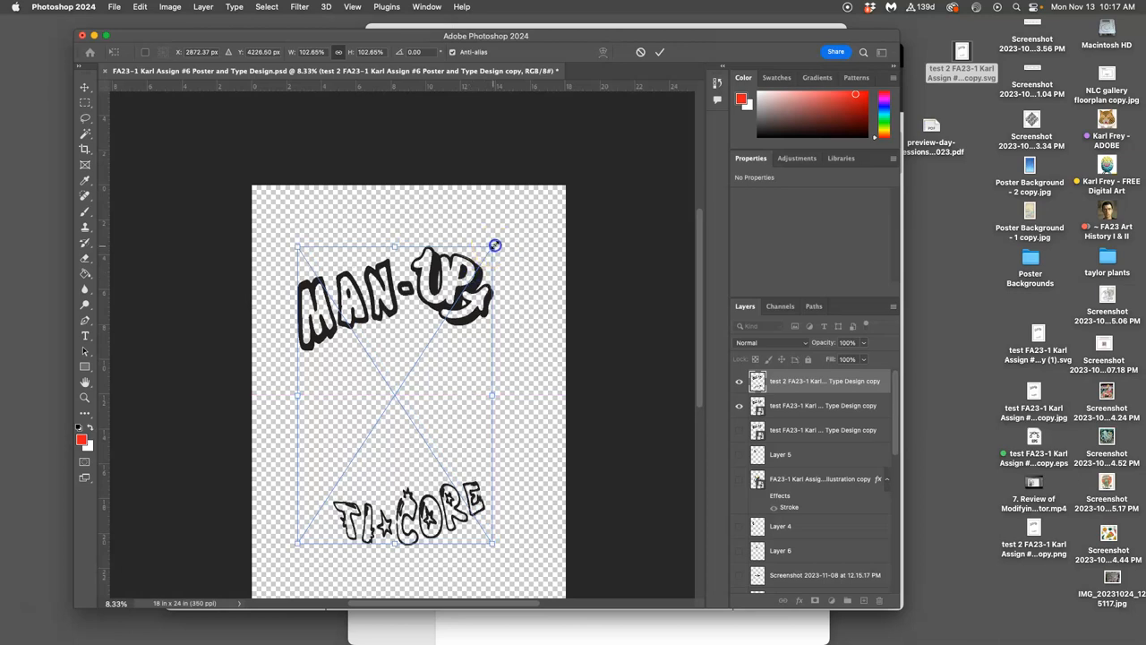
{"action": "left_click_drag", "start_coordinate": [496, 245], "coordinate": [492, 310]}
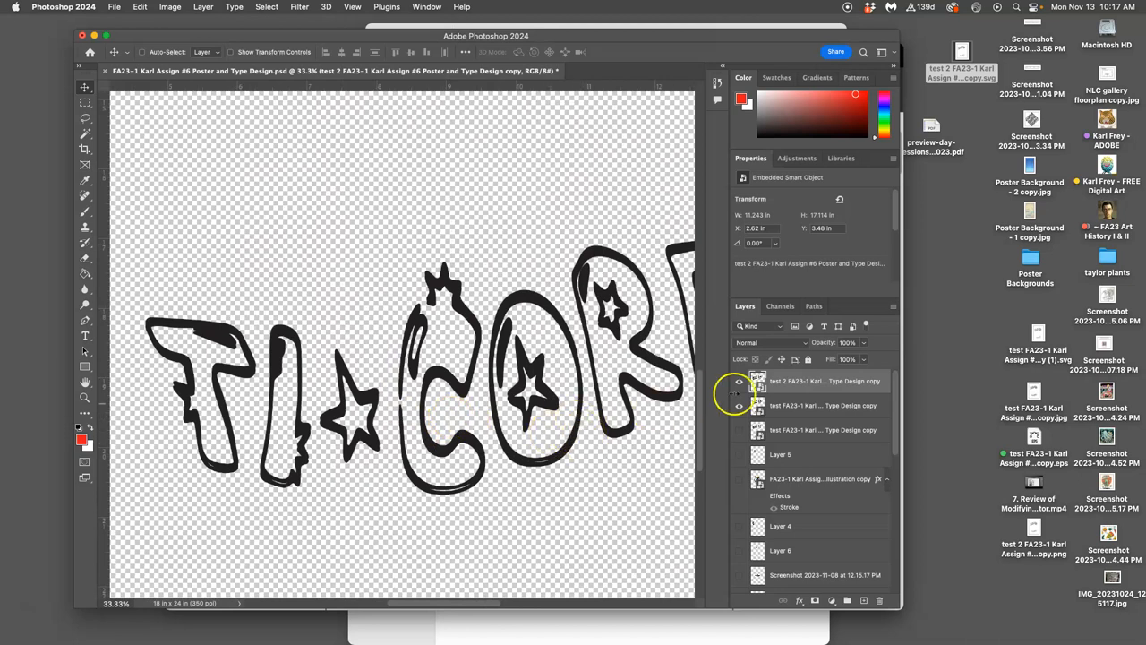
{"action": "left_click", "coordinate": [824, 405]}
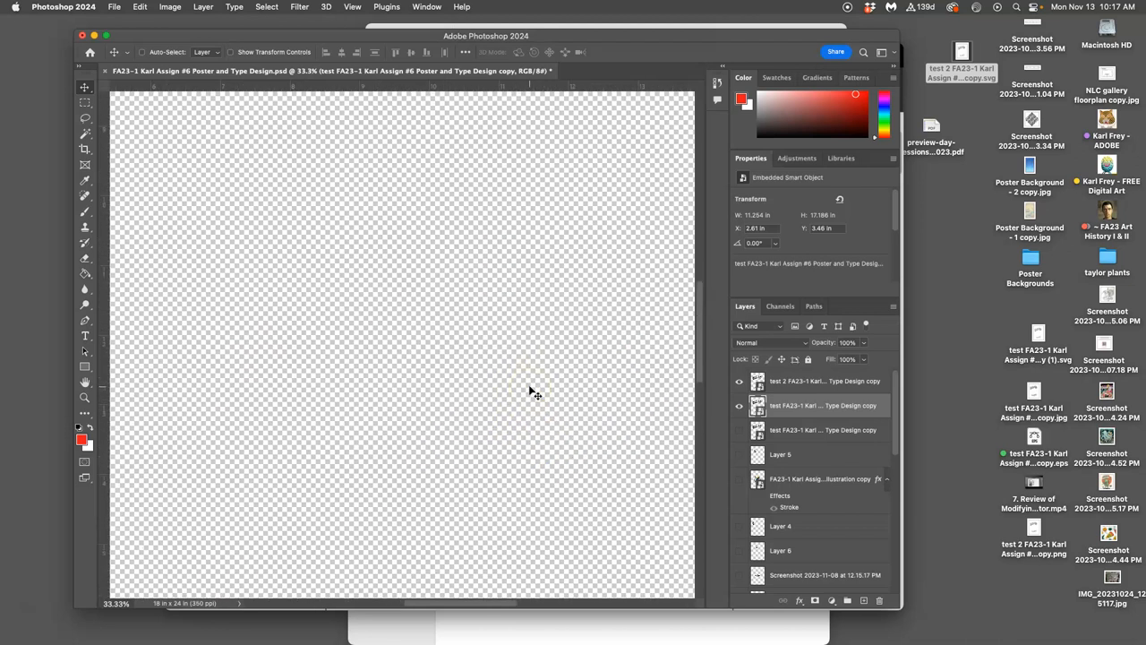
{"action": "left_click", "coordinate": [739, 406]}
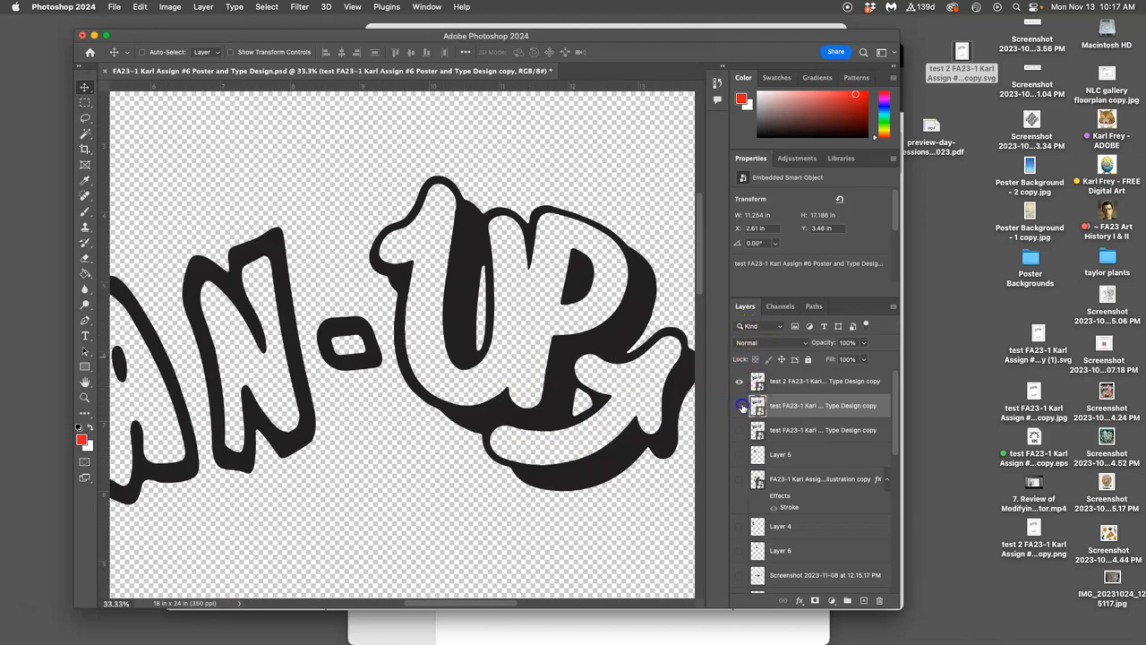
{"action": "left_click", "coordinate": [740, 406]}
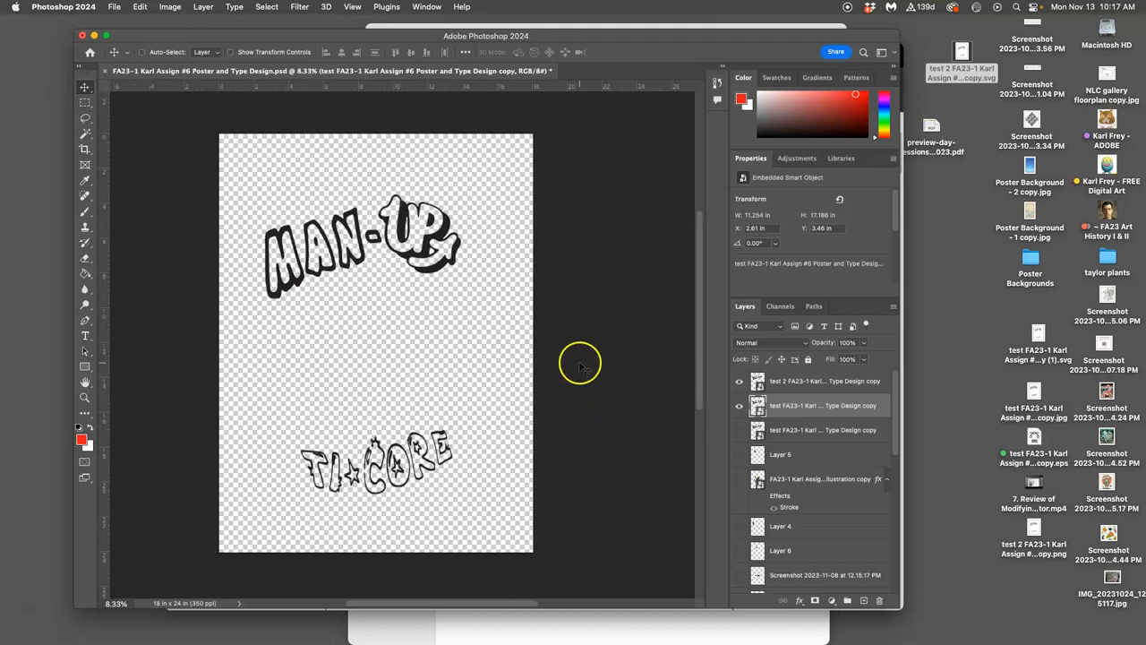
{"action": "mouse_move", "coordinate": [114, 7]}
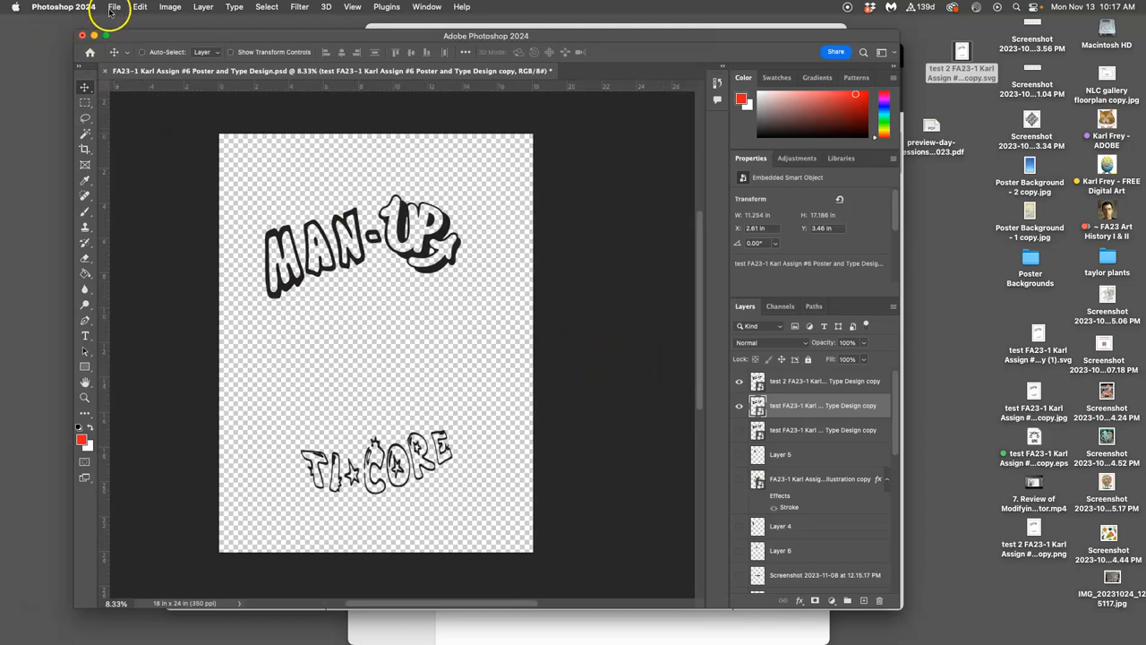
Step: Save As a PNG named ending 'BLACK TYPE' into Assign 6, accepting PNG options
{"action": "left_click", "coordinate": [114, 7]}
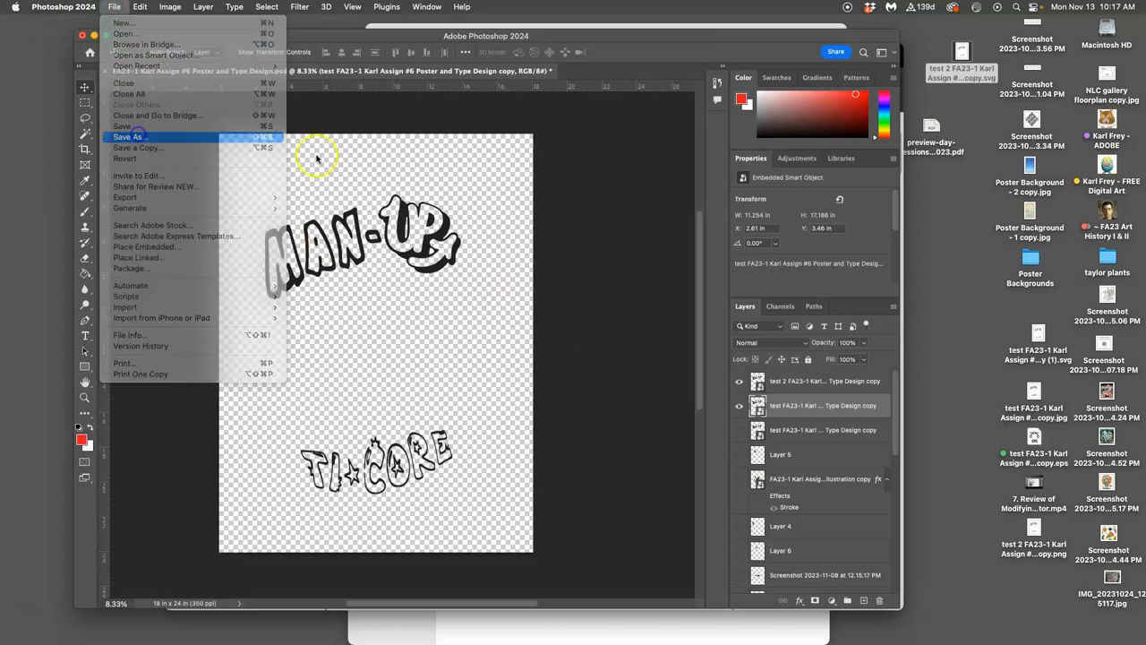
{"action": "left_click", "coordinate": [129, 136]}
{"action": "type", "text": "FA23-1 Karl Assign #6 BLACK TYPE"}
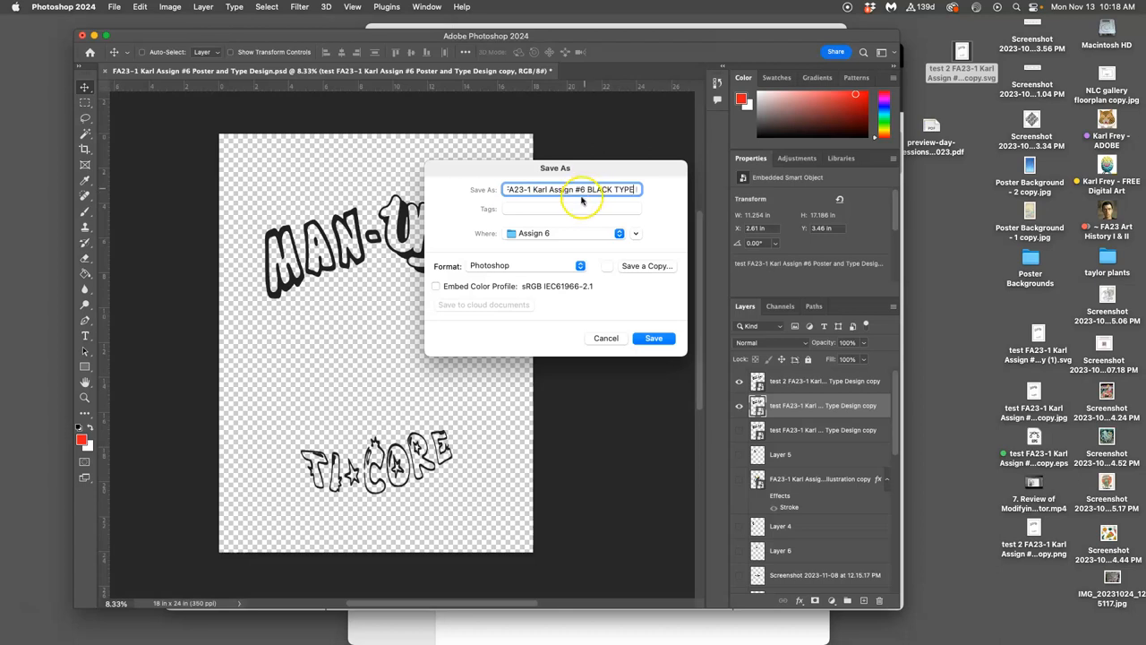
{"action": "left_click", "coordinate": [579, 265]}
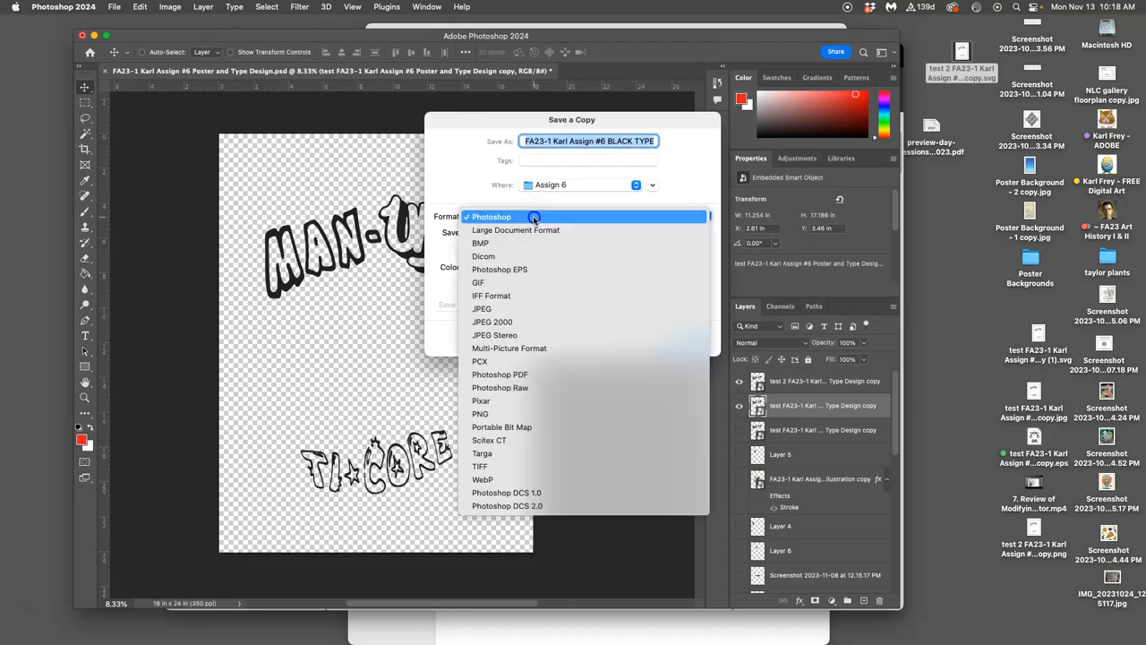
{"action": "left_click", "coordinate": [480, 413]}
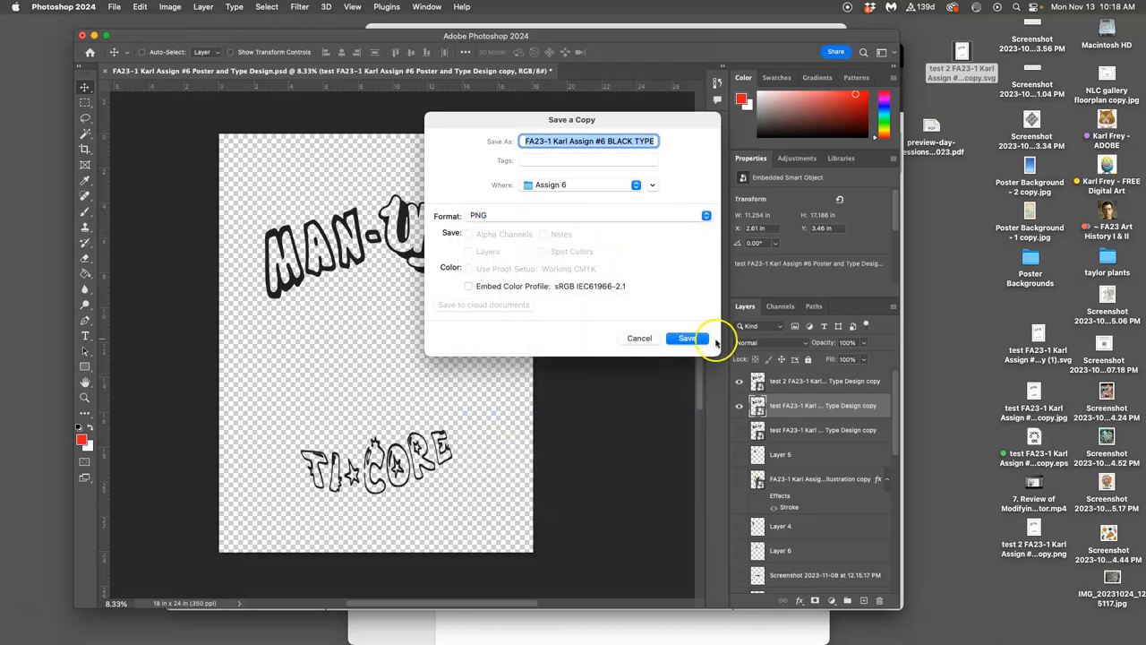
{"action": "left_click", "coordinate": [685, 338]}
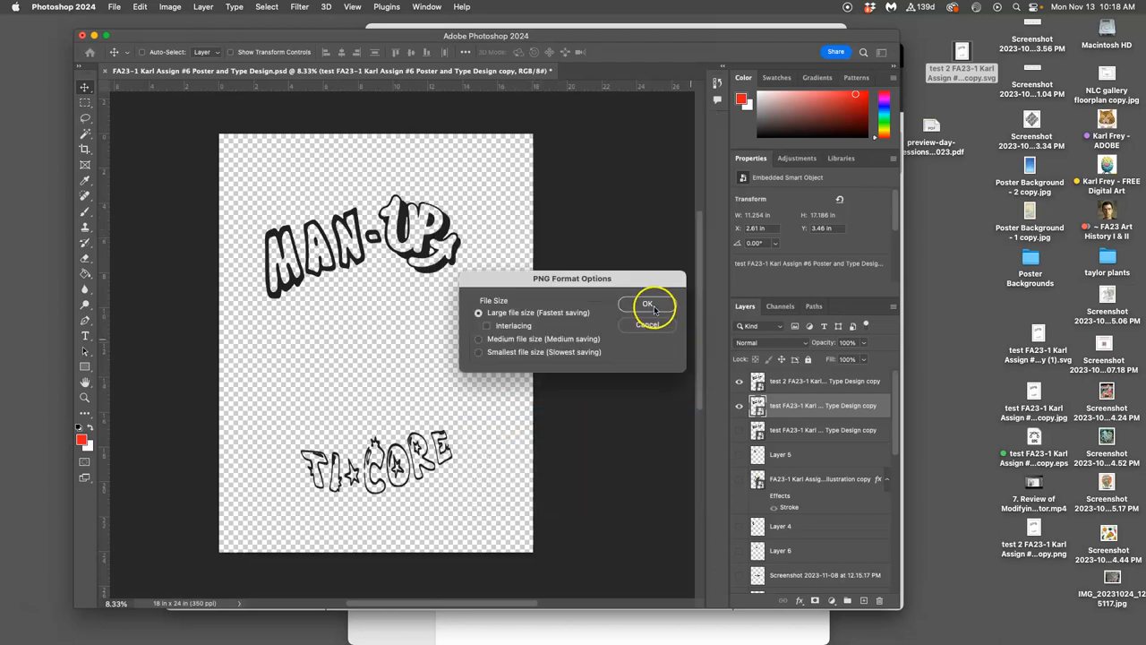
{"action": "left_click", "coordinate": [647, 304]}
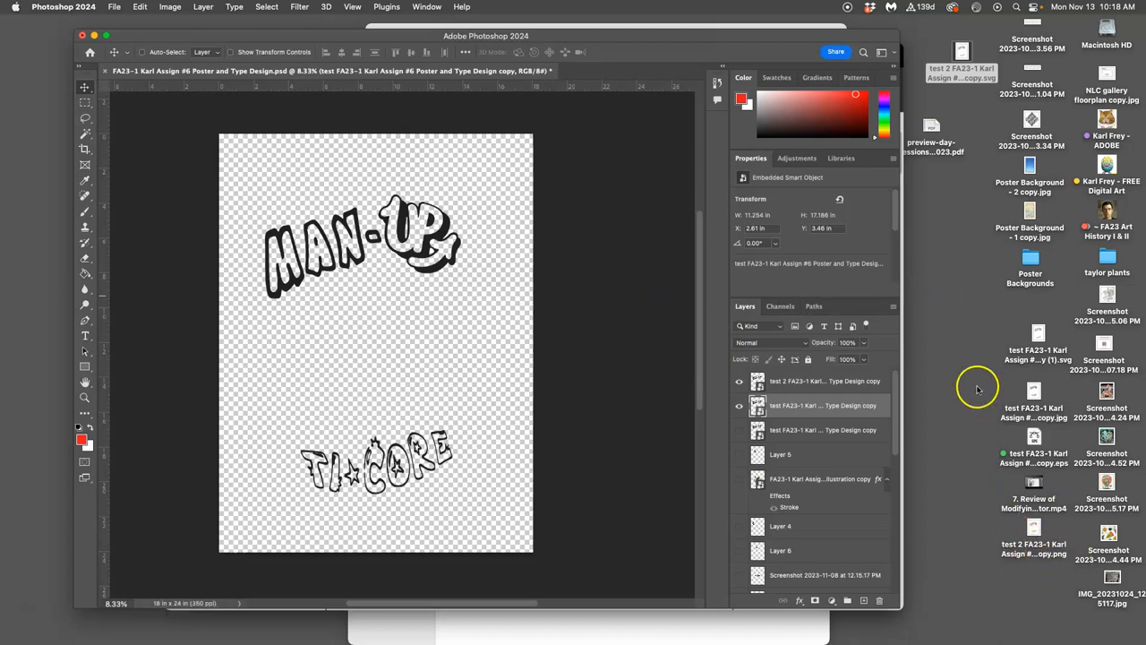
{"action": "mouse_move", "coordinate": [979, 332]}
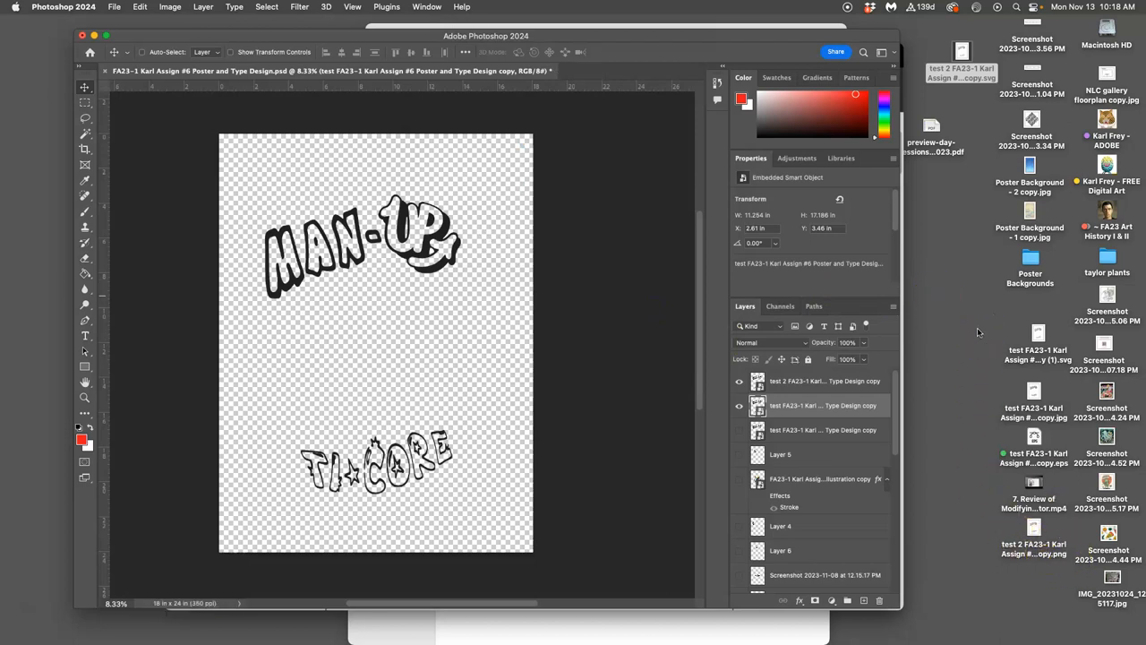
{"action": "mouse_move", "coordinate": [812, 72]}
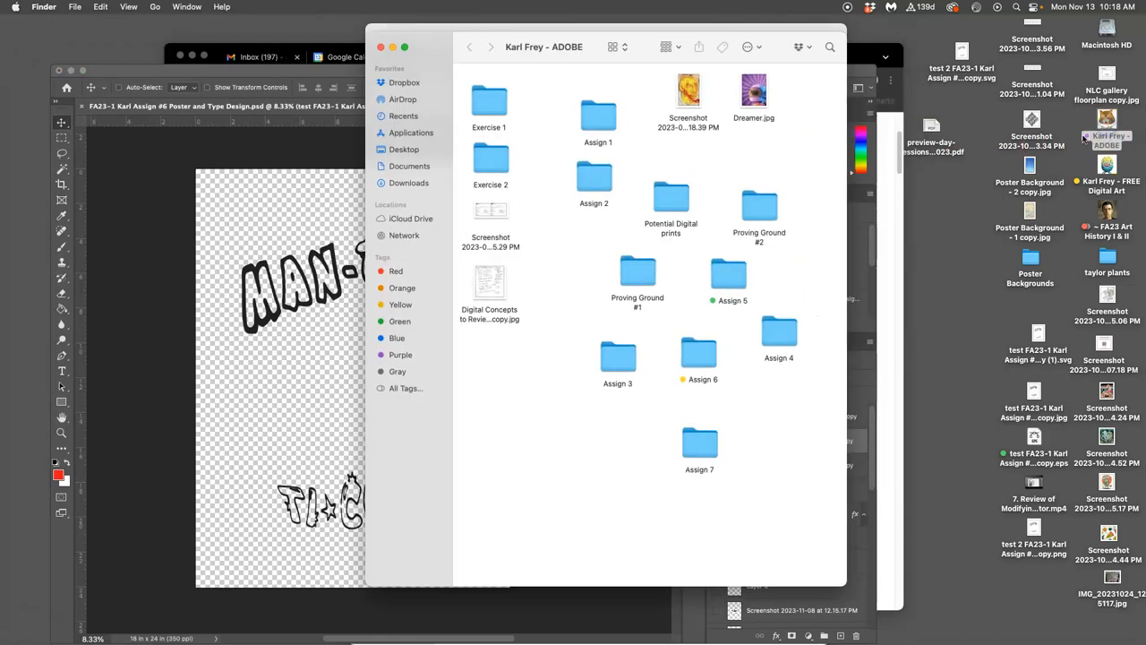
{"action": "double_click", "coordinate": [699, 349]}
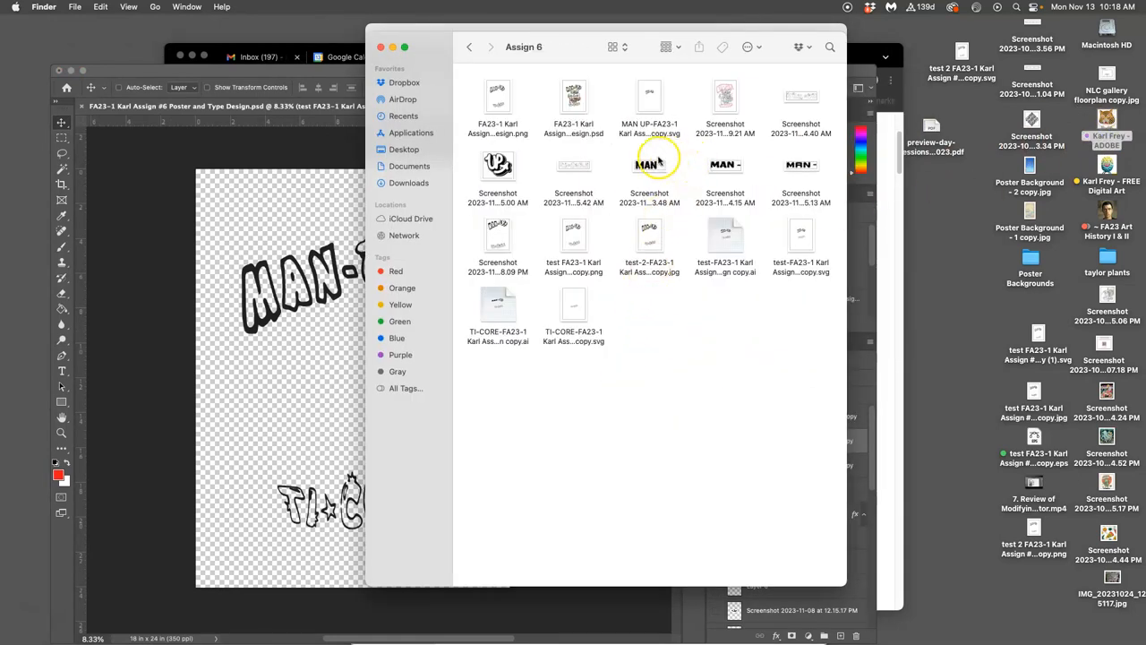
{"action": "left_click", "coordinate": [498, 96]}
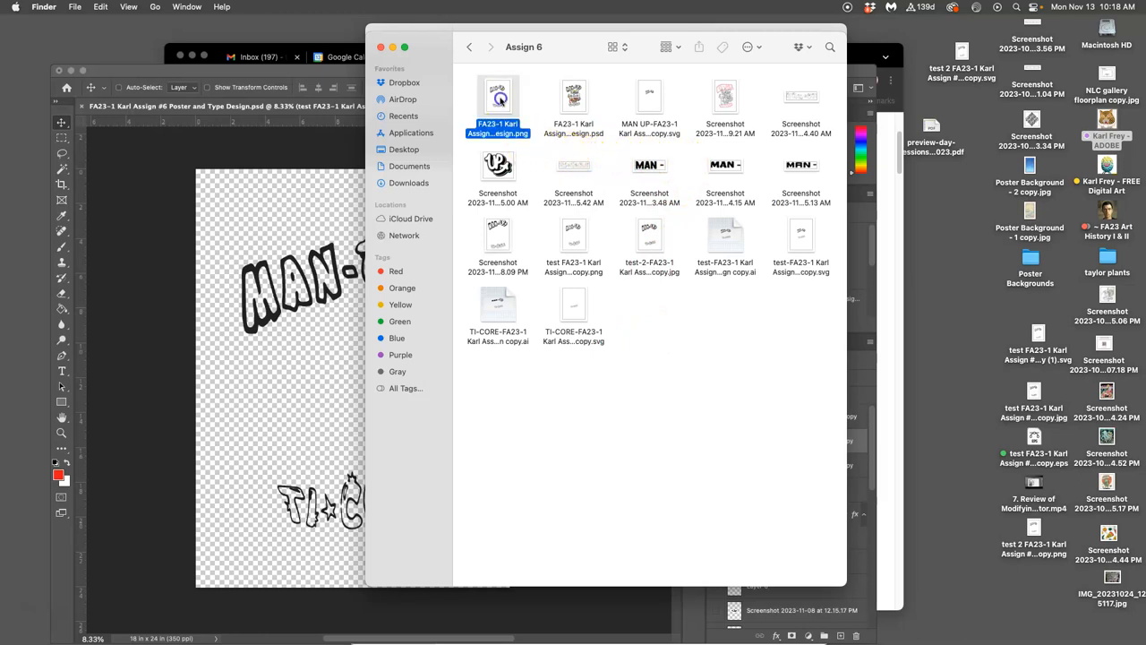
{"action": "double_click", "coordinate": [498, 96]}
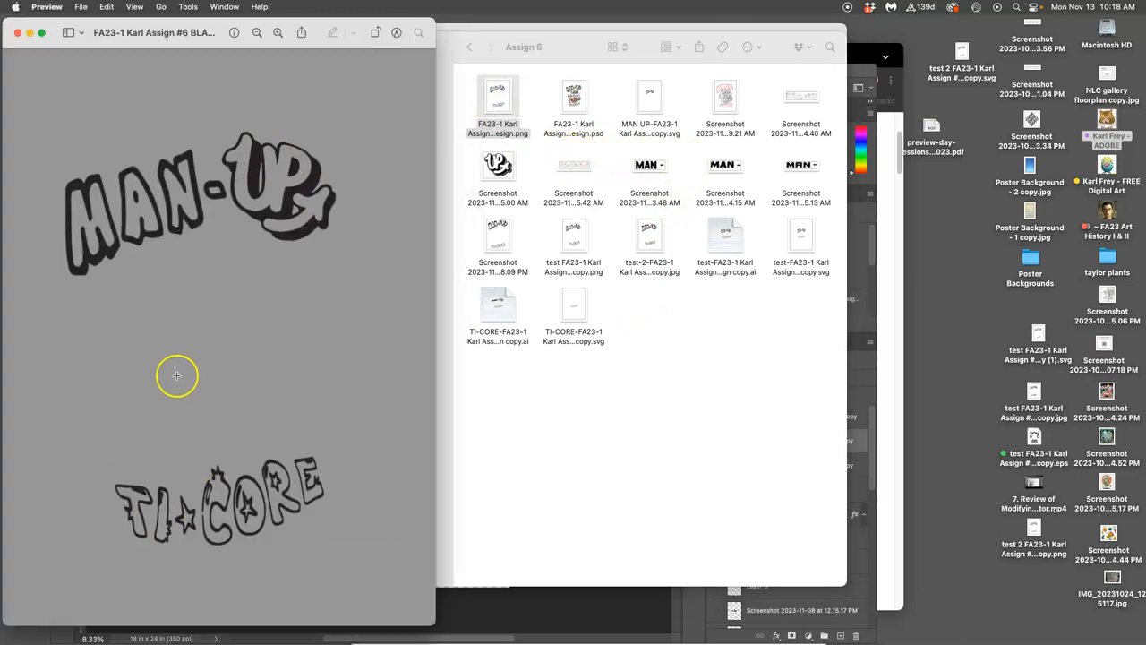
{"action": "scroll", "scroll_direction": "up", "scroll_amount": 3}
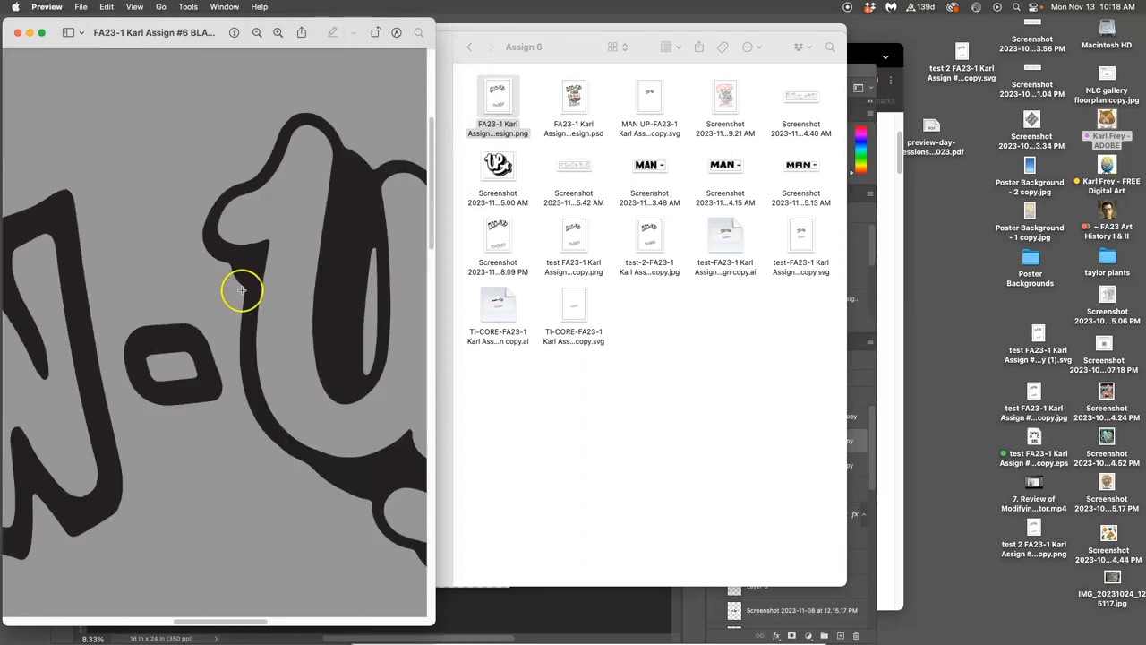
{"action": "scroll", "scroll_direction": "down", "scroll_amount": 3}
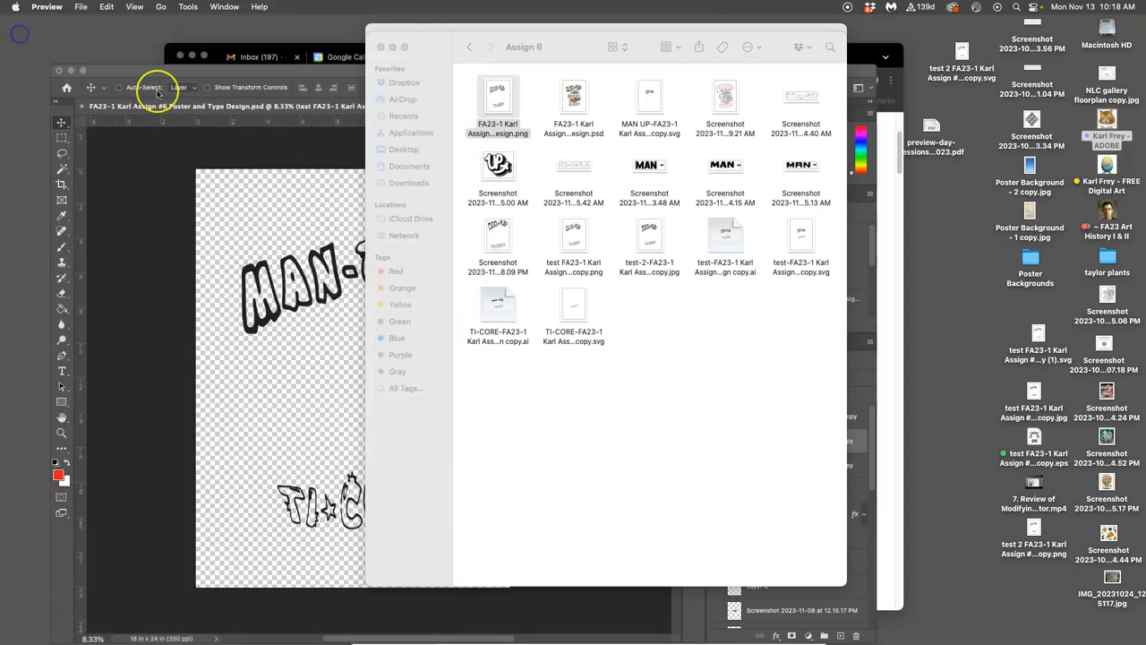
Step: Hide the duplicate lettering layer and show the Manticore illustration and Layer 3 sketch
{"action": "right_click", "coordinate": [497, 98]}
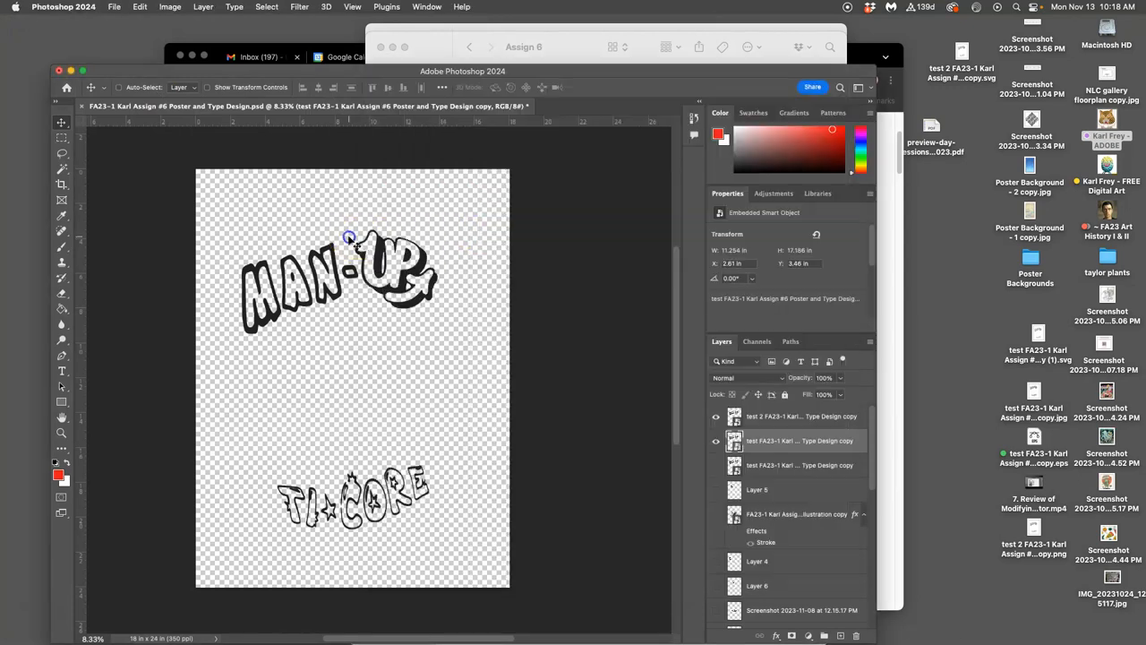
{"action": "left_click", "coordinate": [715, 440]}
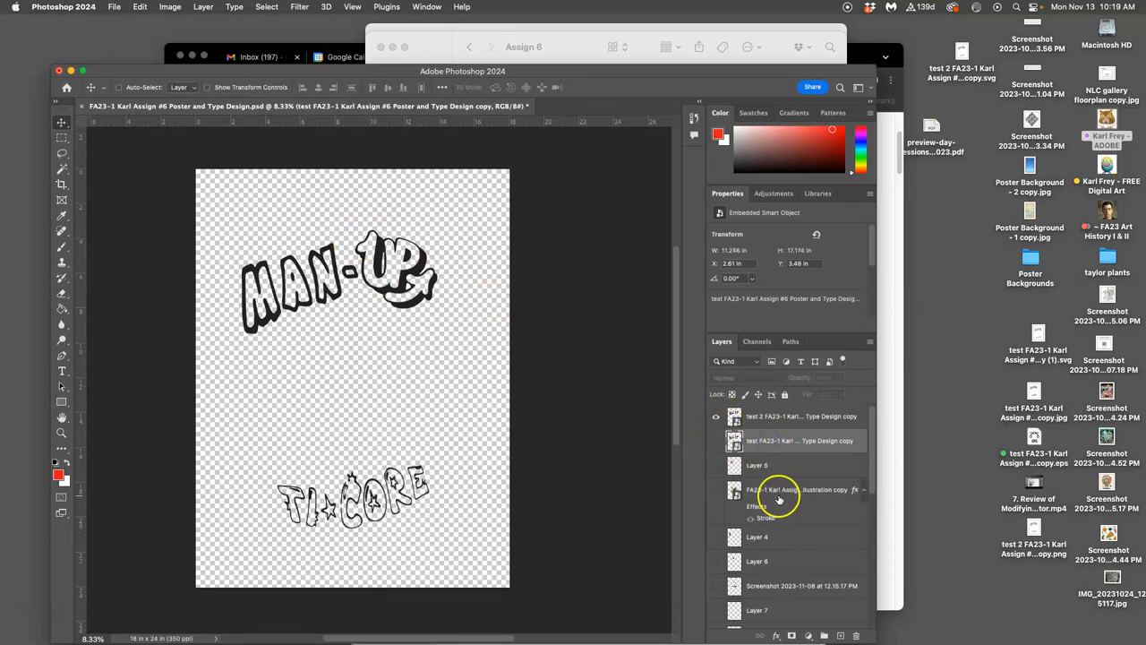
{"action": "left_click", "coordinate": [757, 441]}
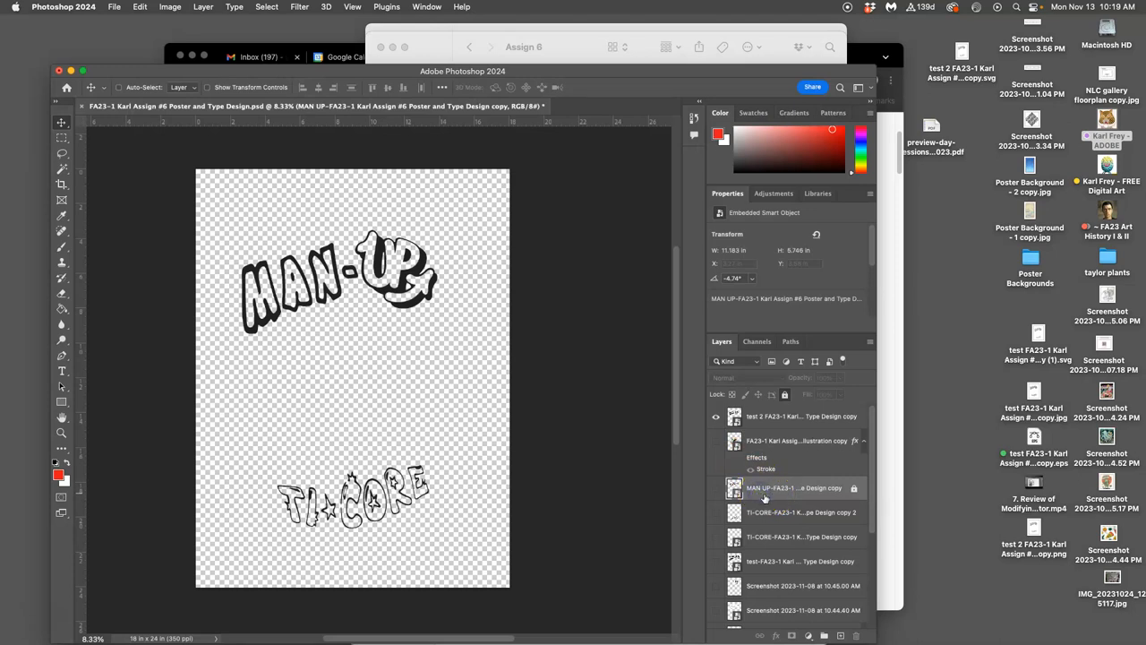
{"action": "left_click", "coordinate": [794, 488]}
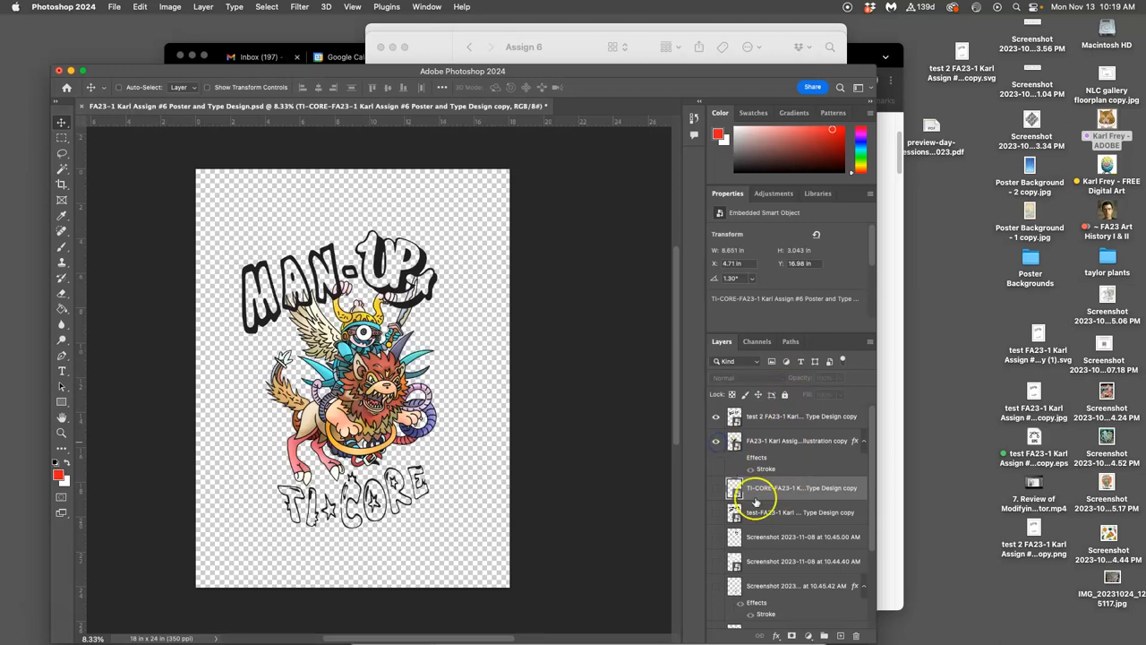
{"action": "left_click", "coordinate": [795, 488]}
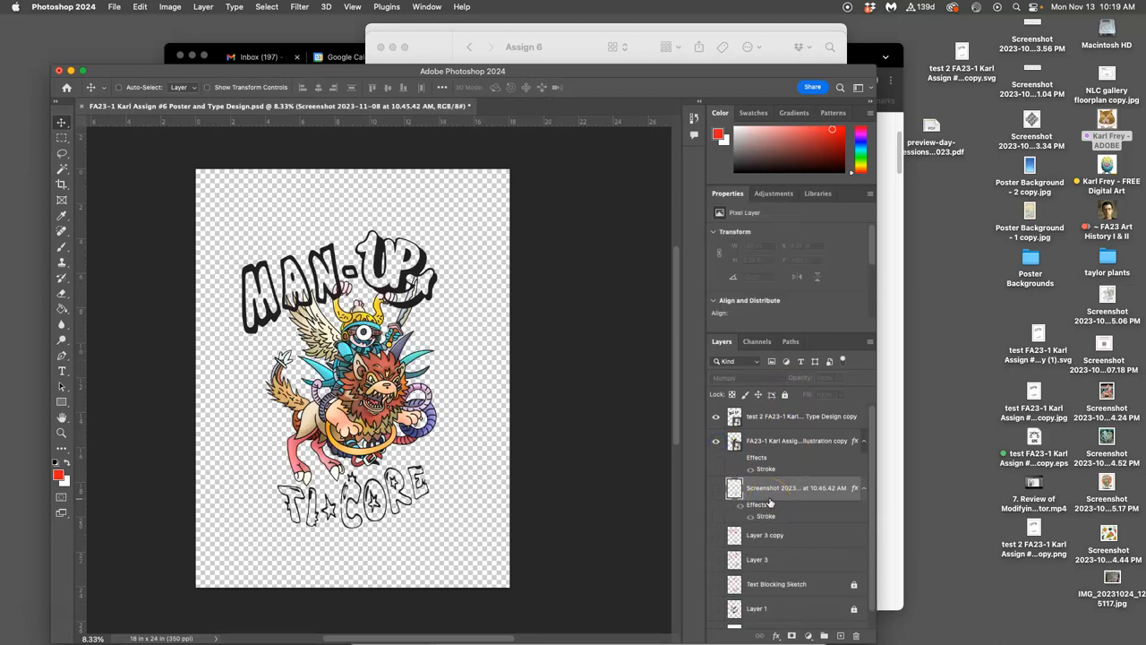
{"action": "left_click", "coordinate": [715, 491]}
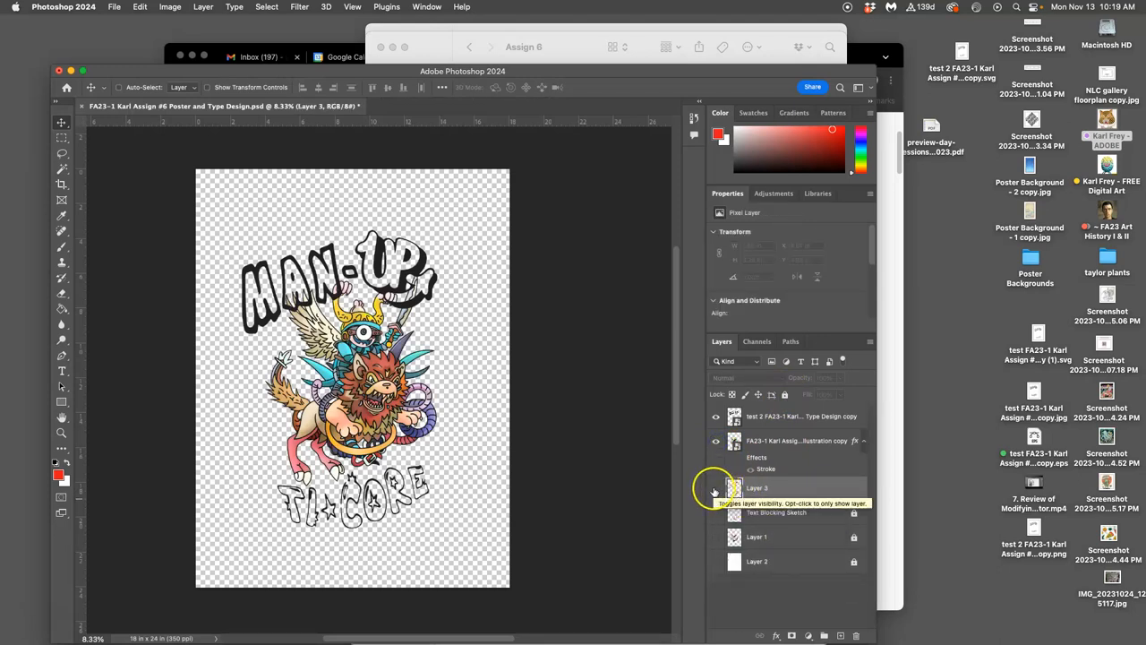
{"action": "left_click", "coordinate": [778, 487]}
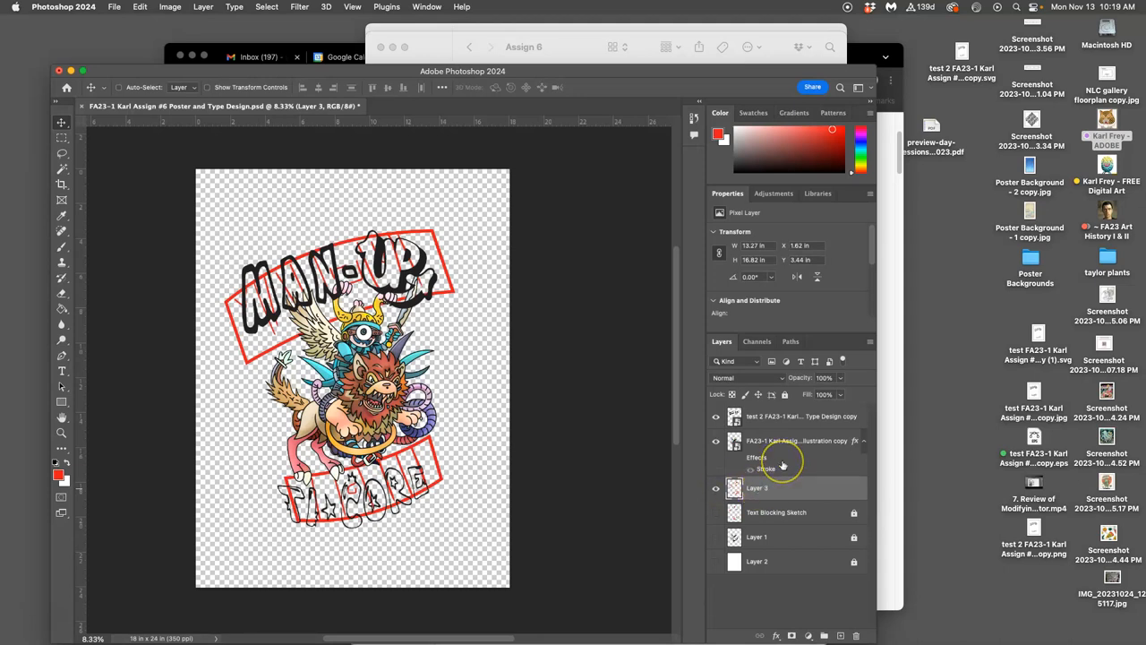
{"action": "mouse_move", "coordinate": [778, 429]}
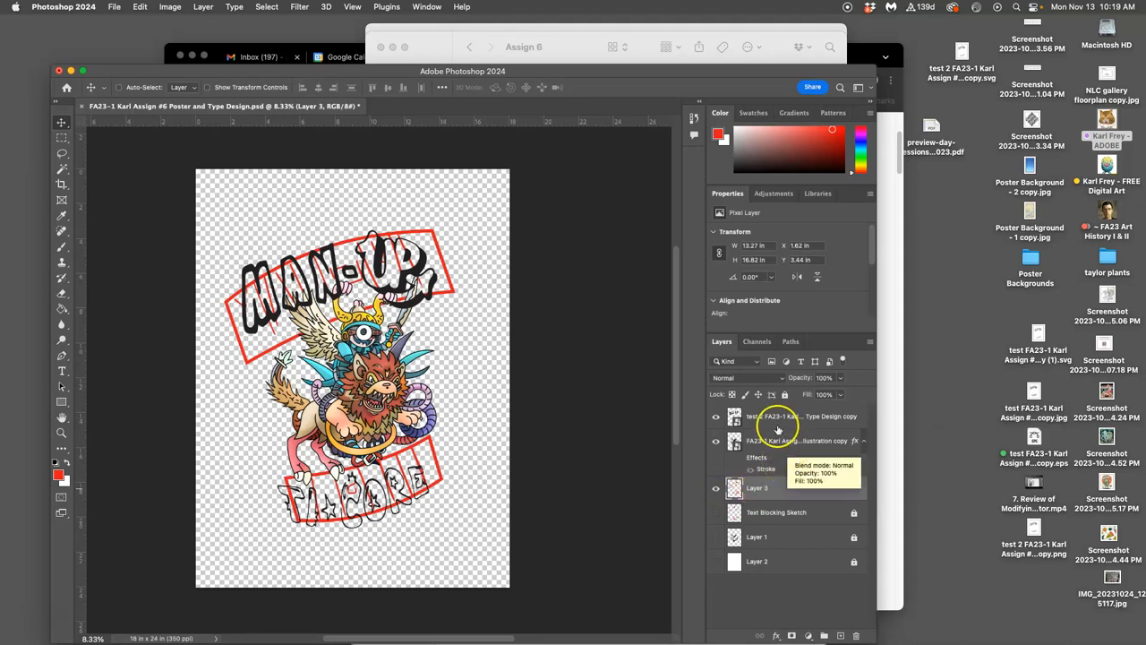
Step: Rotate the top lettering layer about nine degrees counterclockwise and show the white background layer
{"action": "left_click", "coordinate": [778, 416]}
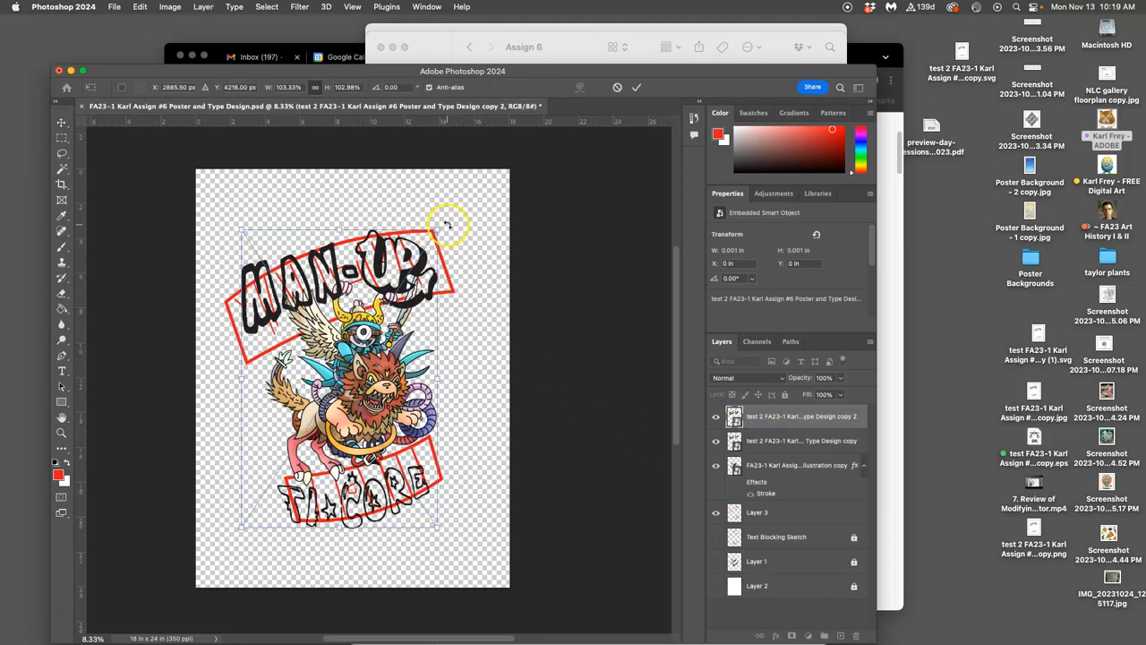
{"action": "left_click_drag", "start_coordinate": [452, 224], "coordinate": [462, 430]}
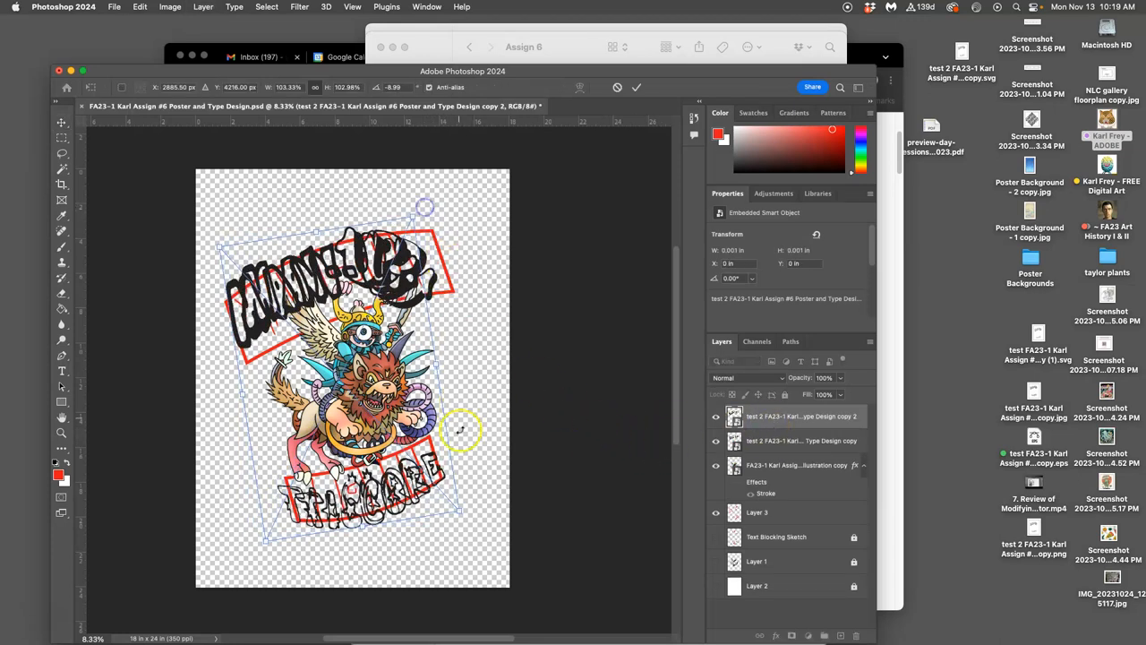
{"action": "left_click_drag", "start_coordinate": [461, 431], "coordinate": [460, 502]}
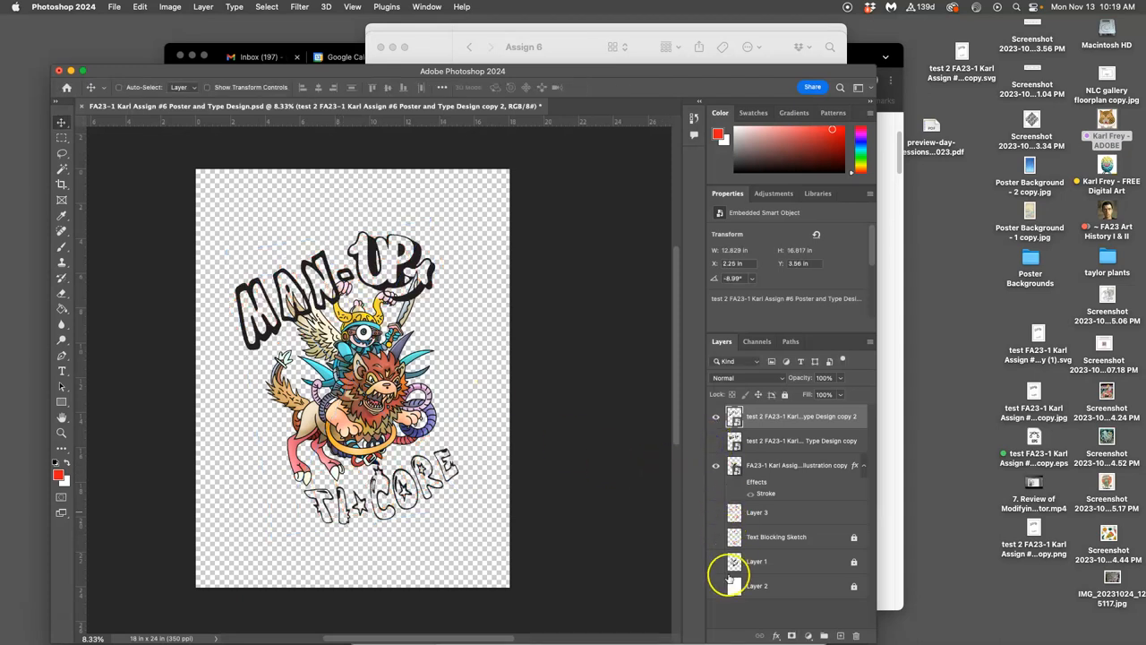
{"action": "left_click", "coordinate": [715, 586]}
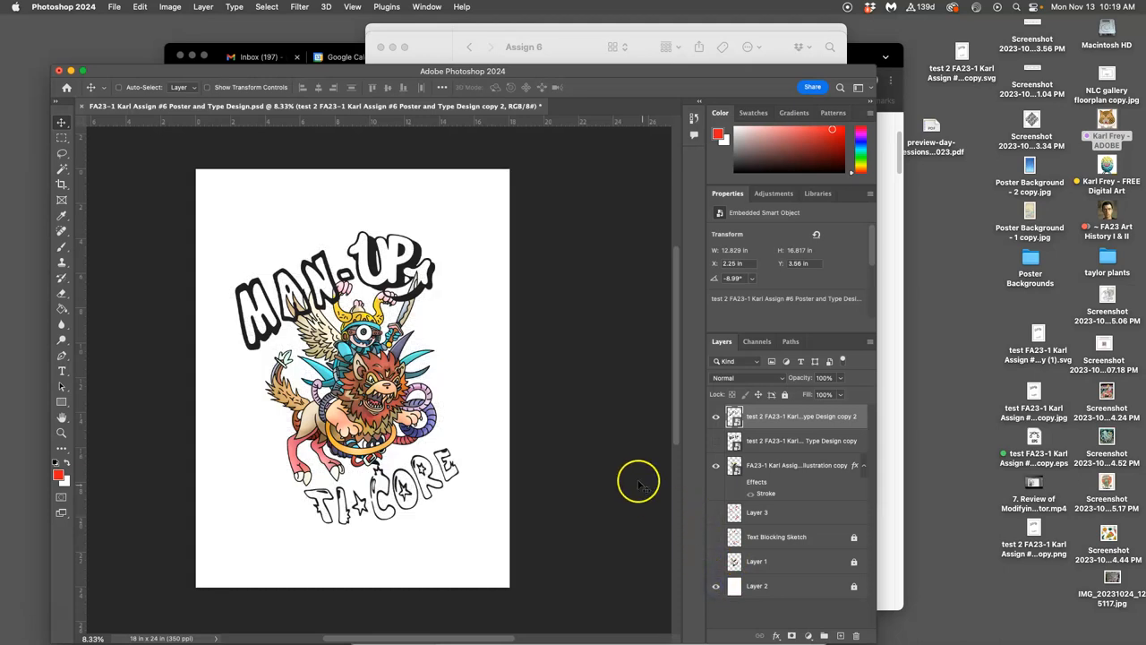
{"action": "mouse_move", "coordinate": [640, 484]}
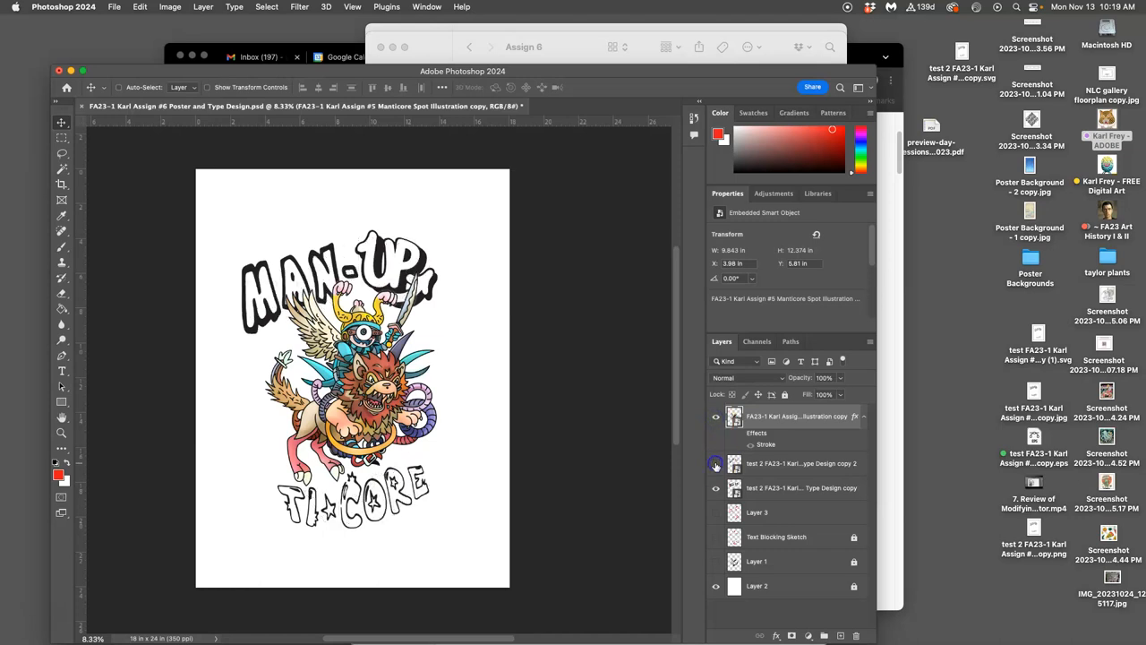
{"action": "mouse_move", "coordinate": [715, 463]}
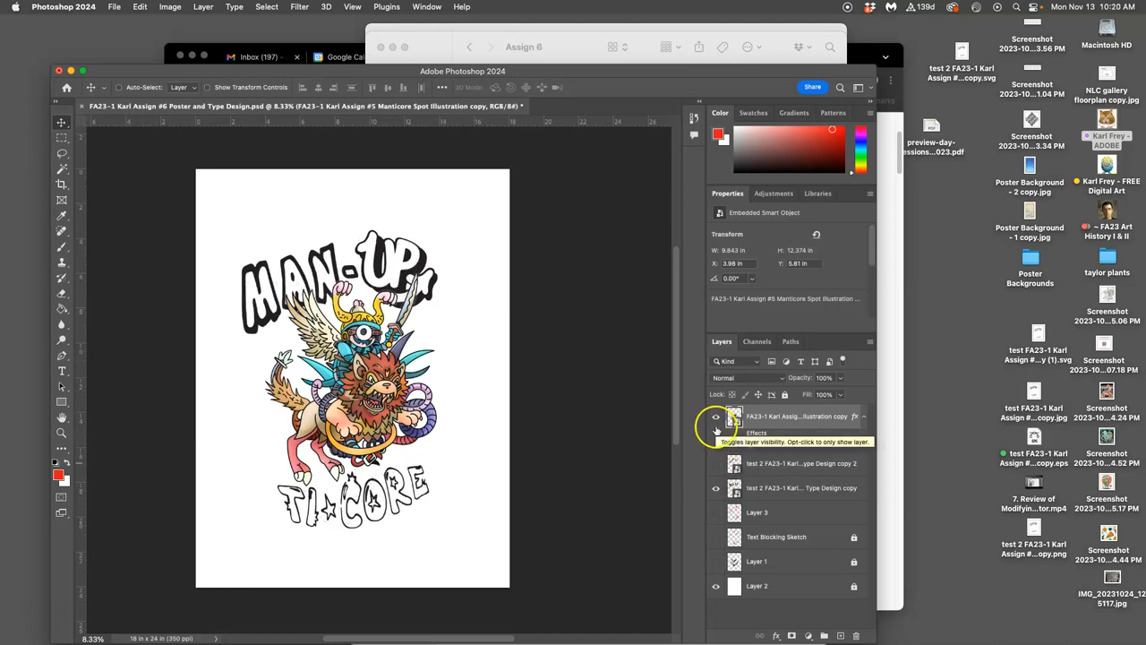
Step: Toggle the manticore illustration layer off and on to compare it against the tilted lettering
{"action": "left_click", "coordinate": [716, 416]}
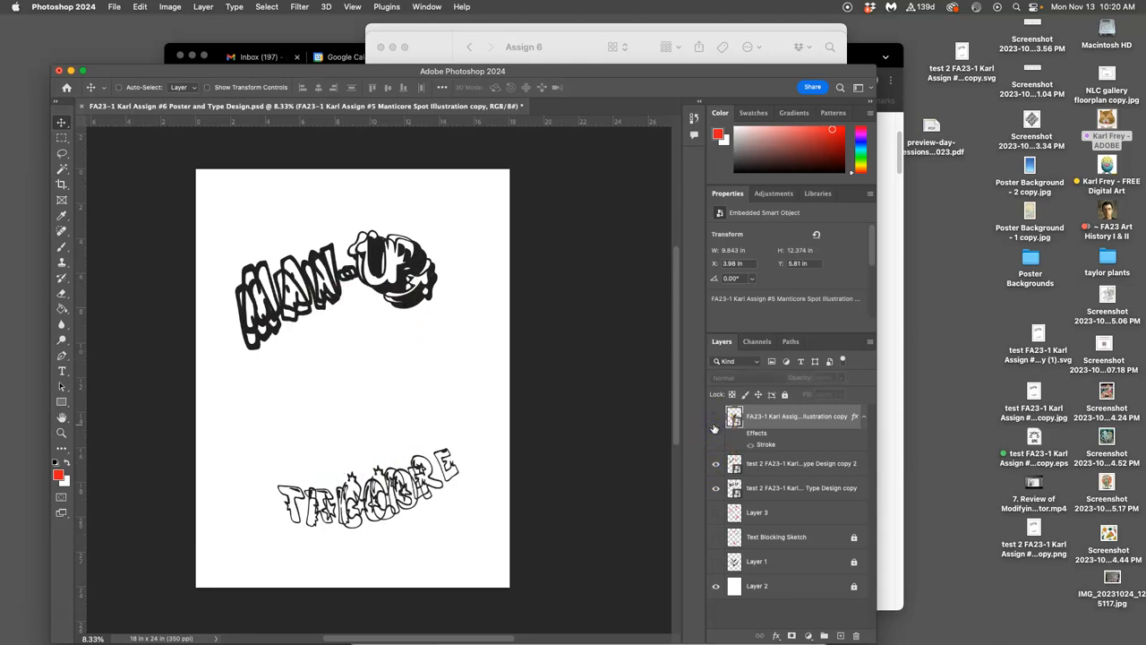
{"action": "left_click", "coordinate": [715, 419]}
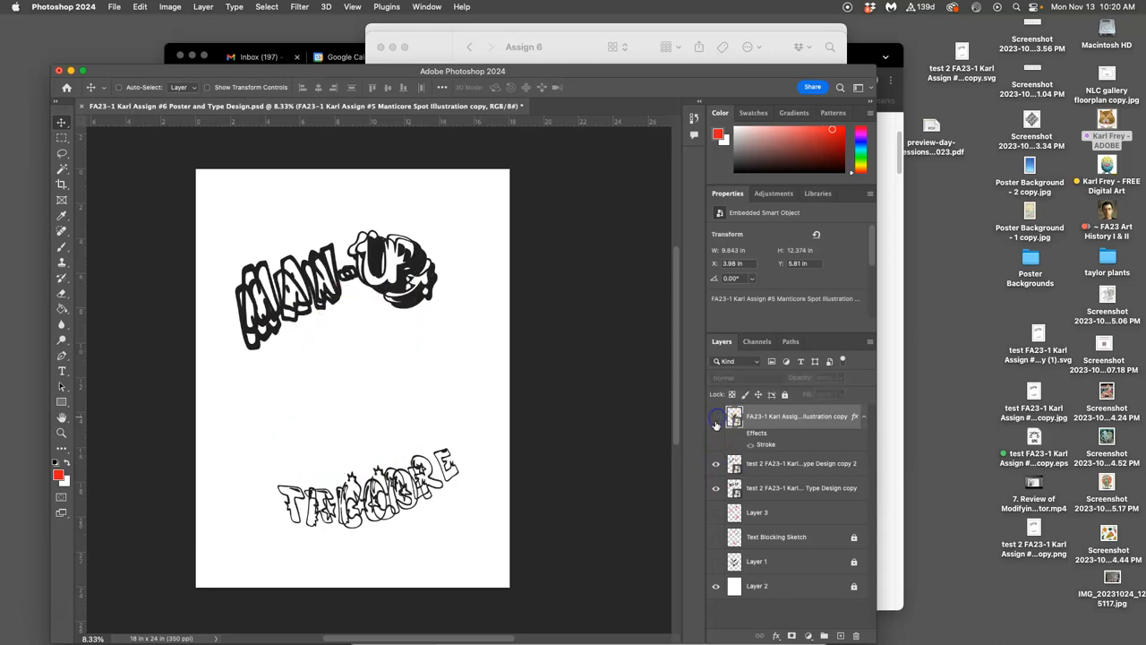
{"action": "left_click", "coordinate": [715, 416]}
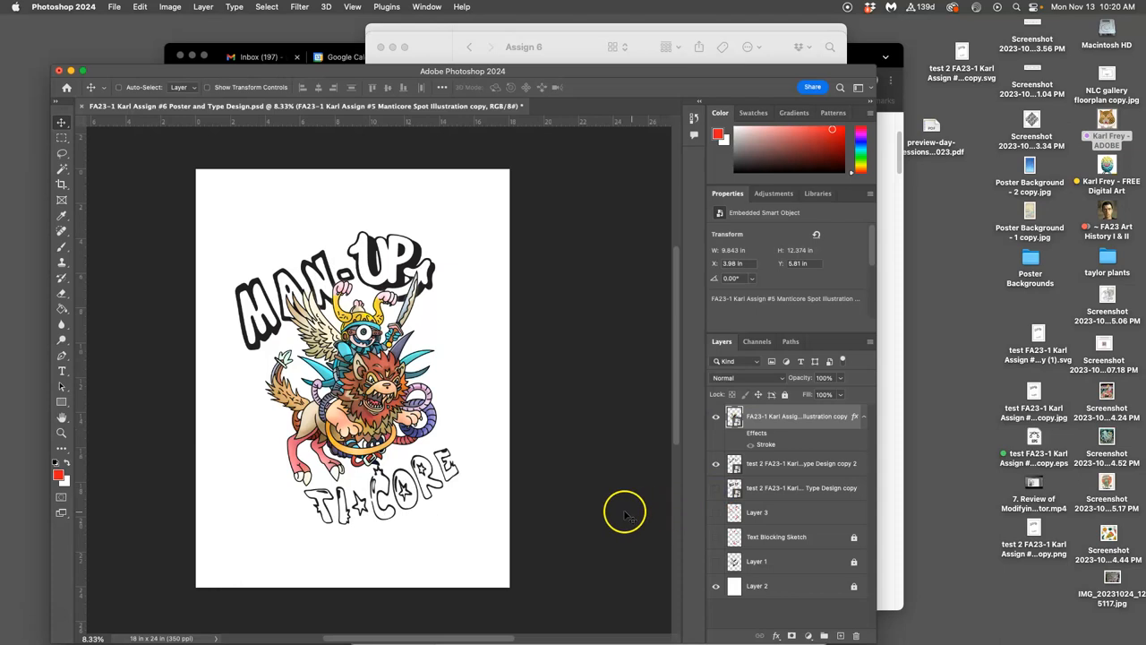
{"action": "mouse_move", "coordinate": [759, 427]}
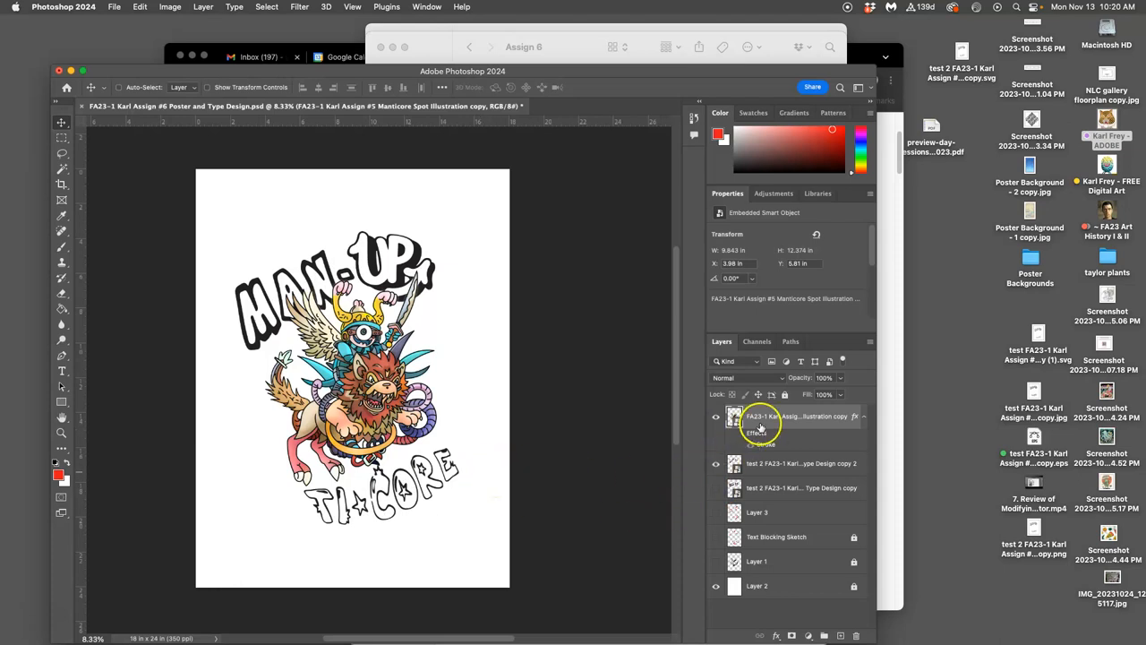
Step: Scale up the tilted lettering copy, re-angle it to about -7°, and commit
{"action": "left_click", "coordinate": [801, 463]}
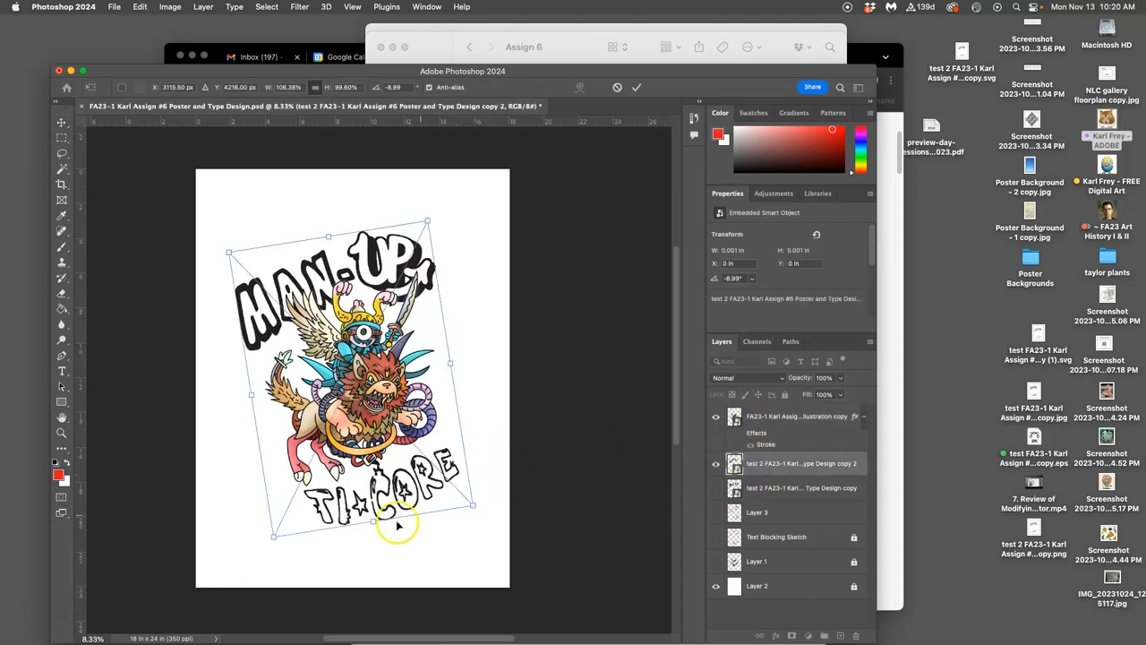
{"action": "left_click_drag", "start_coordinate": [398, 524], "coordinate": [375, 531]}
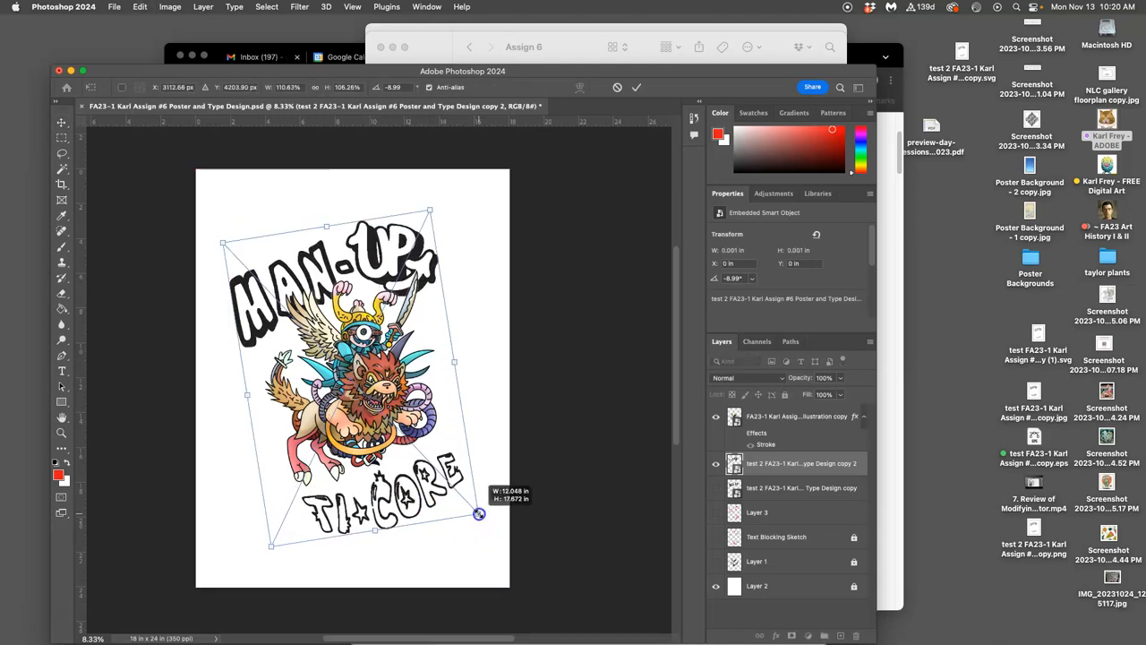
{"action": "left_click_drag", "start_coordinate": [480, 514], "coordinate": [477, 522]}
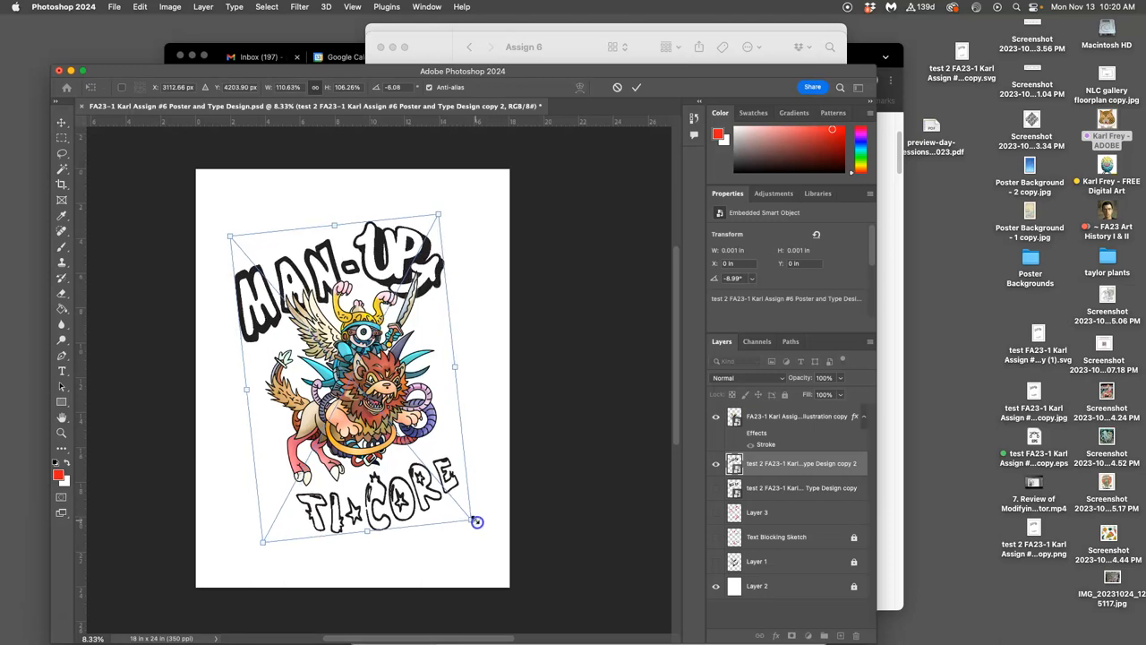
{"action": "left_click_drag", "start_coordinate": [477, 522], "coordinate": [456, 503]}
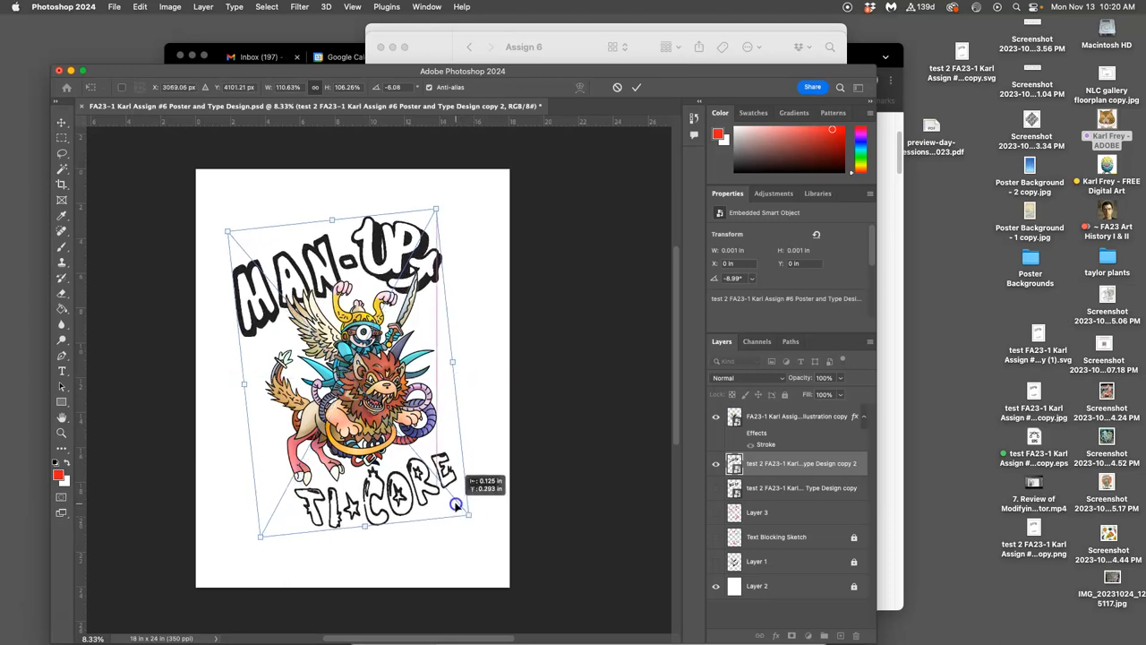
{"action": "left_click_drag", "start_coordinate": [457, 502], "coordinate": [457, 509]}
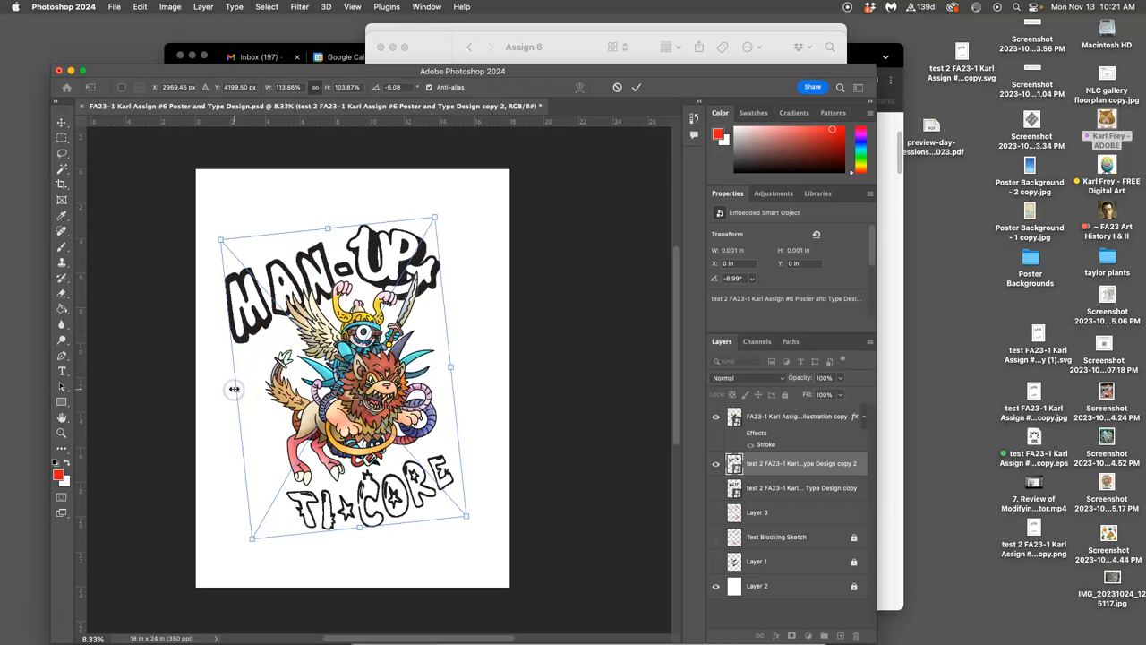
{"action": "left_click_drag", "start_coordinate": [234, 389], "coordinate": [234, 390]}
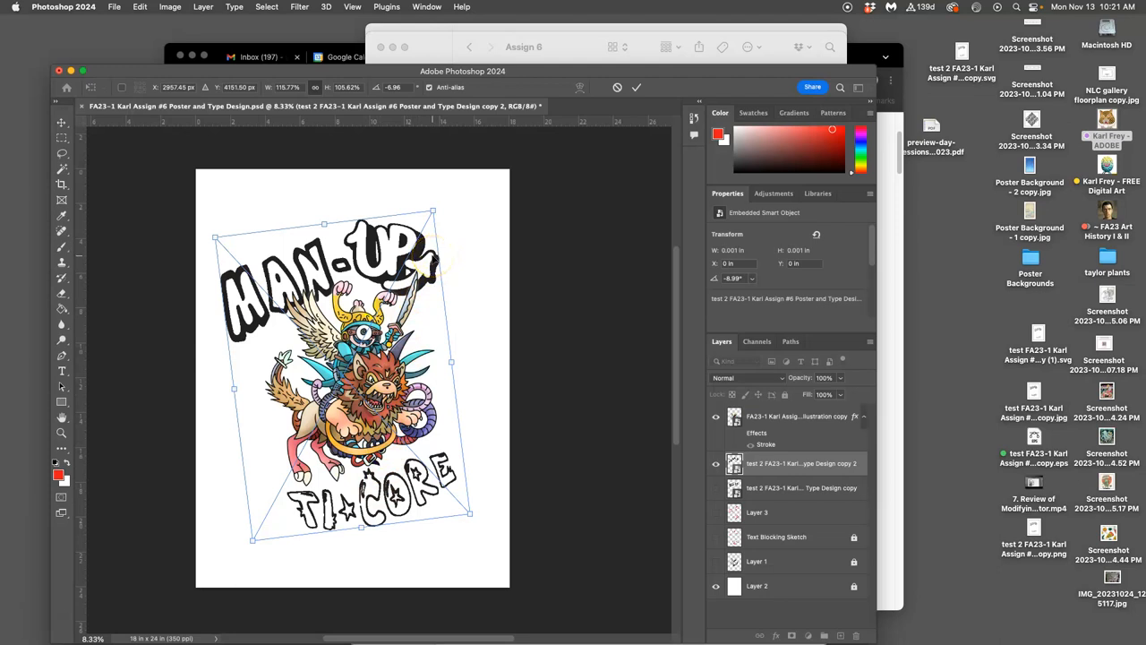
{"action": "left_click", "coordinate": [637, 87]}
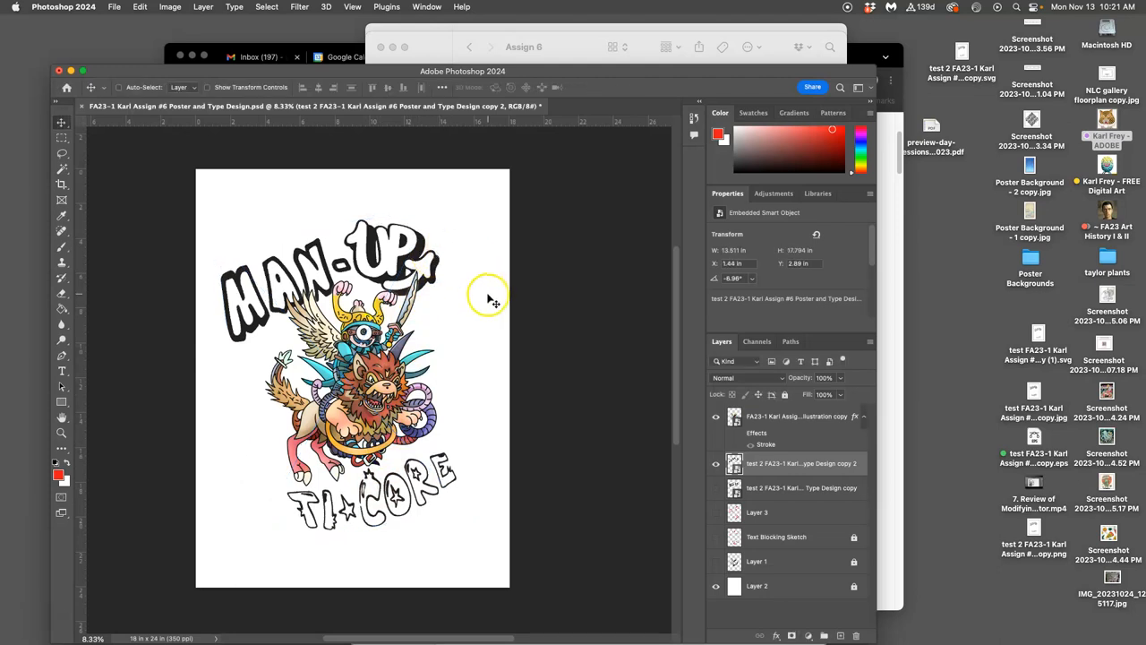
{"action": "mouse_move", "coordinate": [573, 435]}
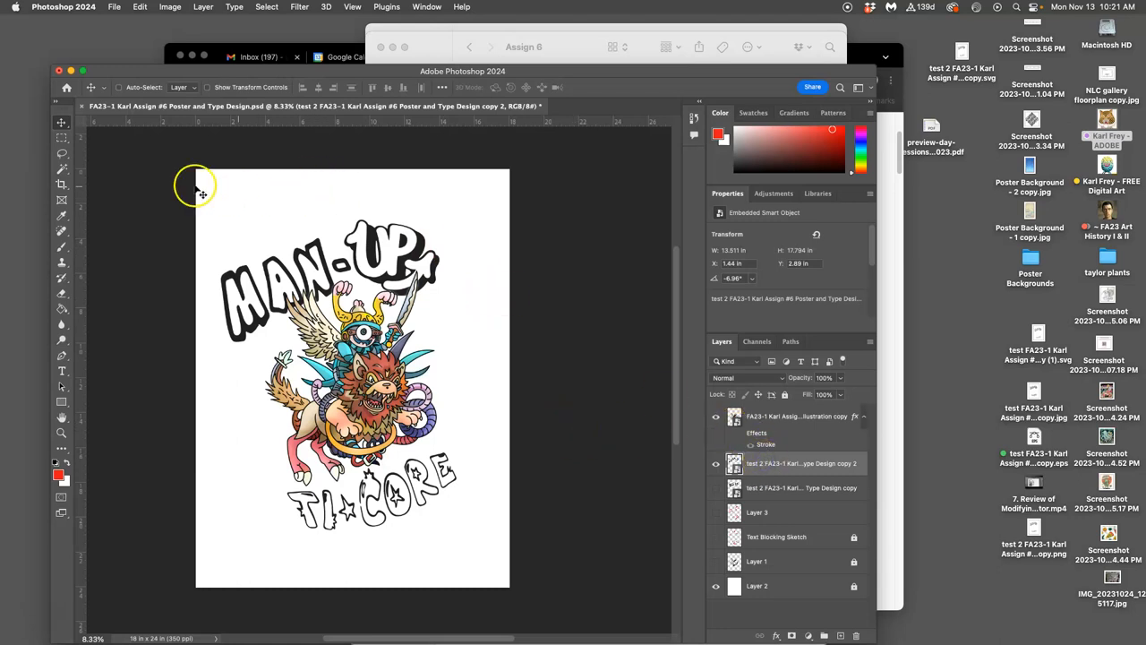
Step: Lasso MAN onto its own layer via Copy, try Warp, and show lettering copy 2 again
{"action": "left_click", "coordinate": [62, 153]}
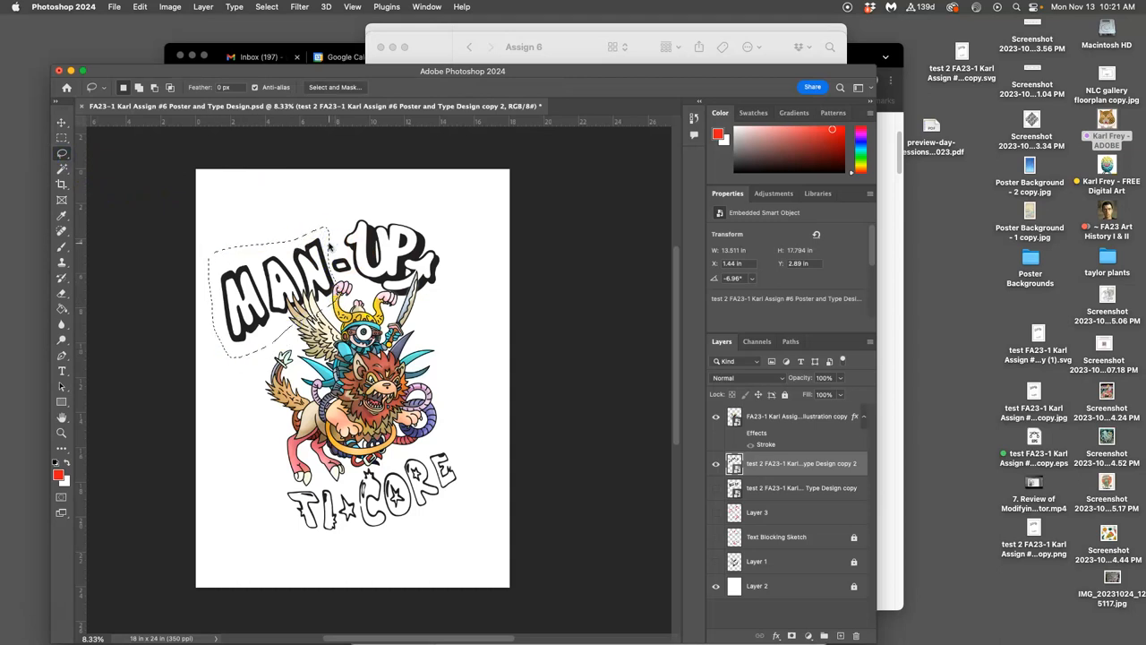
{"action": "left_click", "coordinate": [758, 463]}
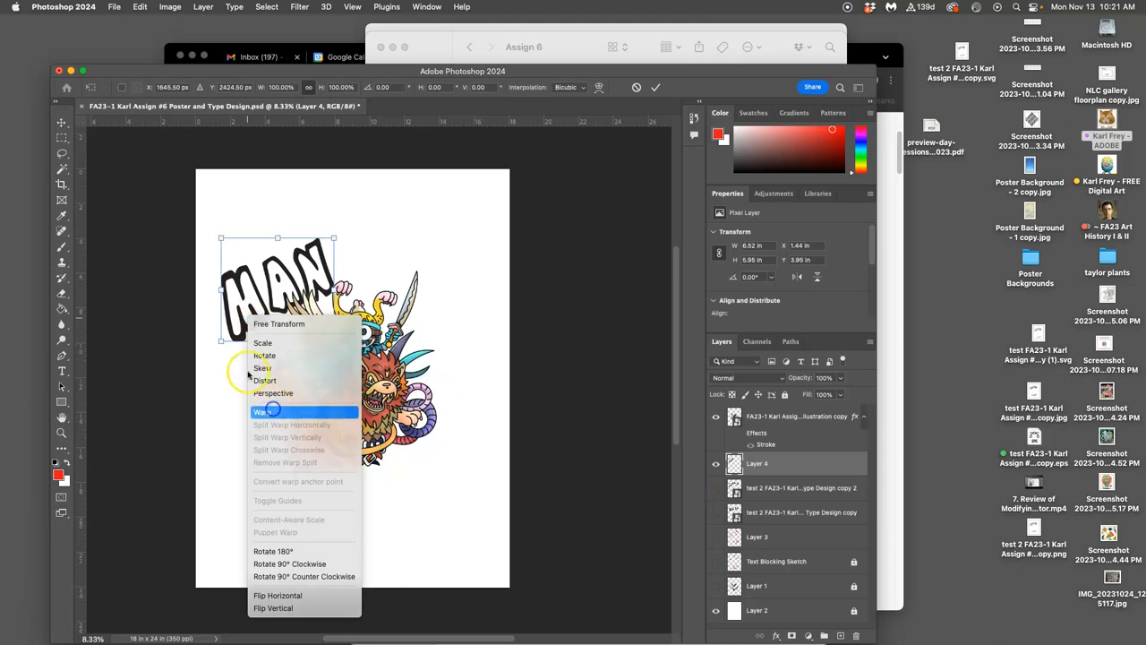
{"action": "left_click", "coordinate": [262, 411]}
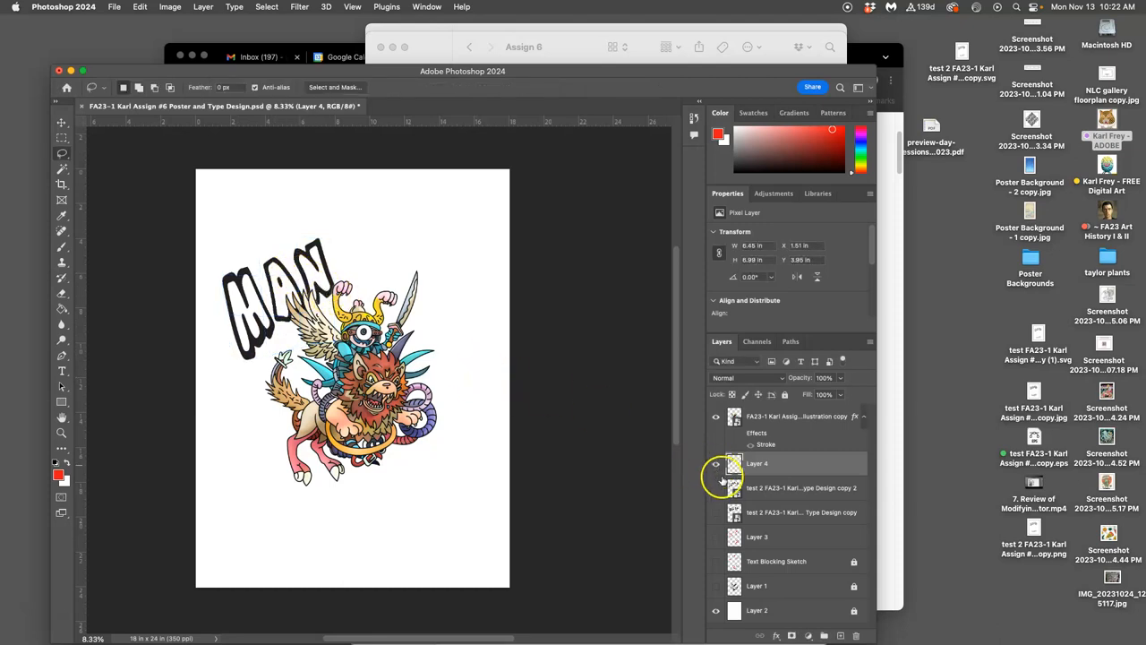
{"action": "left_click", "coordinate": [716, 463]}
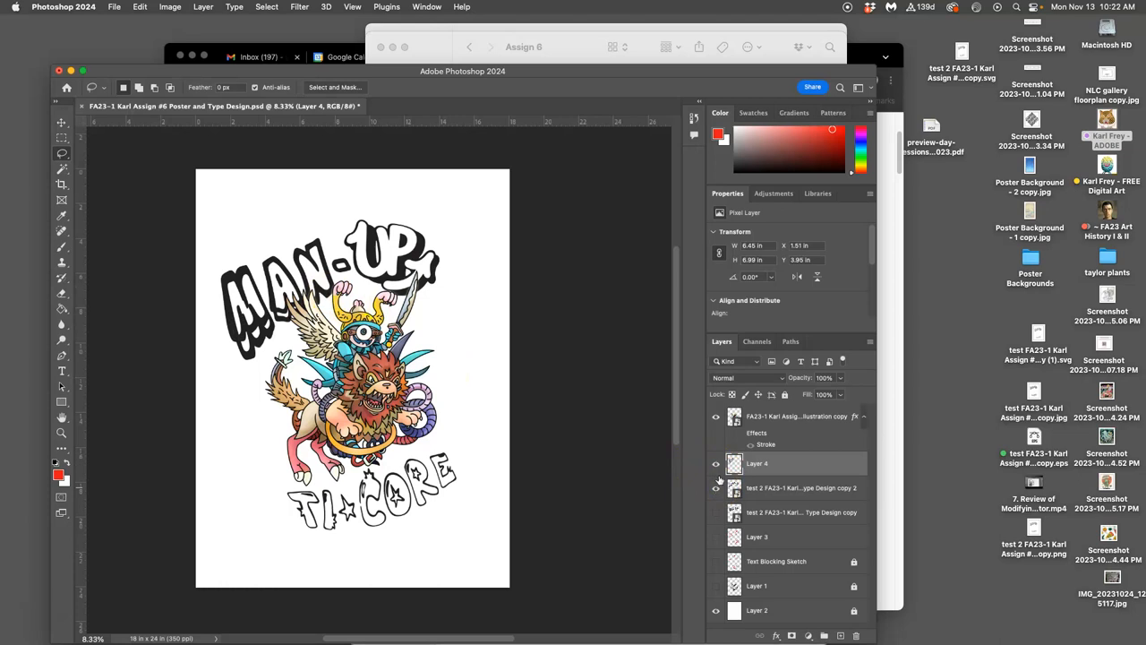
Step: Toggle the Text Blocking Sketch and Layer 3, then hide the manticore illustration layer
{"action": "right_click", "coordinate": [757, 487]}
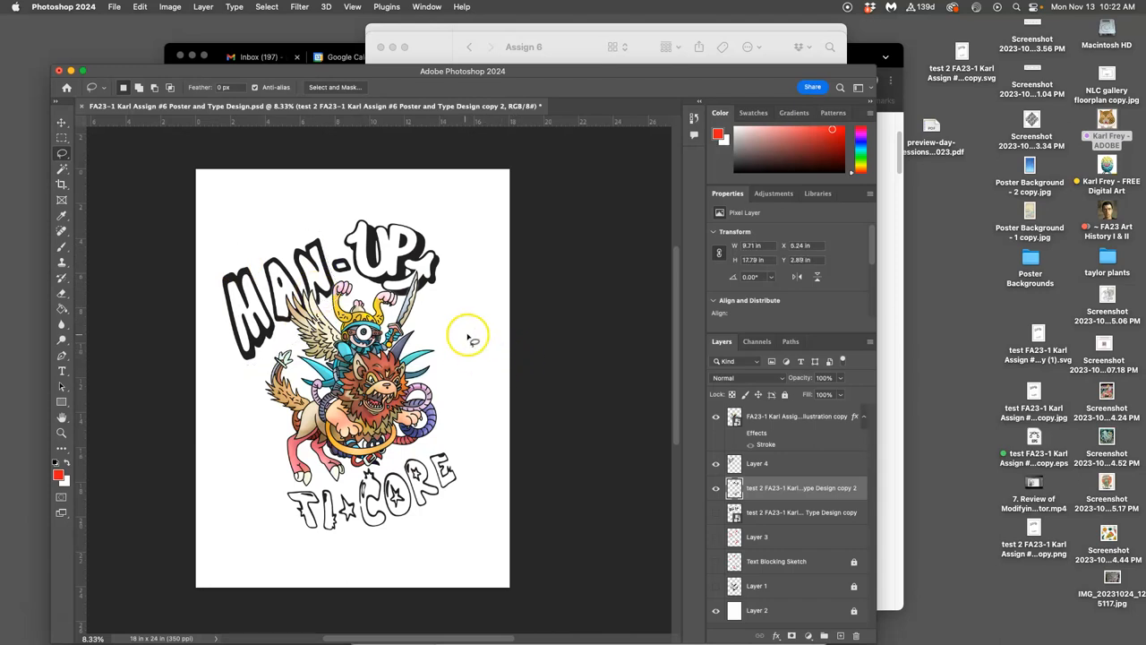
{"action": "mouse_move", "coordinate": [385, 519]}
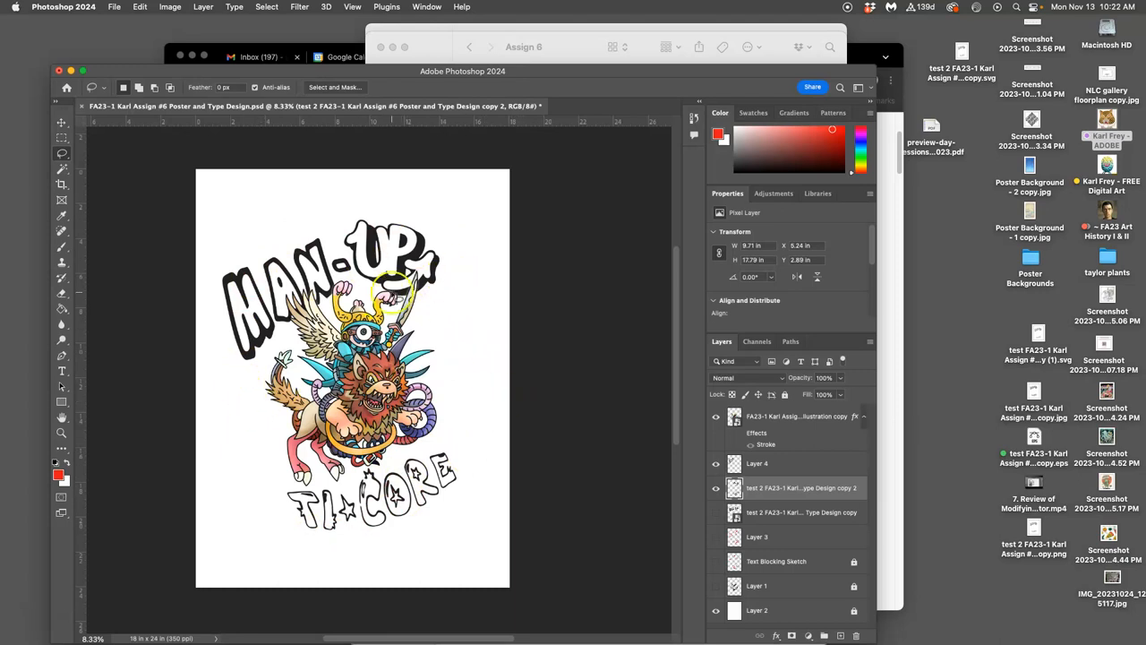
{"action": "left_click", "coordinate": [715, 562]}
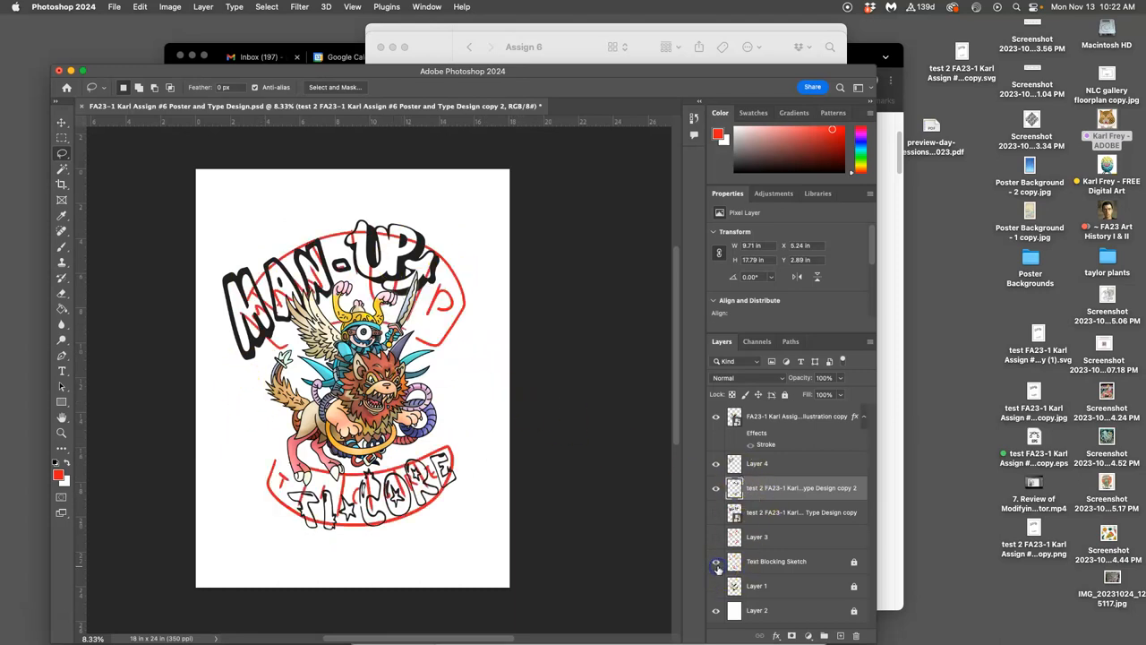
{"action": "left_click", "coordinate": [716, 539]}
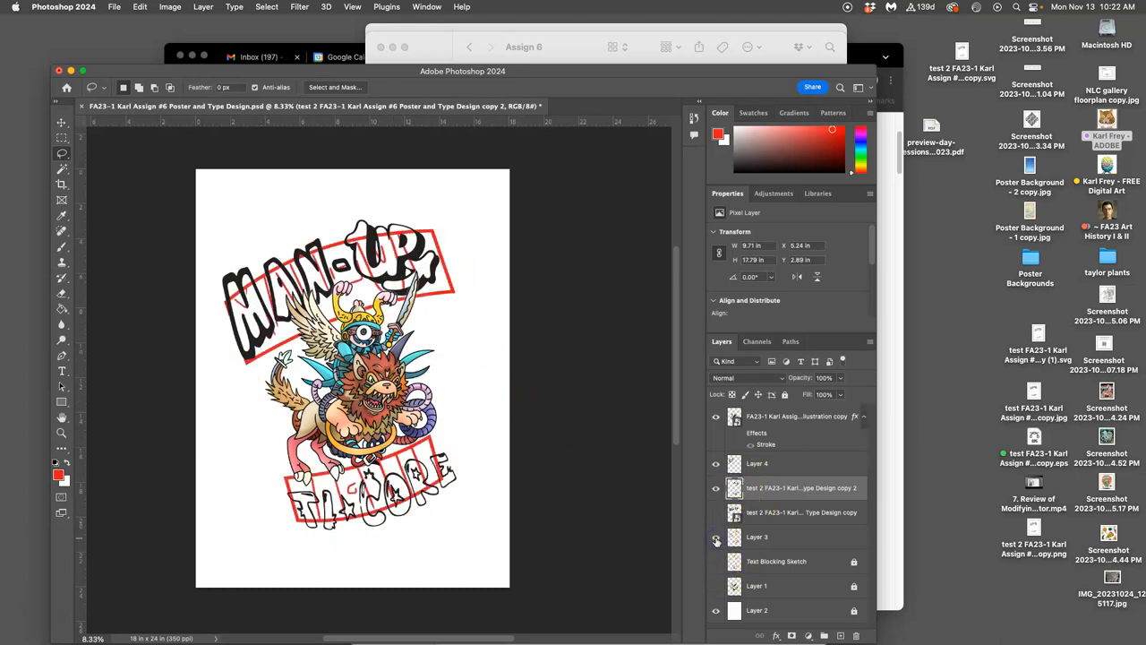
{"action": "left_click", "coordinate": [715, 537]}
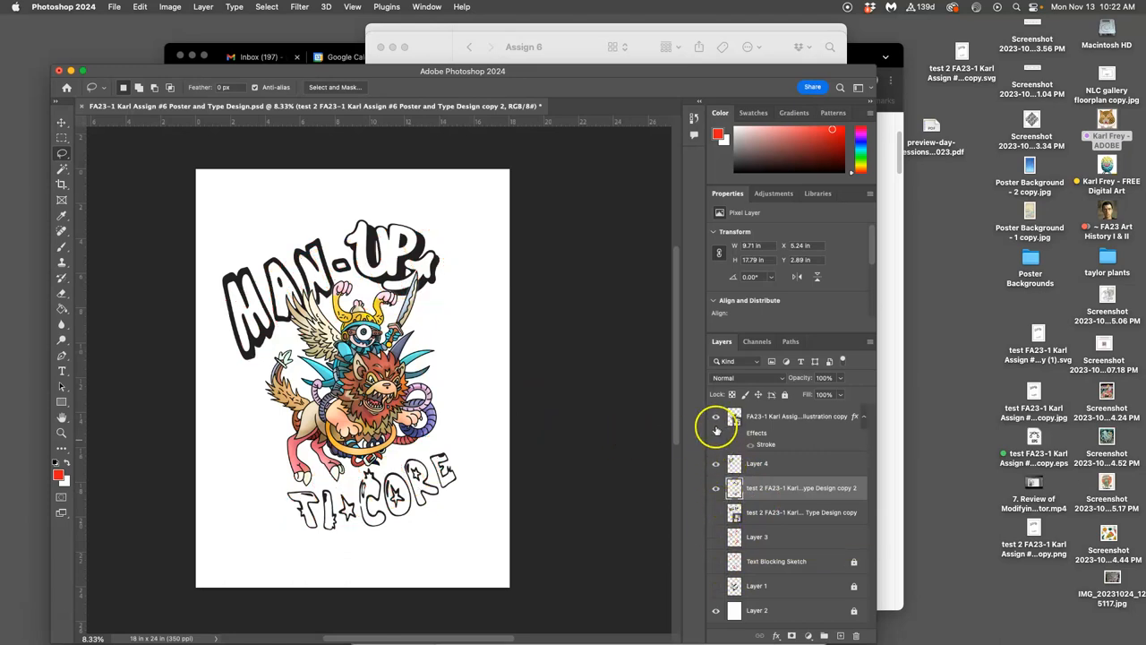
{"action": "left_click", "coordinate": [715, 417]}
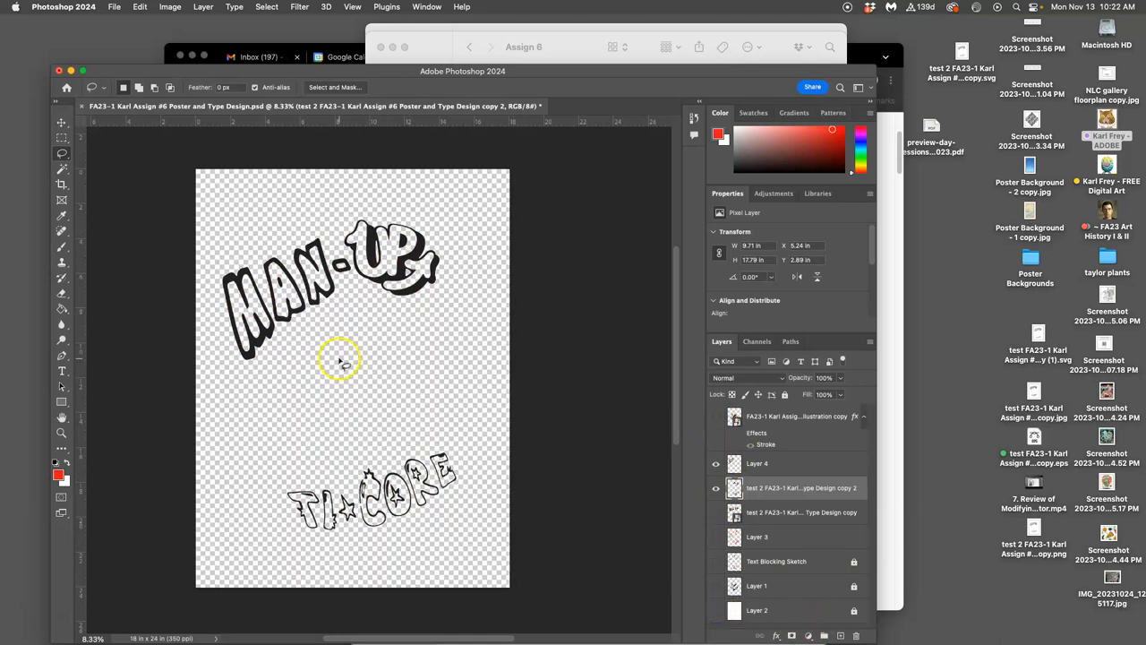
{"action": "mouse_move", "coordinate": [115, 7]}
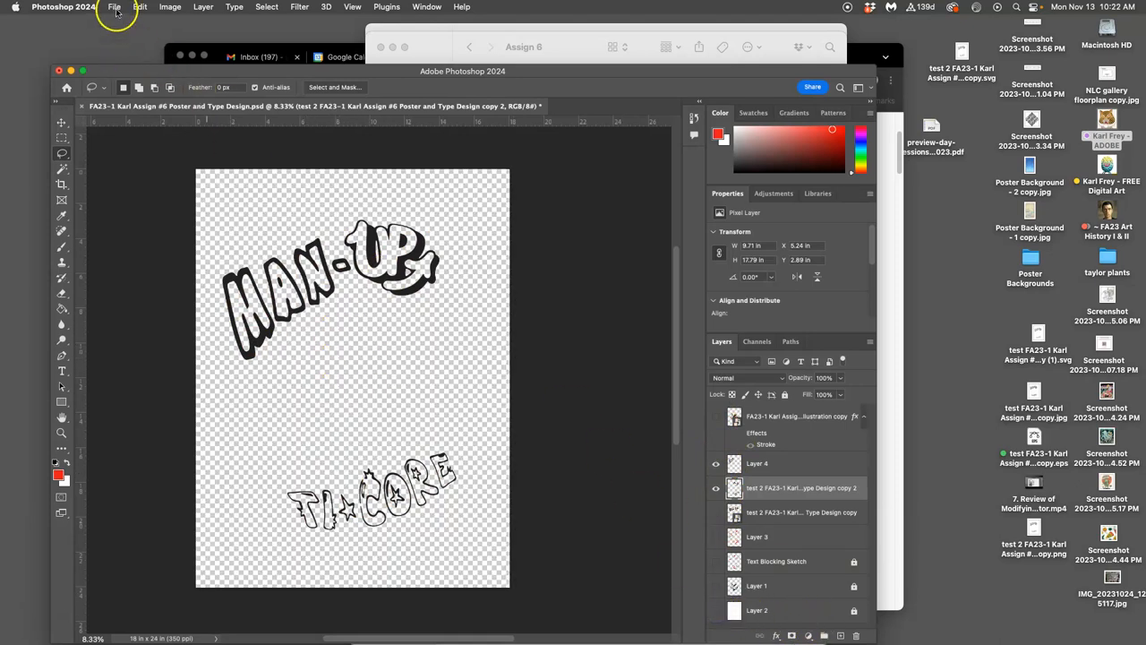
Step: Save a copy named 'test 3' to the Desktop in PNG format
{"action": "left_click", "coordinate": [114, 7]}
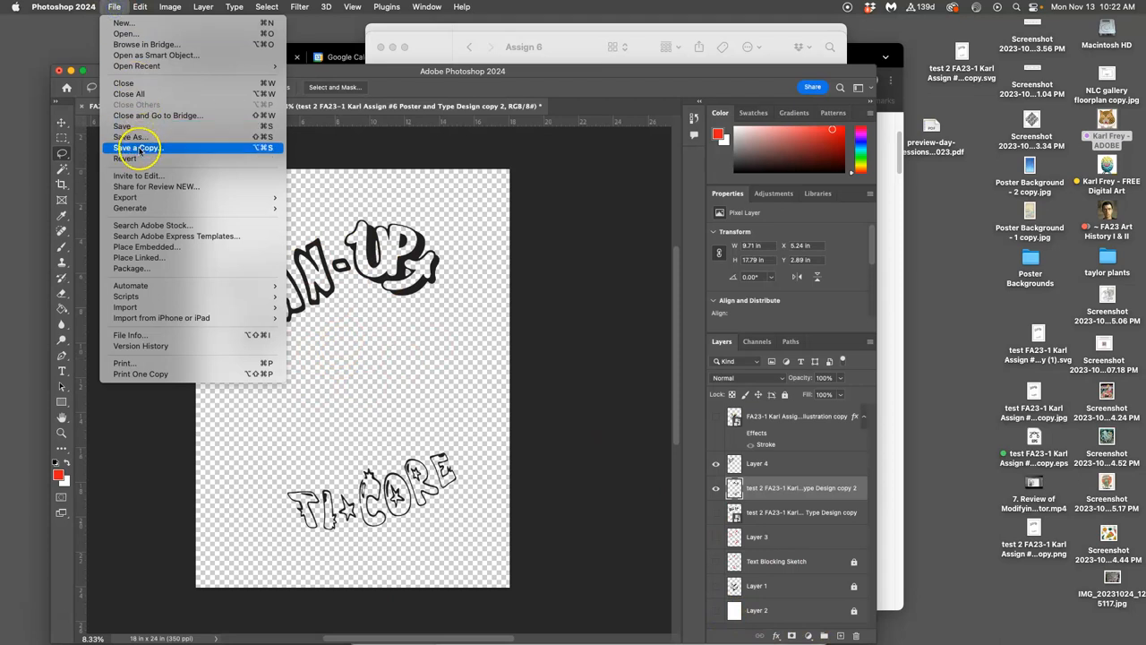
{"action": "left_click", "coordinate": [135, 148]}
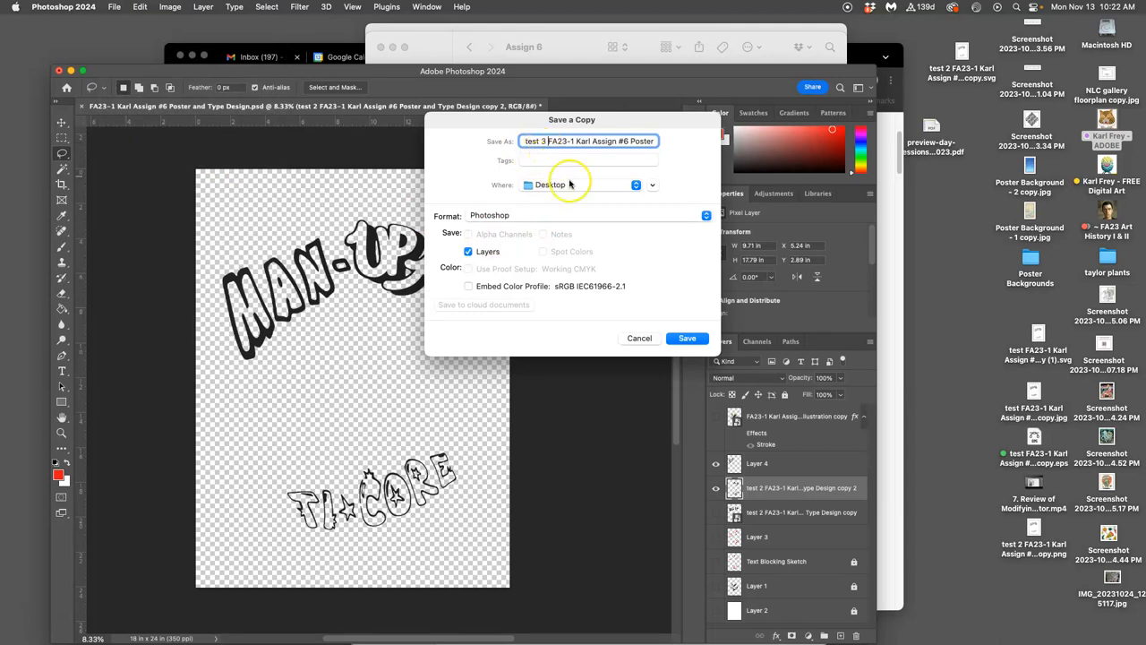
{"action": "left_click", "coordinate": [705, 215]}
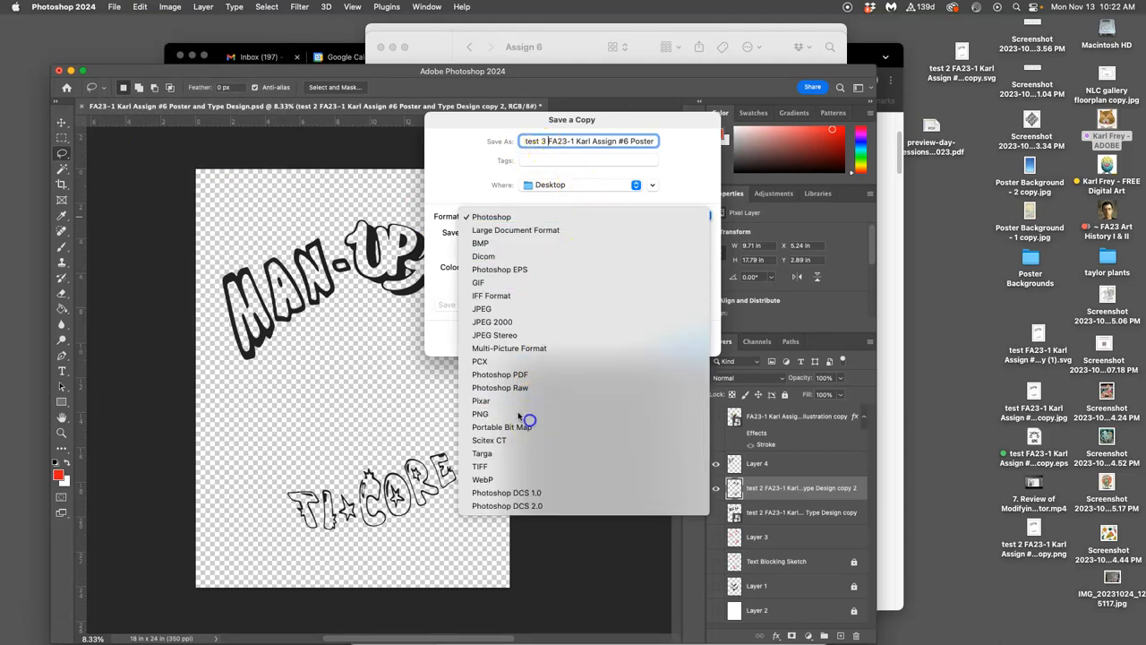
{"action": "left_click", "coordinate": [480, 412]}
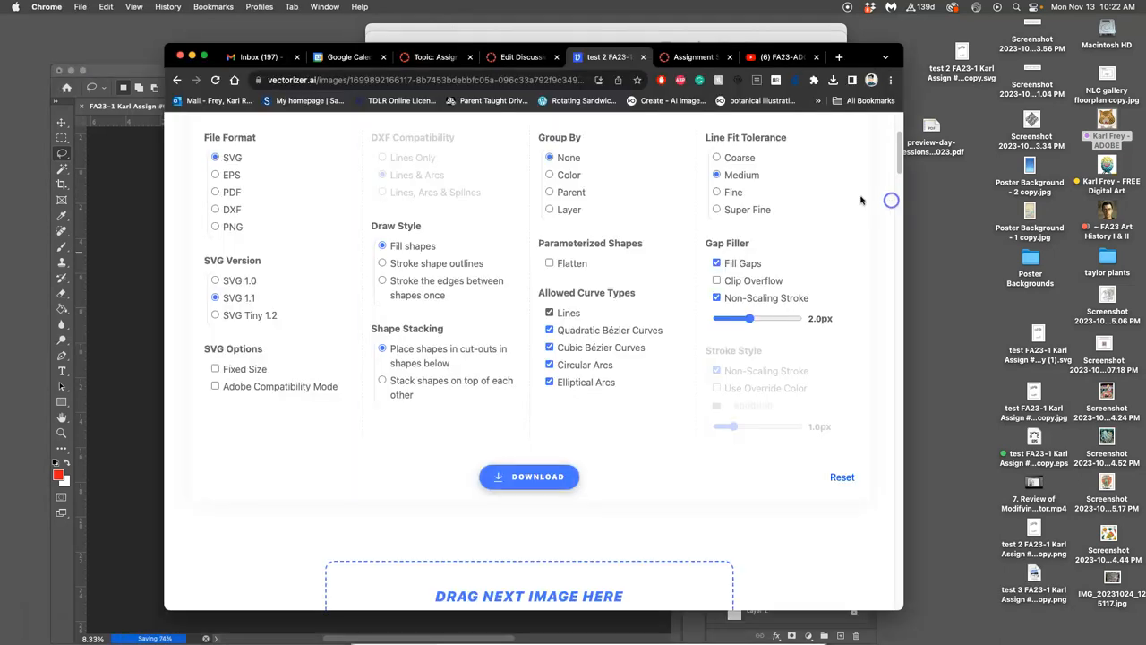
Step: Upload the test 3 PNG to Vectorizer.AI and accept the Pre-Crop dialog
{"action": "left_click", "coordinate": [434, 56]}
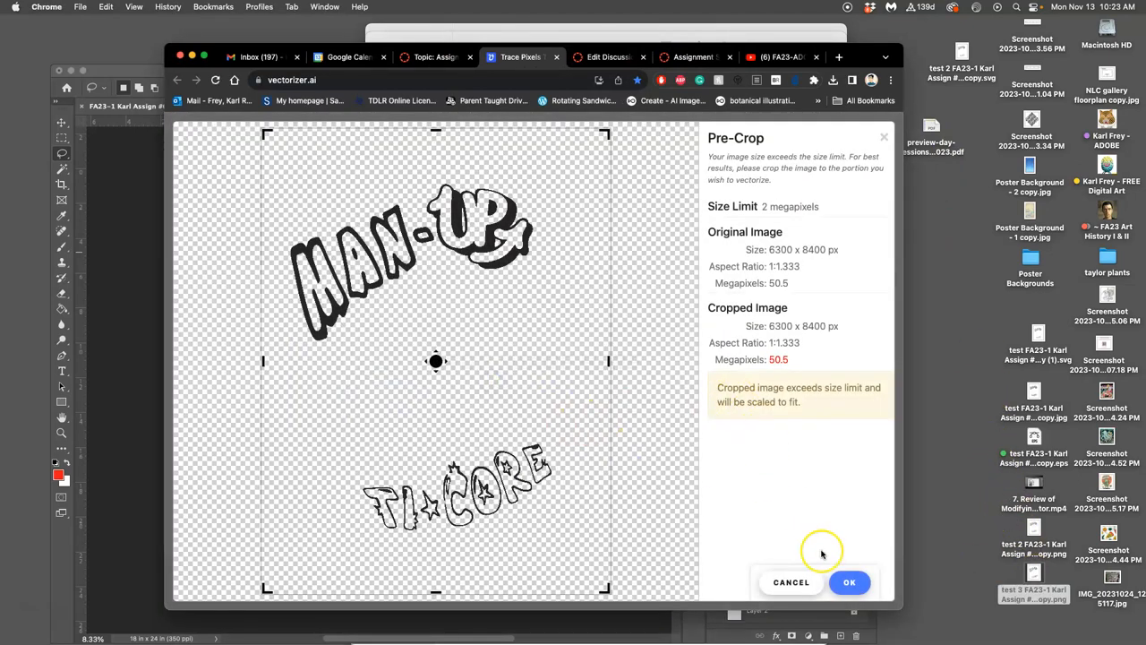
{"action": "left_click", "coordinate": [849, 582]}
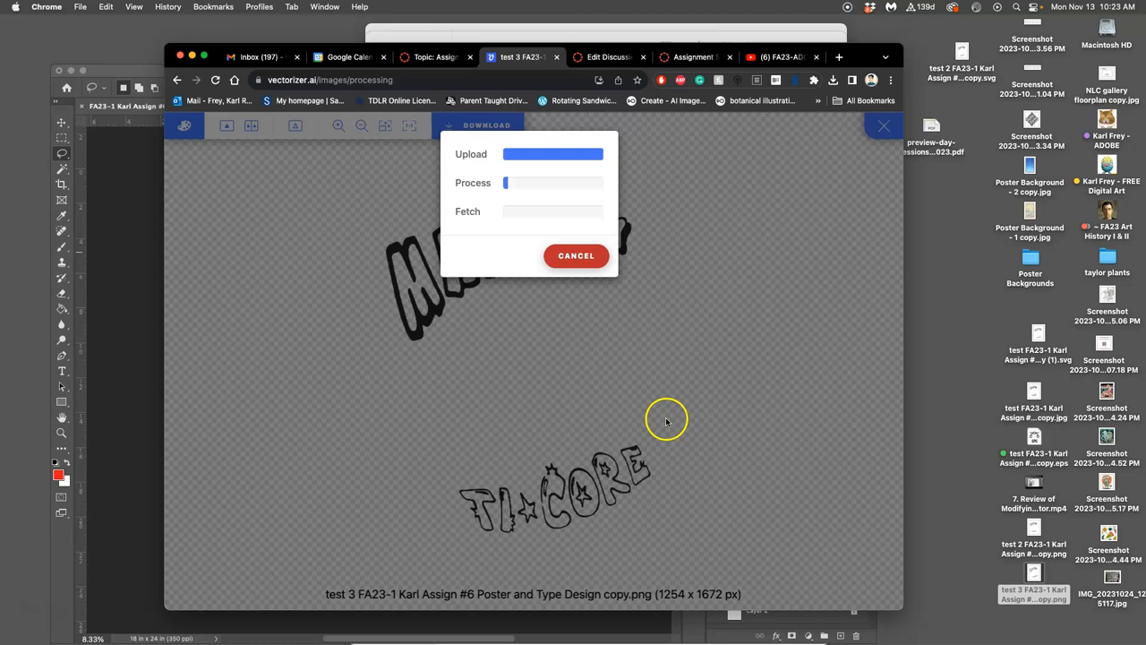
{"action": "mouse_move", "coordinate": [244, 350]}
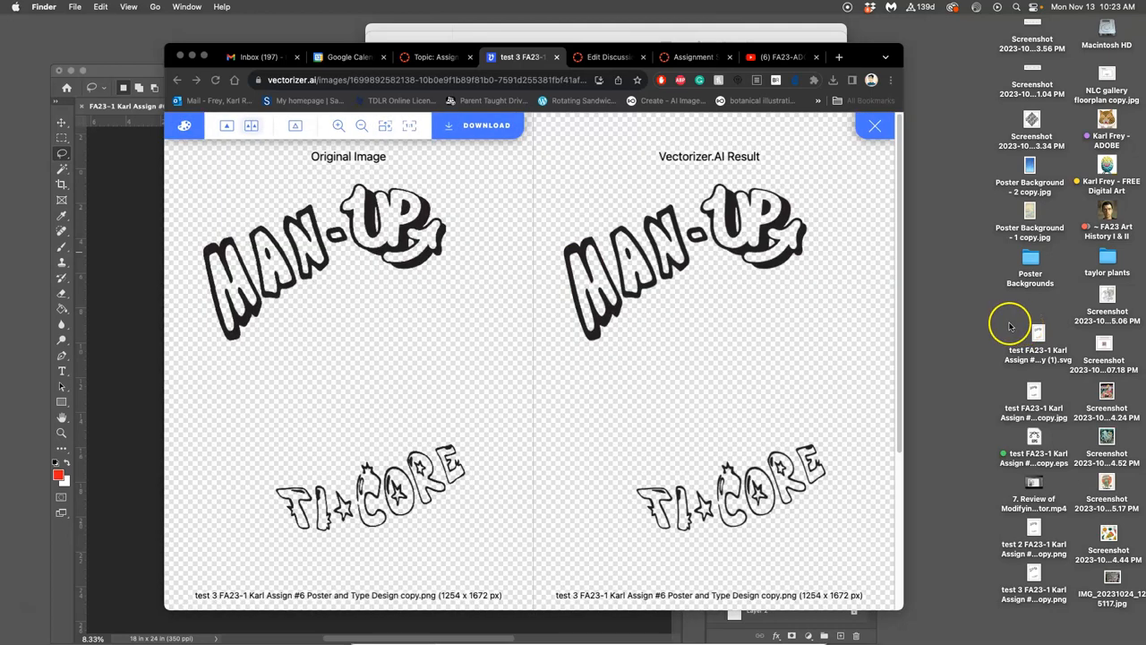
Step: Move the old test files, including the test 2 PNG, to the Trash
{"action": "right_click", "coordinate": [1039, 353]}
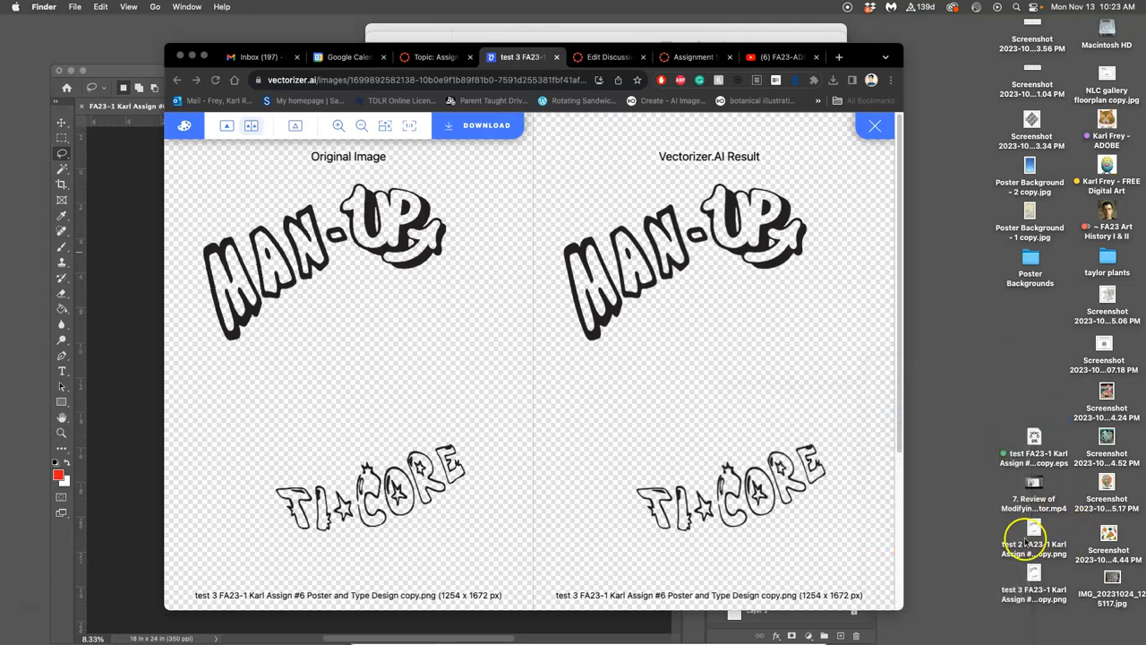
{"action": "left_click", "coordinate": [1034, 548]}
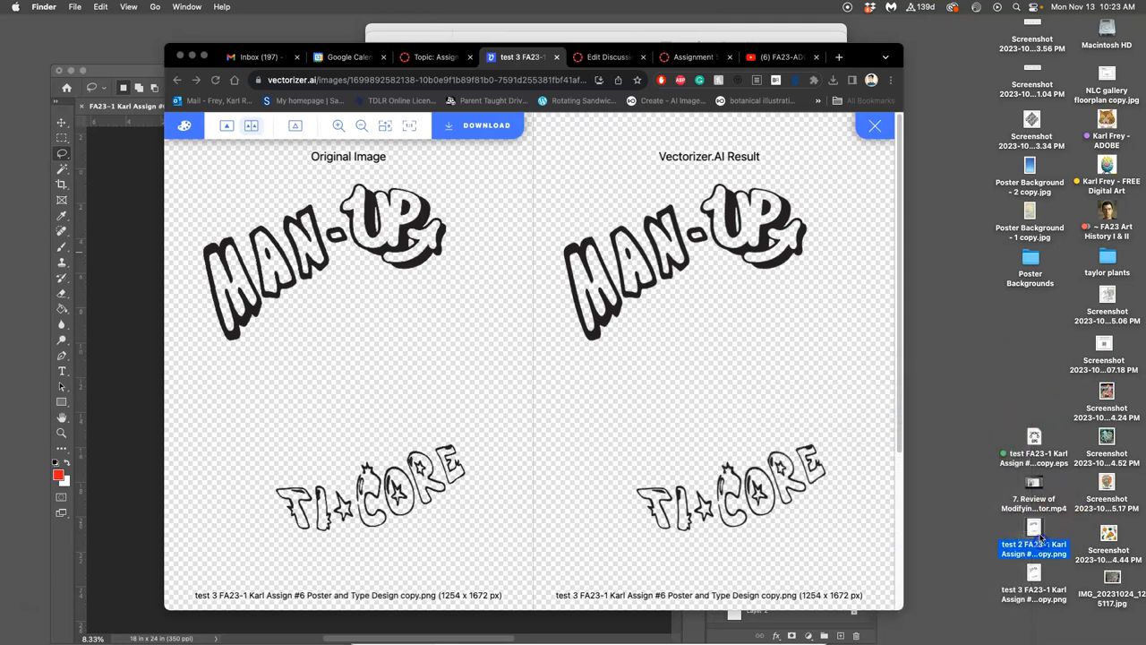
{"action": "mouse_move", "coordinate": [685, 313]}
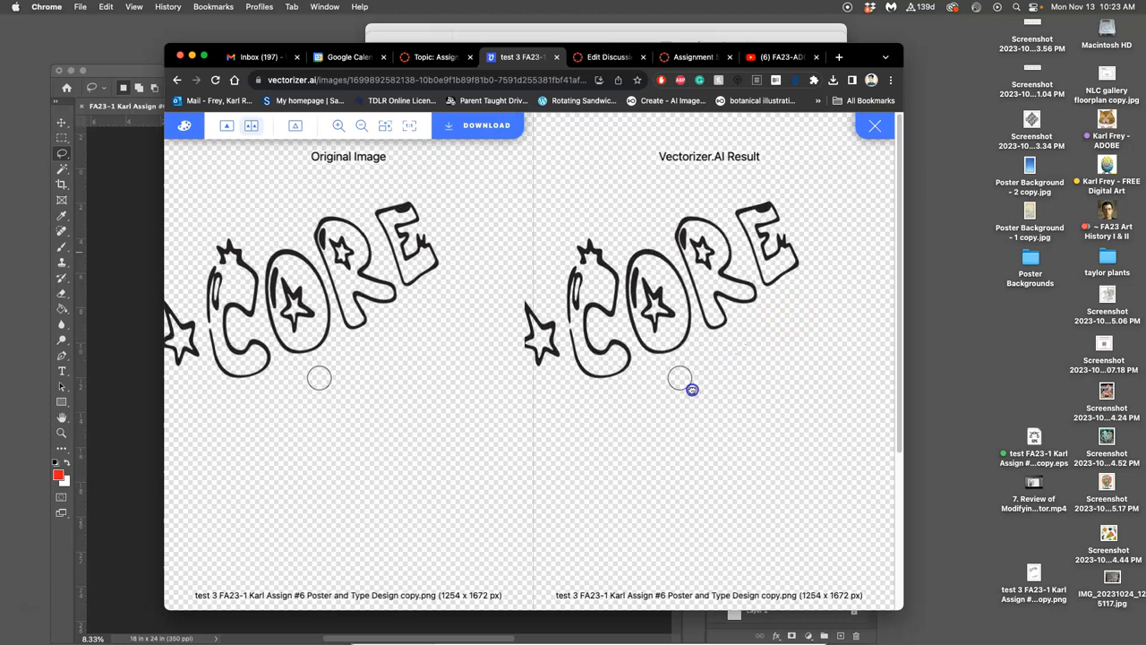
Step: Leave the result preview and download the traced lettering with SVG selected
{"action": "left_click", "coordinate": [875, 126]}
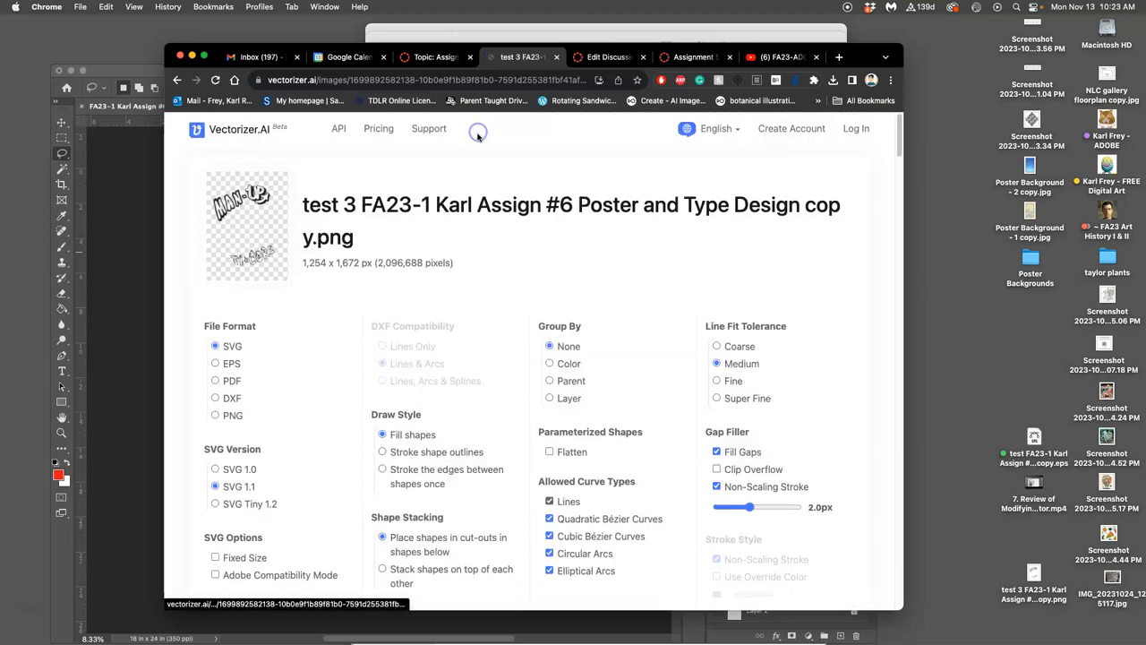
{"action": "scroll", "scroll_direction": "down", "scroll_amount": 3}
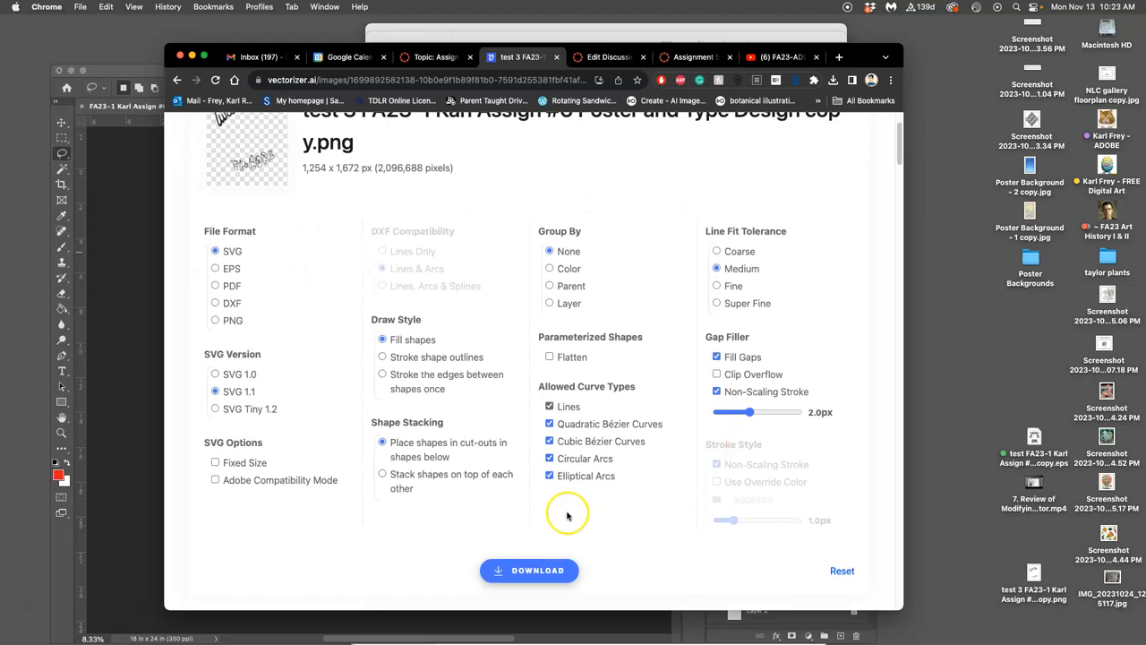
{"action": "left_click", "coordinate": [833, 80]}
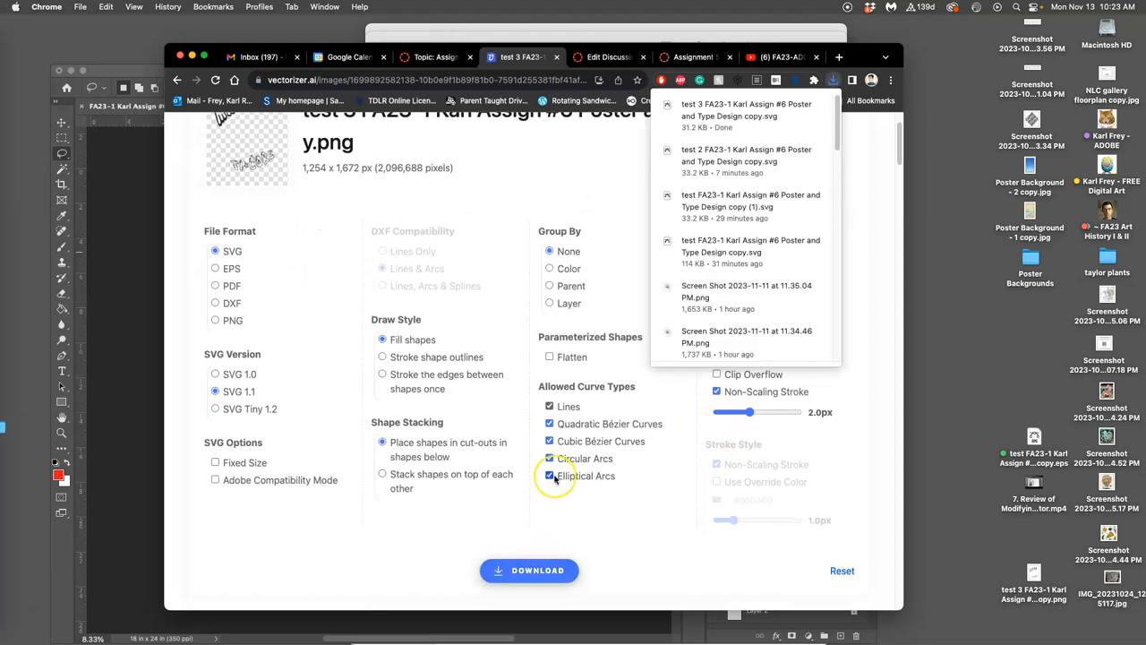
{"action": "mouse_move", "coordinate": [15, 532]}
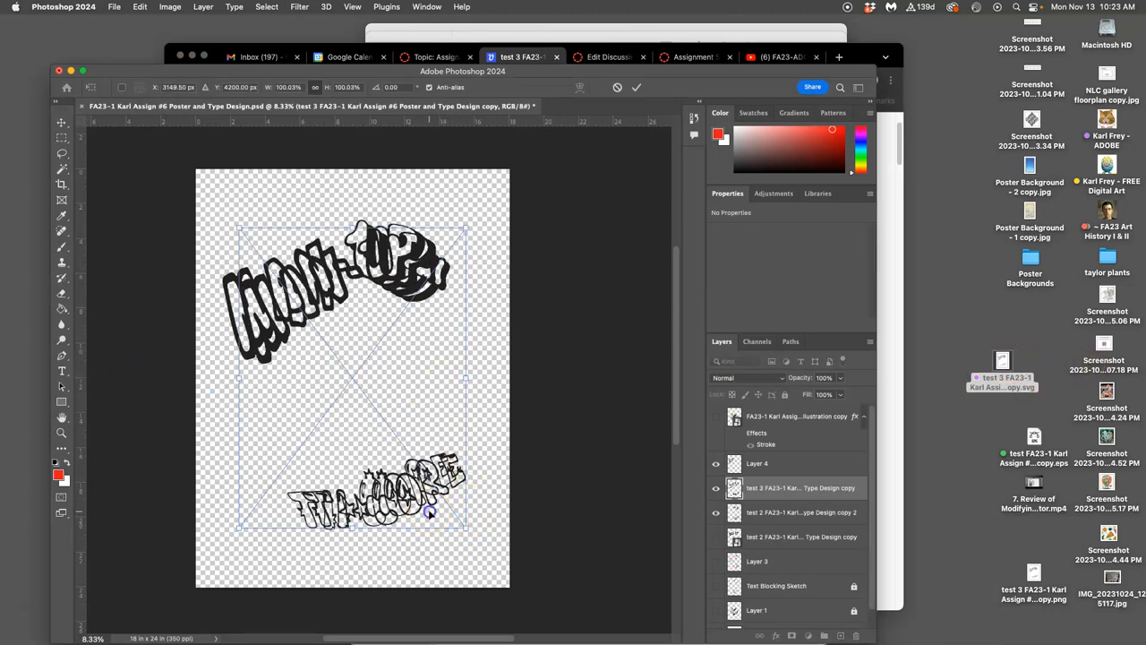
Step: Move and scale the placed test 3 SVG so MAN-UP and TI-CORE match the original
{"action": "left_click_drag", "start_coordinate": [429, 511], "coordinate": [412, 511]}
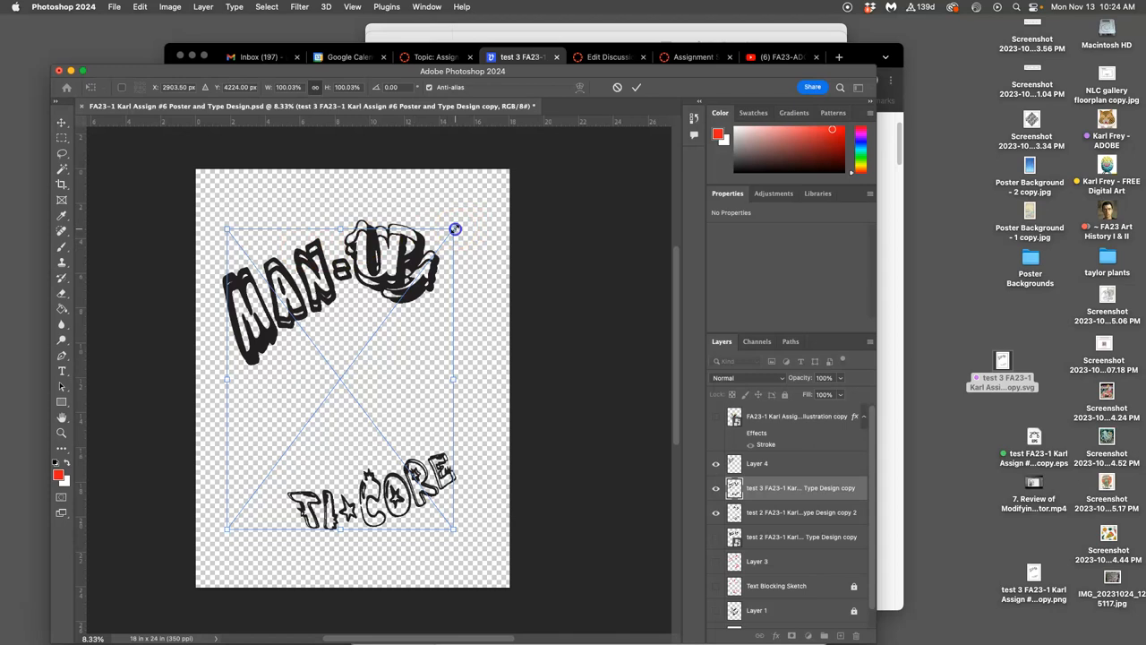
{"action": "left_click_drag", "start_coordinate": [456, 229], "coordinate": [463, 224]}
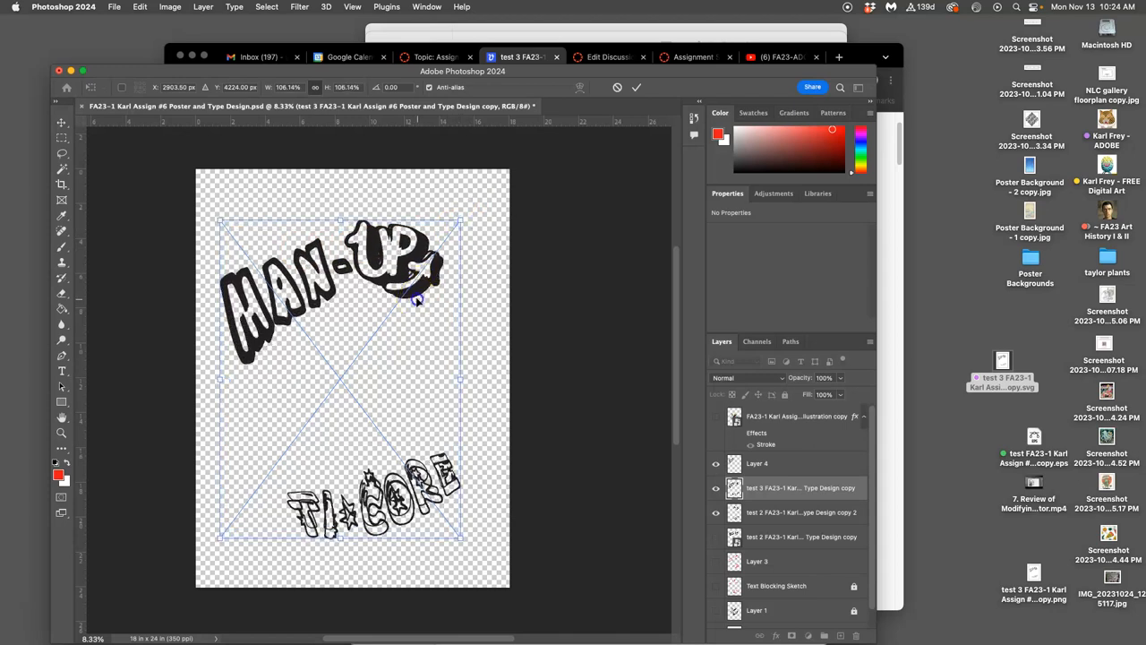
{"action": "left_click_drag", "start_coordinate": [403, 296], "coordinate": [415, 287]}
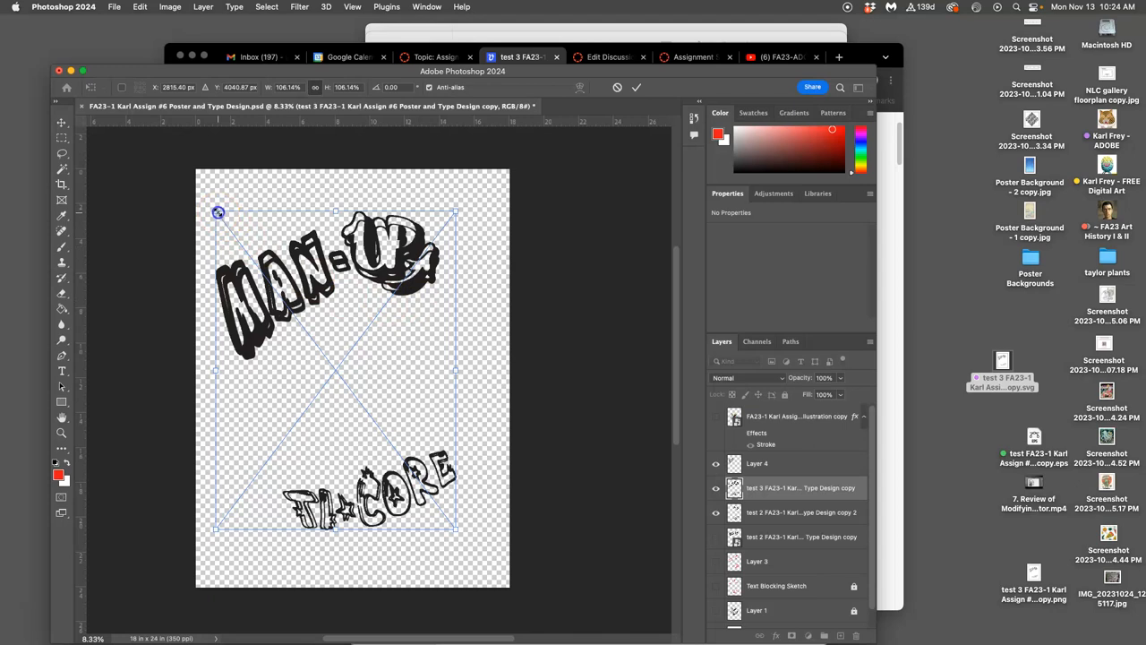
{"action": "left_click_drag", "start_coordinate": [218, 212], "coordinate": [222, 218]}
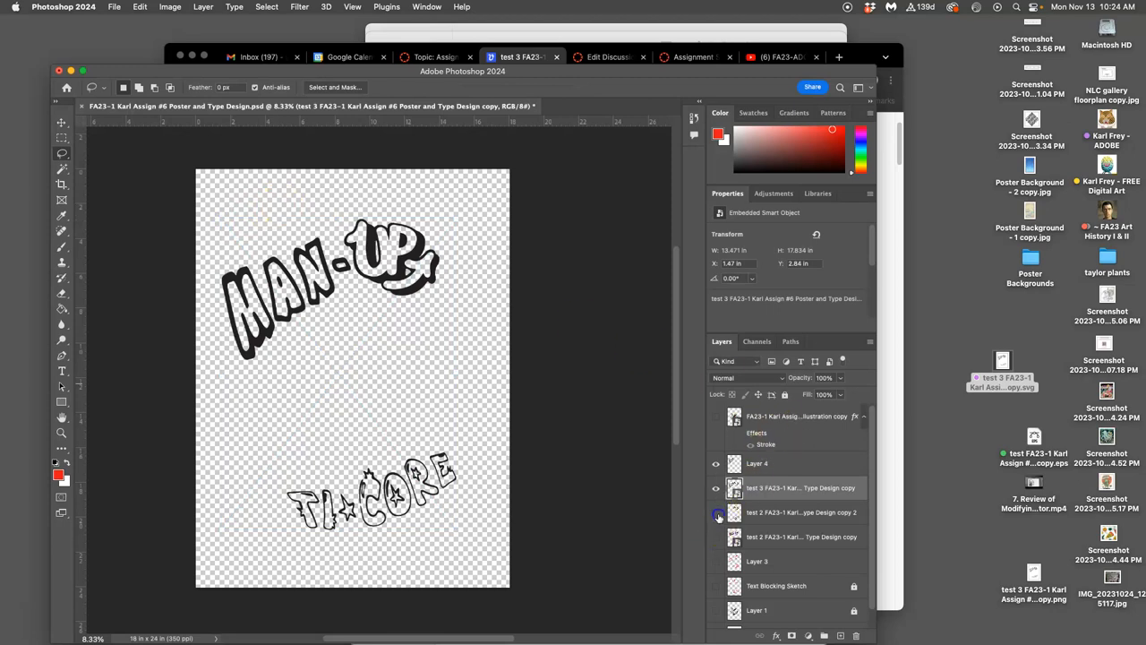
Step: Delete the type copies, Text Blocking Sketch and Layer 1, show the white background, then return to Canvas
{"action": "left_click", "coordinate": [802, 512]}
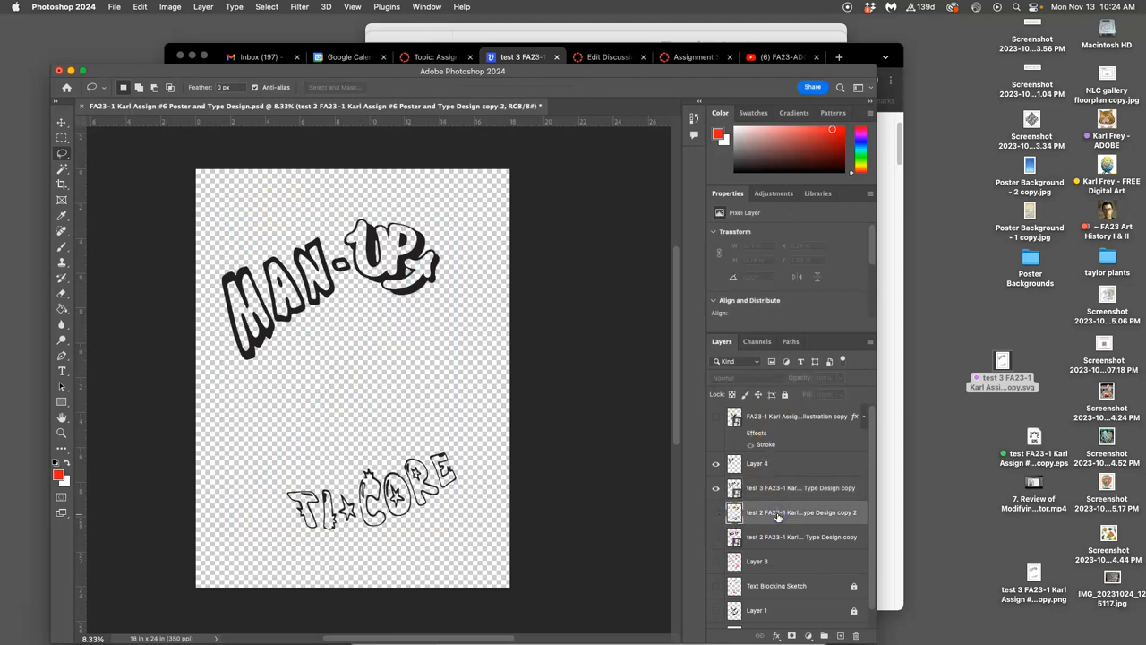
{"action": "left_click", "coordinate": [777, 512]}
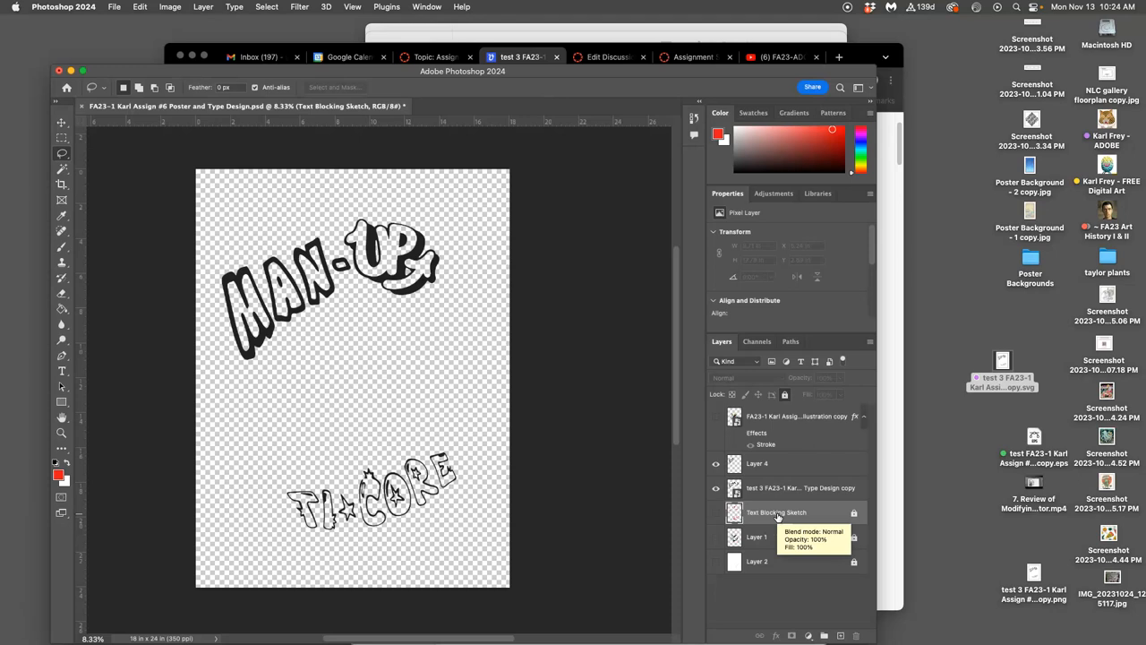
{"action": "mouse_move", "coordinate": [784, 395]}
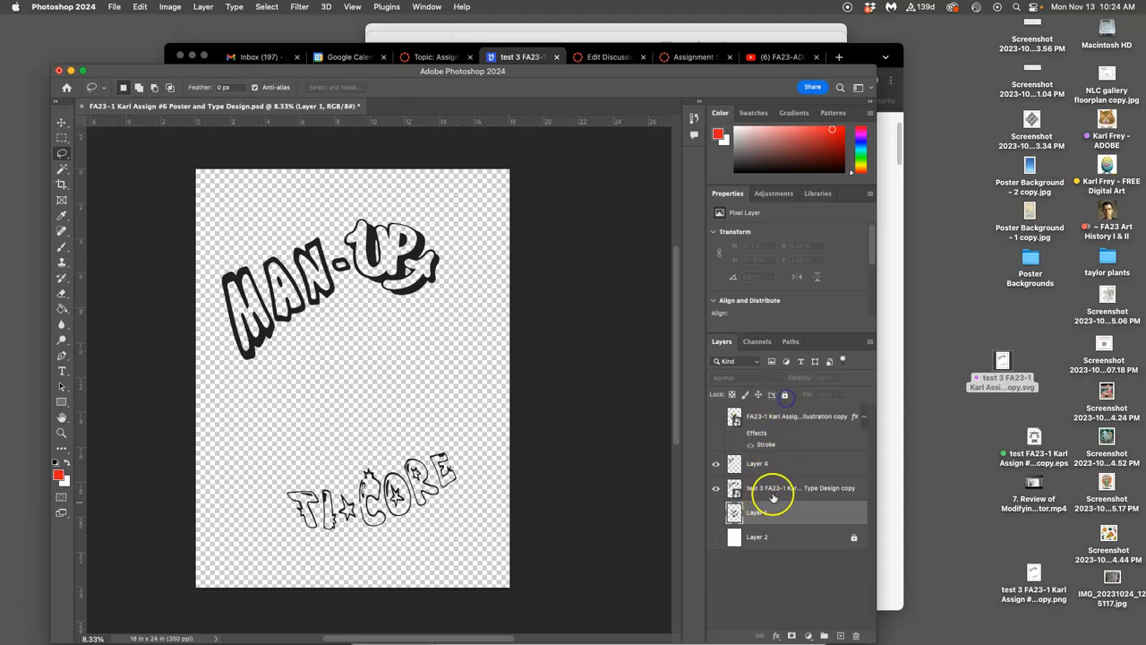
{"action": "left_click", "coordinate": [757, 463]}
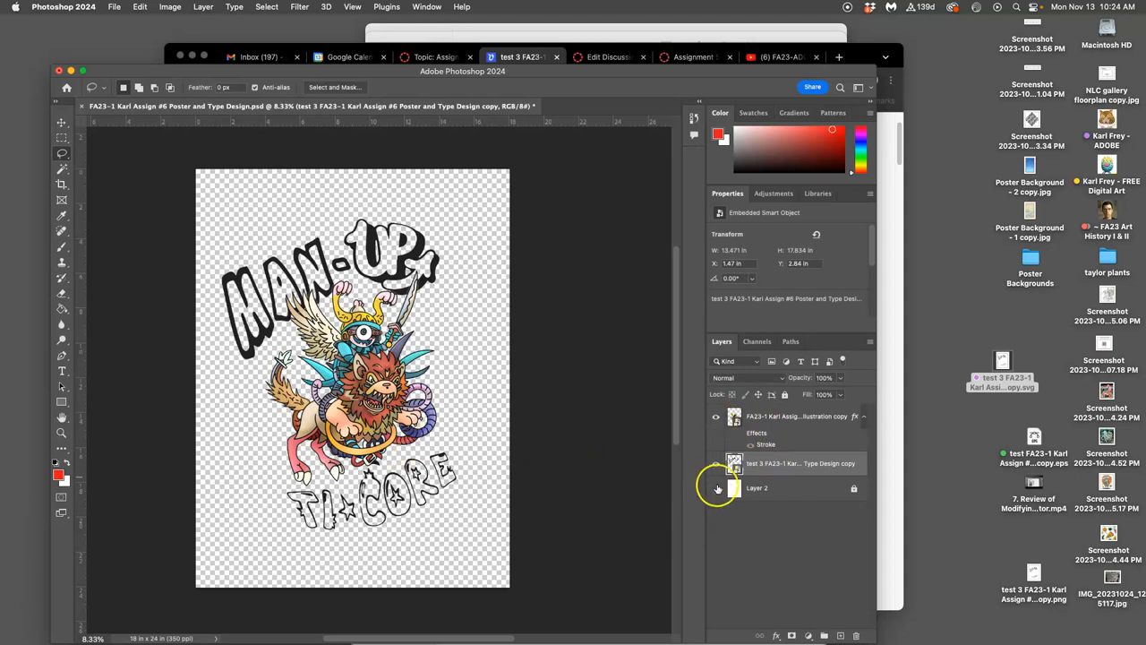
{"action": "left_click", "coordinate": [716, 487]}
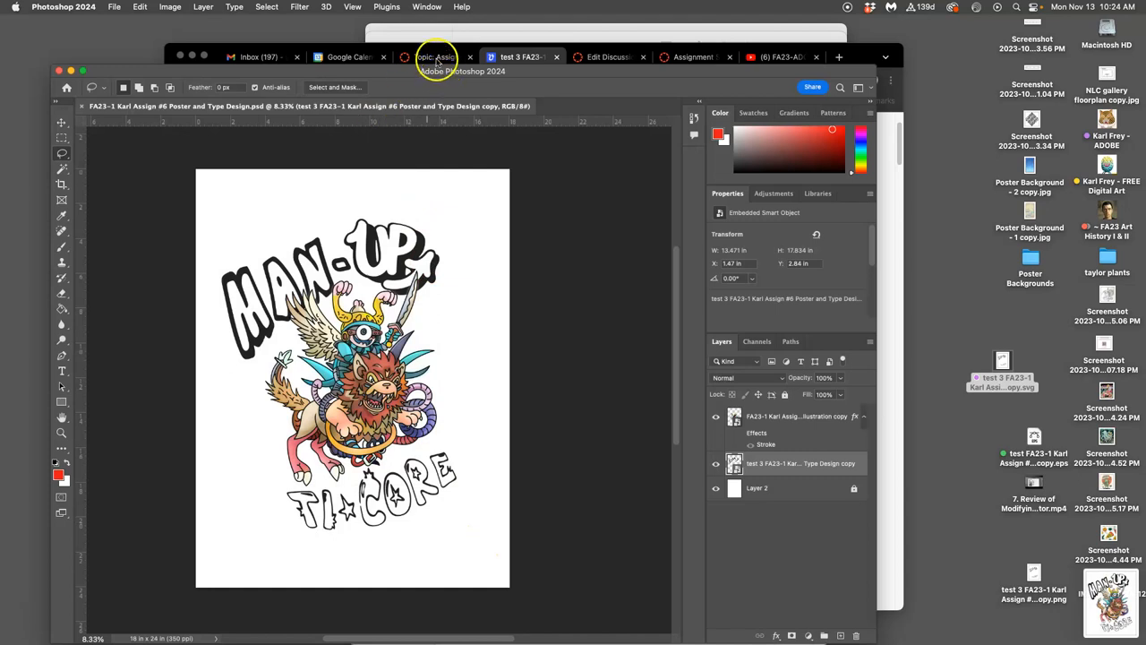
{"action": "left_click", "coordinate": [436, 56]}
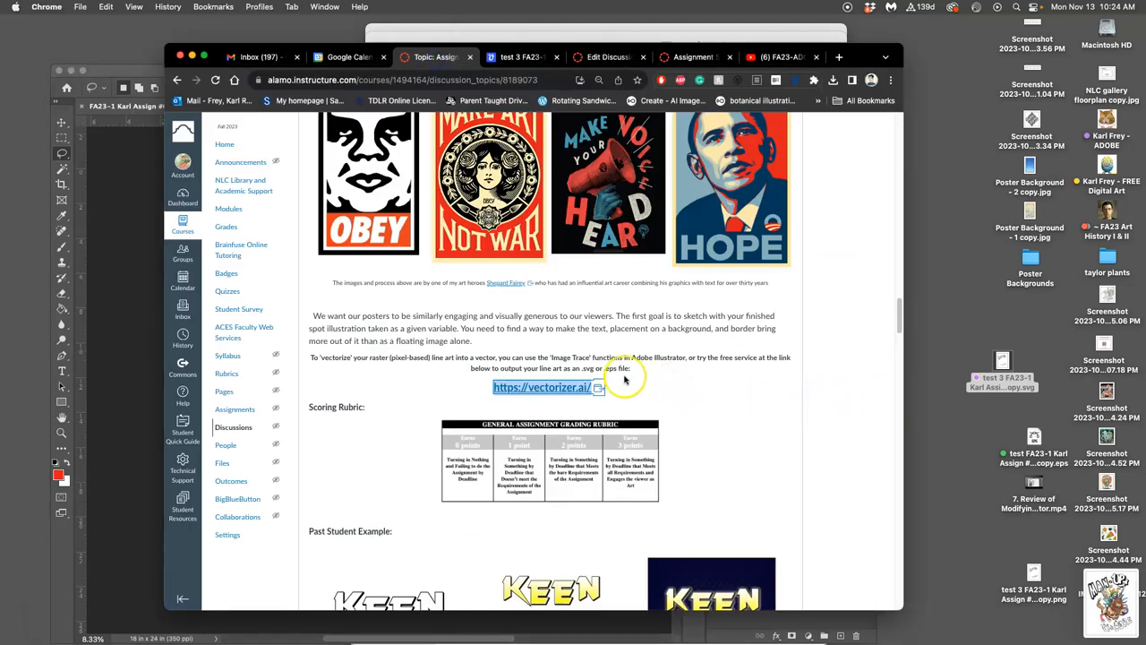
Step: Scroll through the Canvas discussion to locate the example post and sketch
{"action": "scroll", "scroll_direction": "down", "scroll_amount": 3}
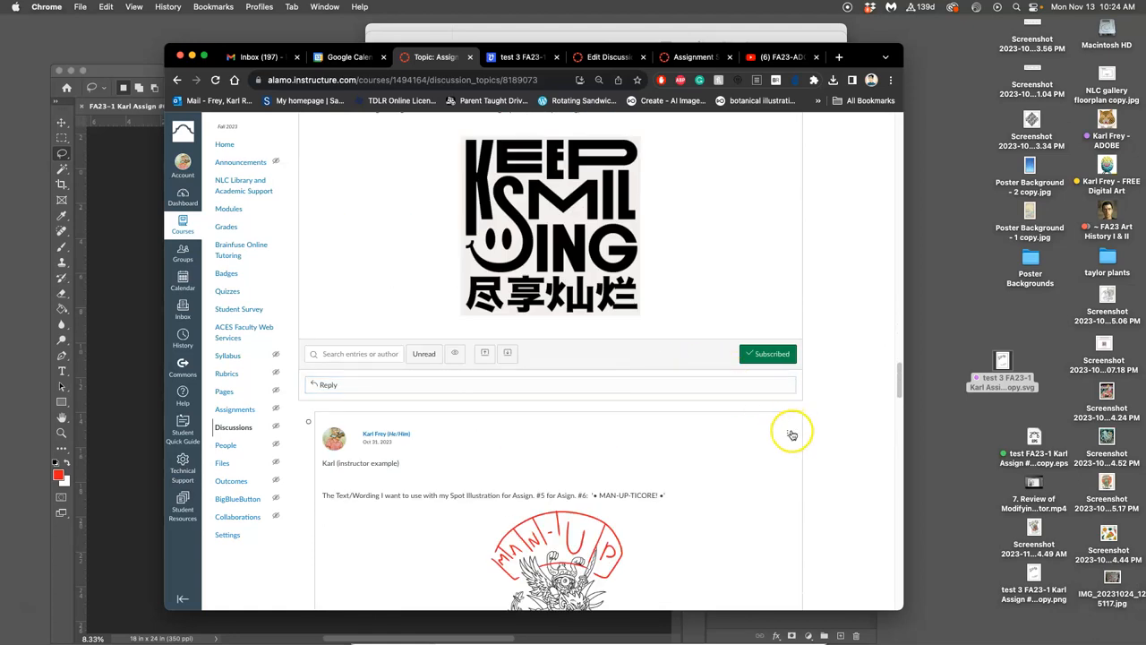
{"action": "scroll", "scroll_direction": "up", "scroll_amount": 3}
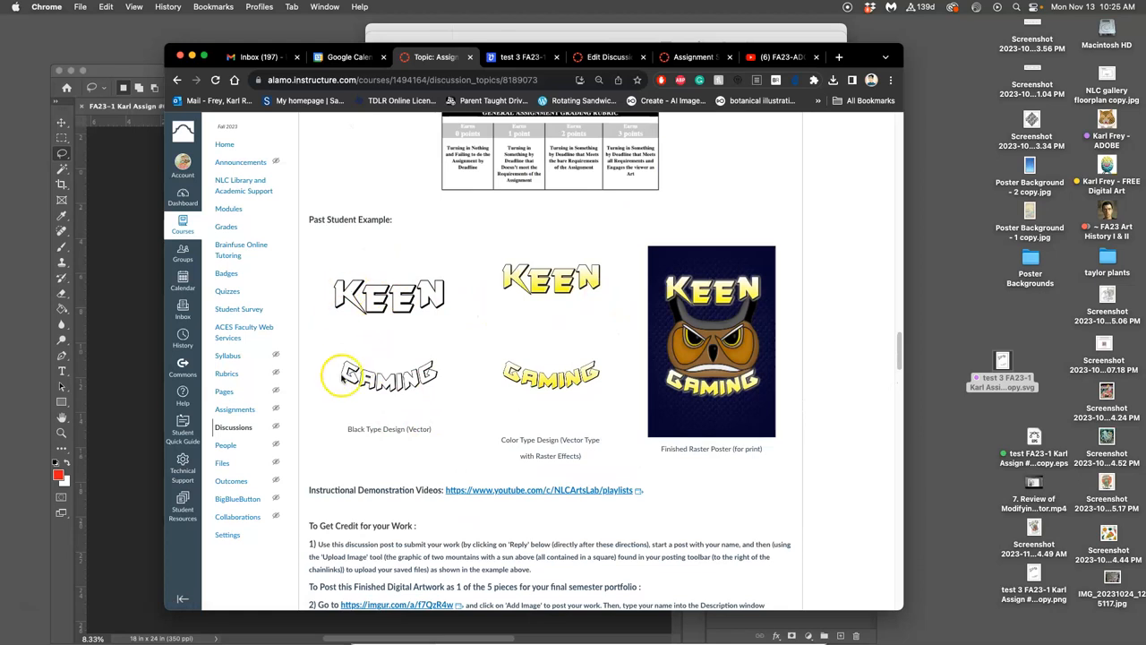
{"action": "scroll", "scroll_direction": "down", "scroll_amount": 3}
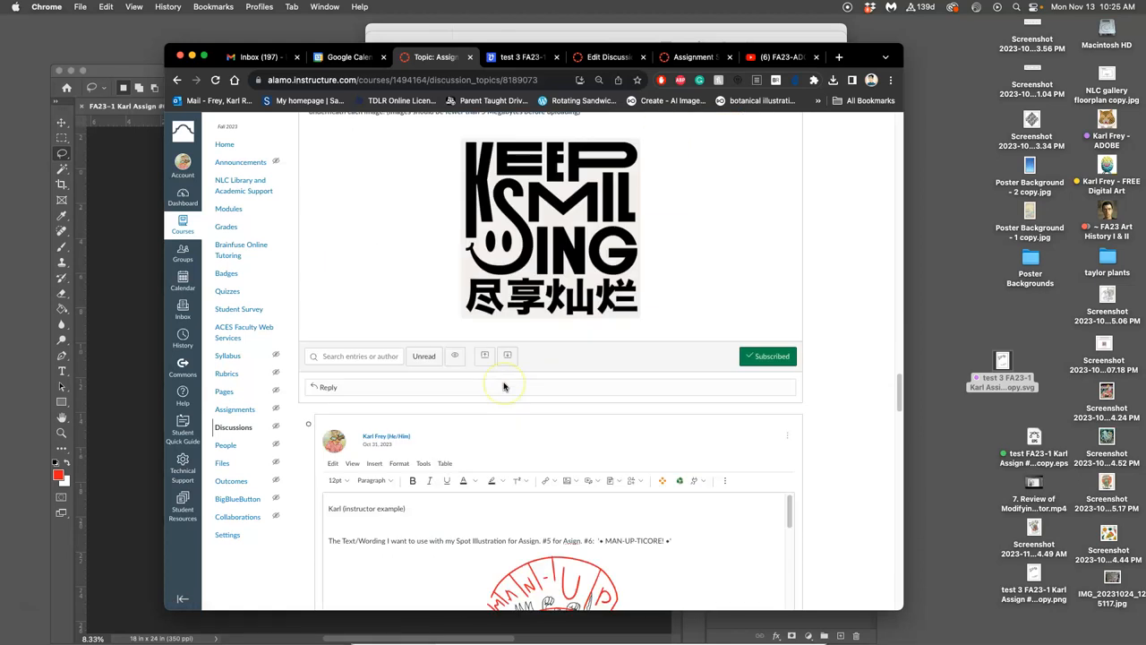
{"action": "scroll", "scroll_direction": "down", "scroll_amount": 3}
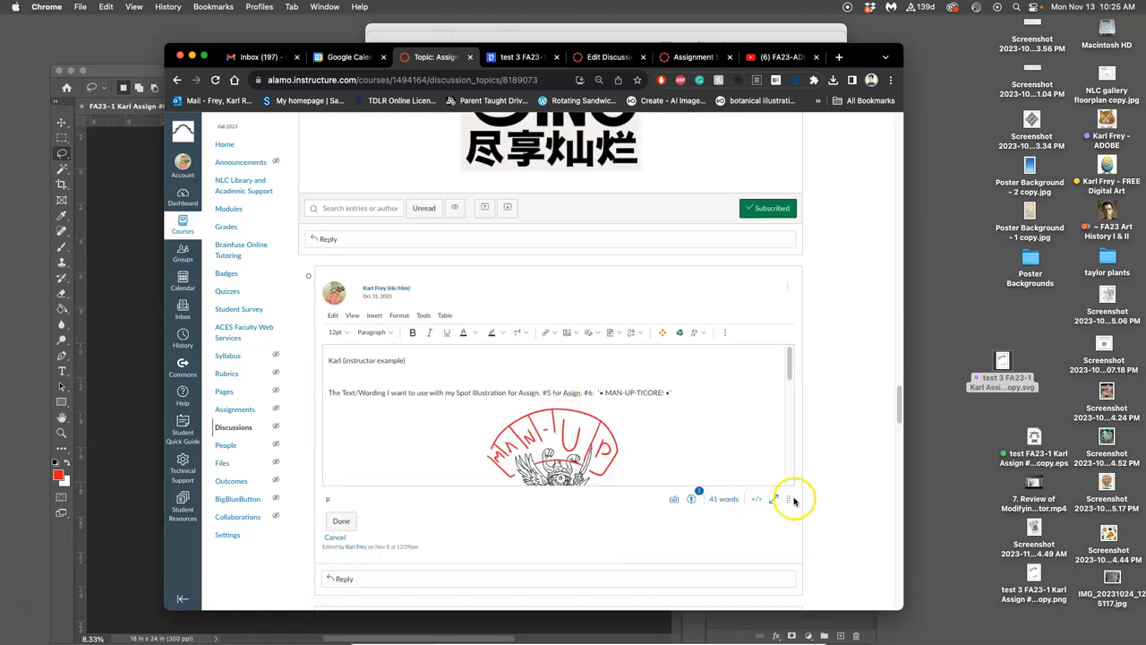
{"action": "scroll", "scroll_direction": "down", "scroll_amount": 3}
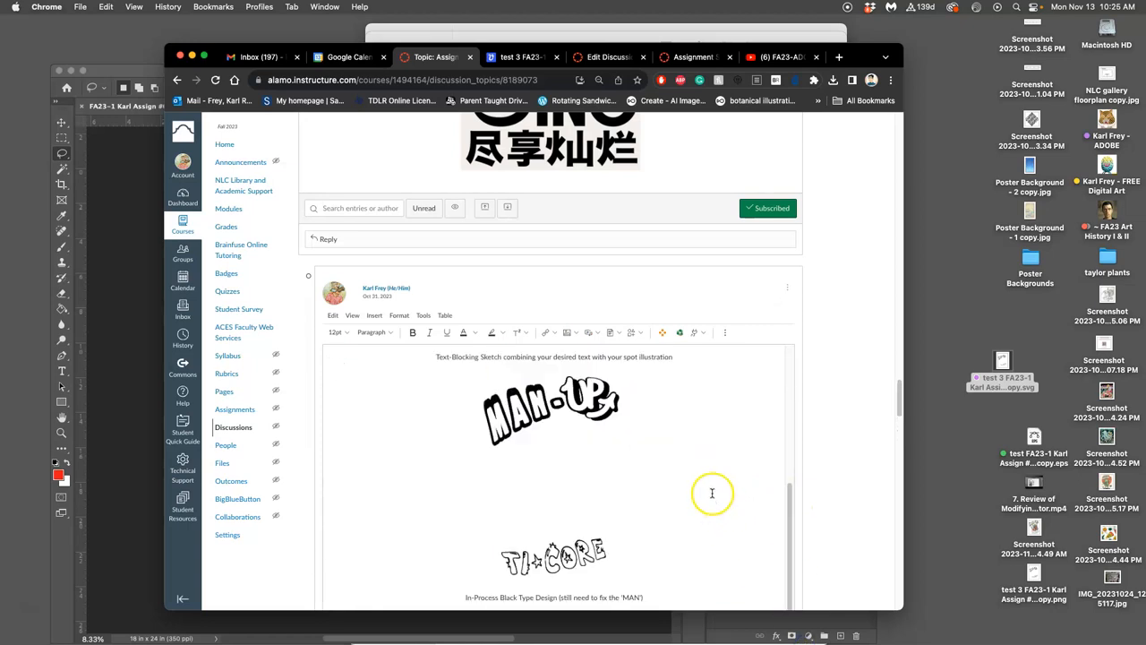
{"action": "mouse_move", "coordinate": [589, 450]}
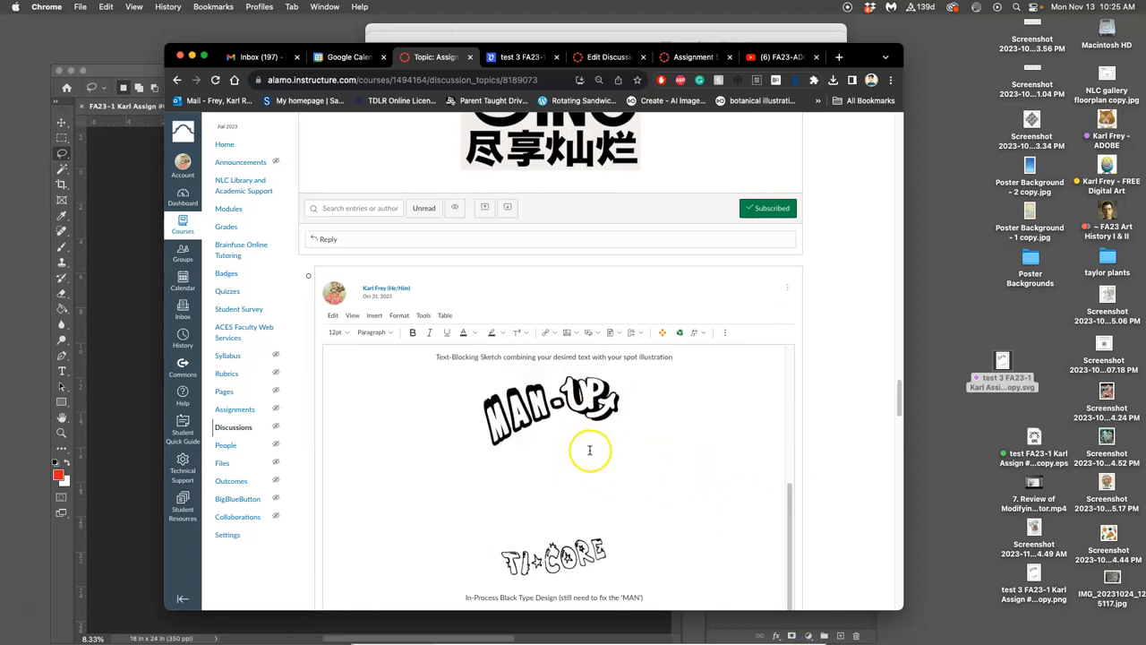
{"action": "scroll", "scroll_direction": "down", "scroll_amount": 3}
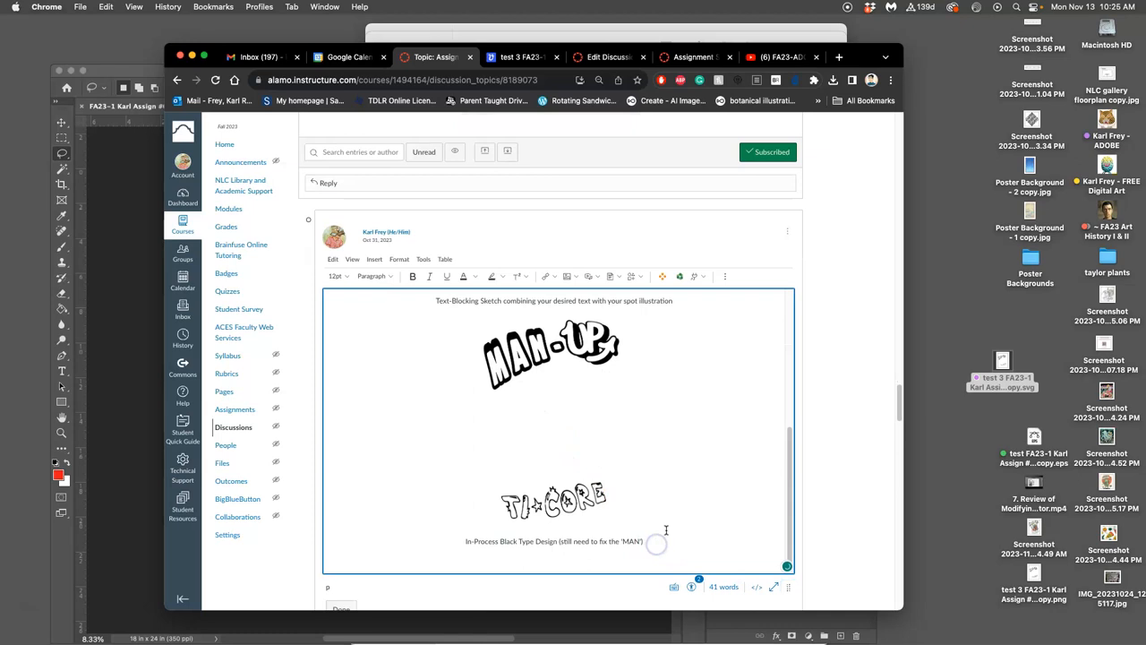
{"action": "mouse_move", "coordinate": [999, 332]}
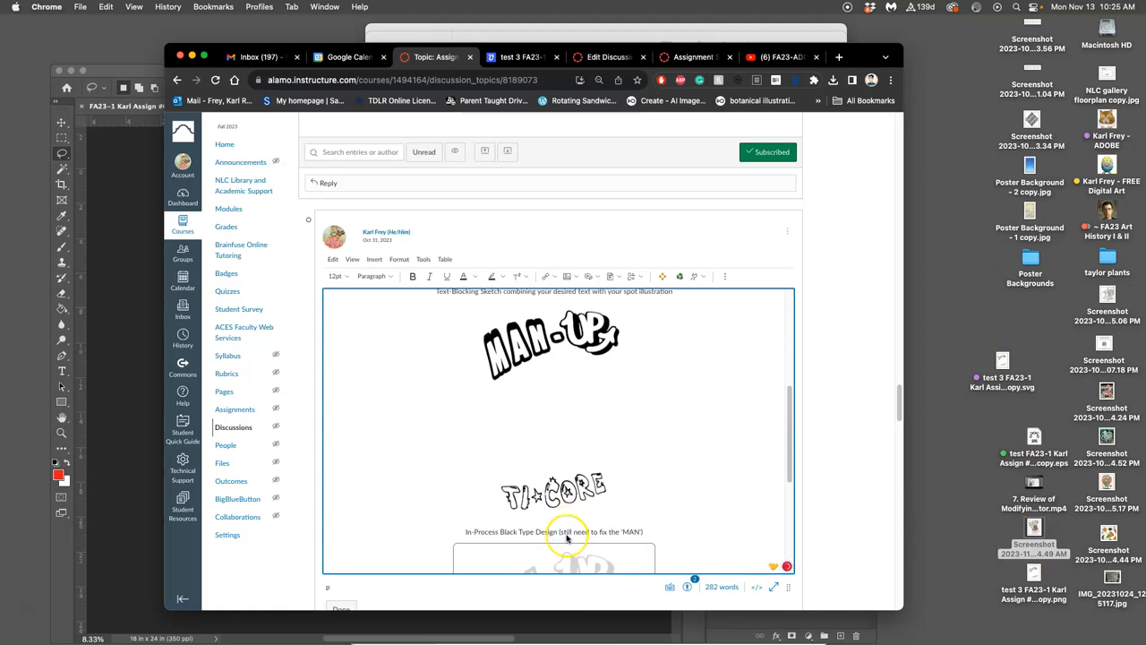
{"action": "scroll", "scroll_direction": "down", "scroll_amount": 3}
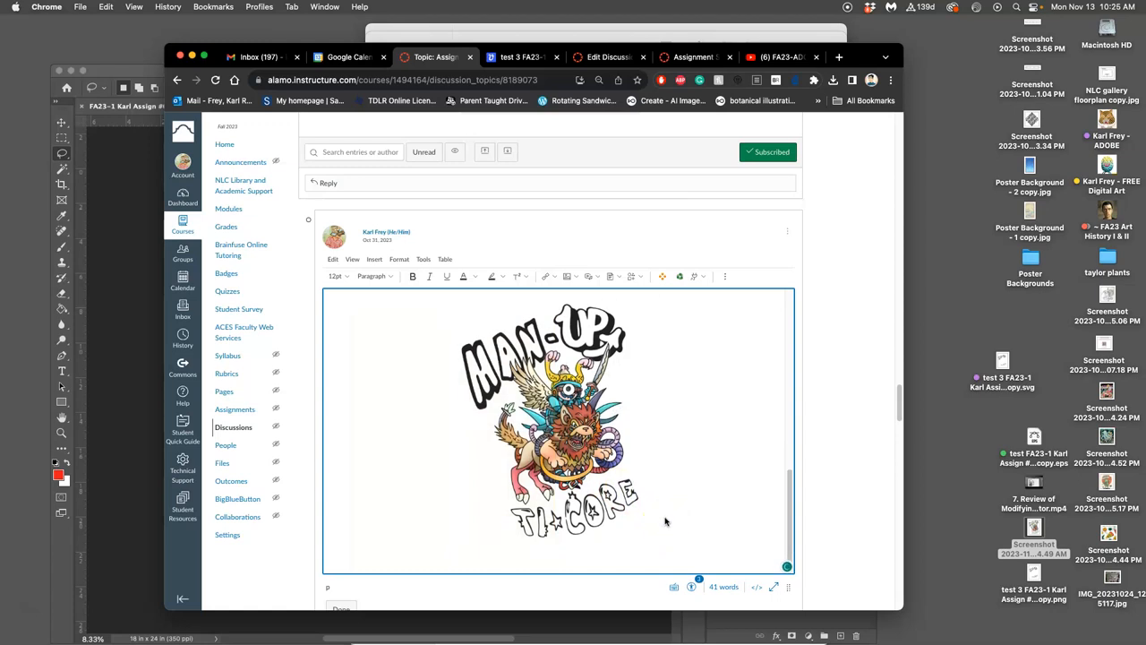
Step: Caption the final manticore image 'Final BLACK TYPE DESIGN (First Requirement)' and save the edit
{"action": "type", "text": "Final B"}
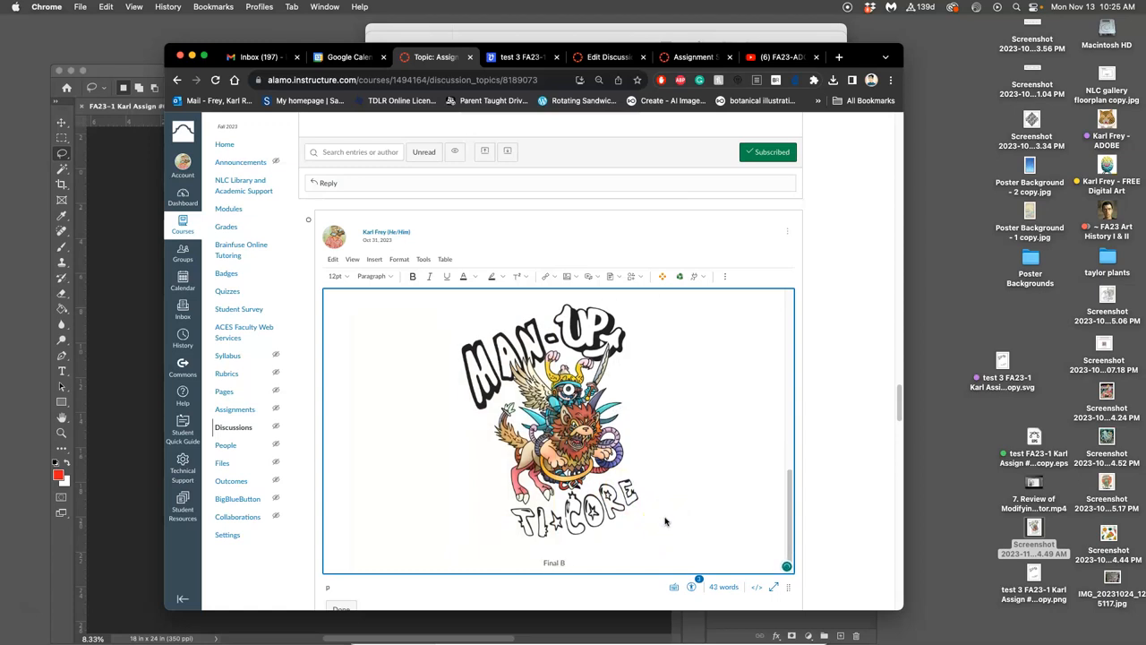
{"action": "type", "text": "LACK TYPE"}
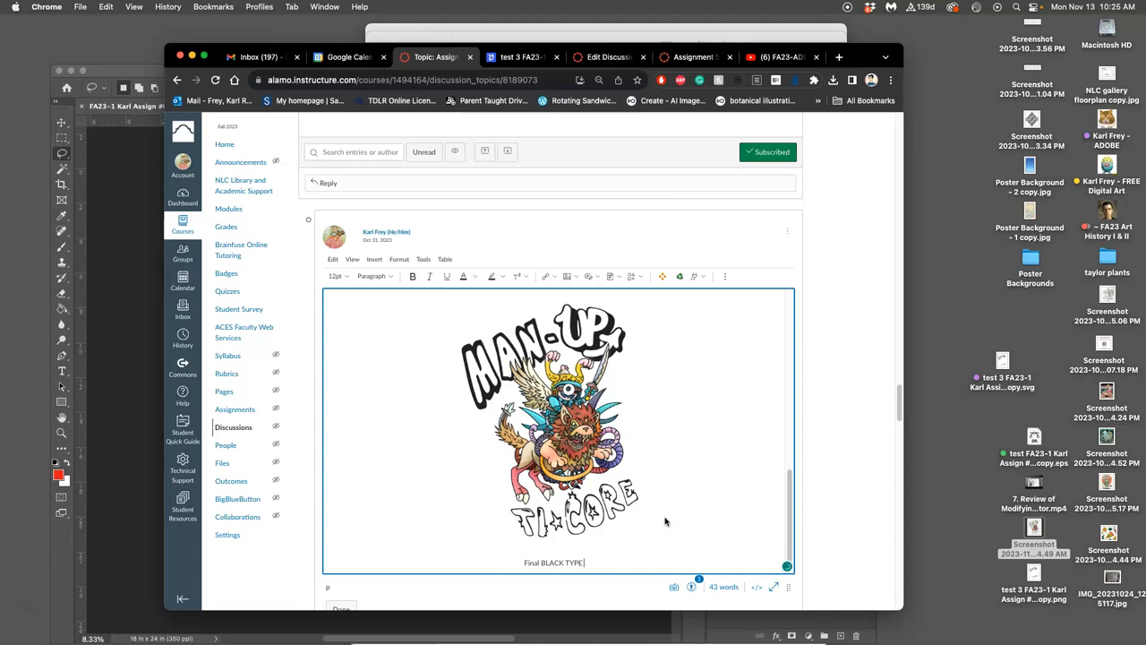
{"action": "type", "text": "DESIGN"}
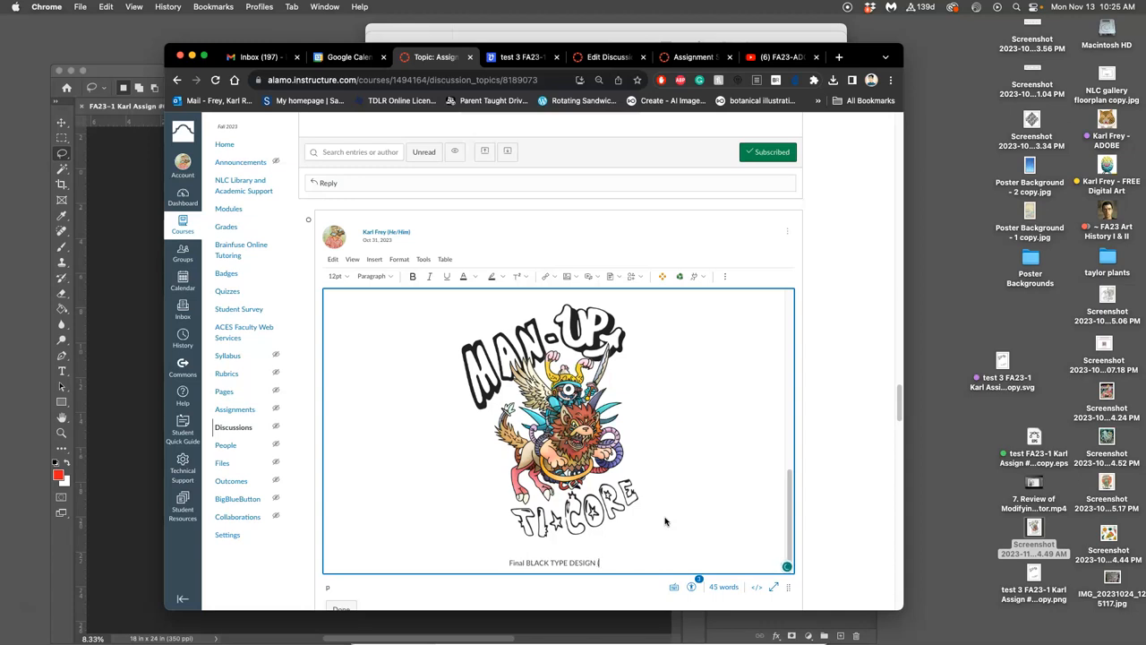
{"action": "type", "text": "(First Requ"}
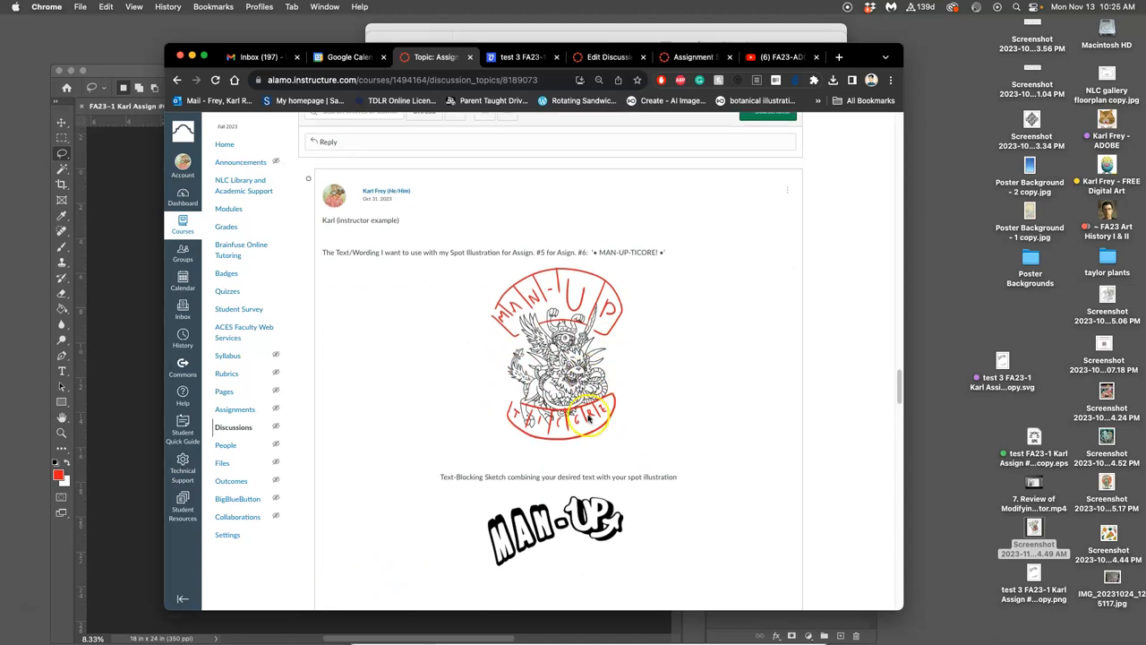
{"action": "scroll", "scroll_direction": "down", "scroll_amount": 3}
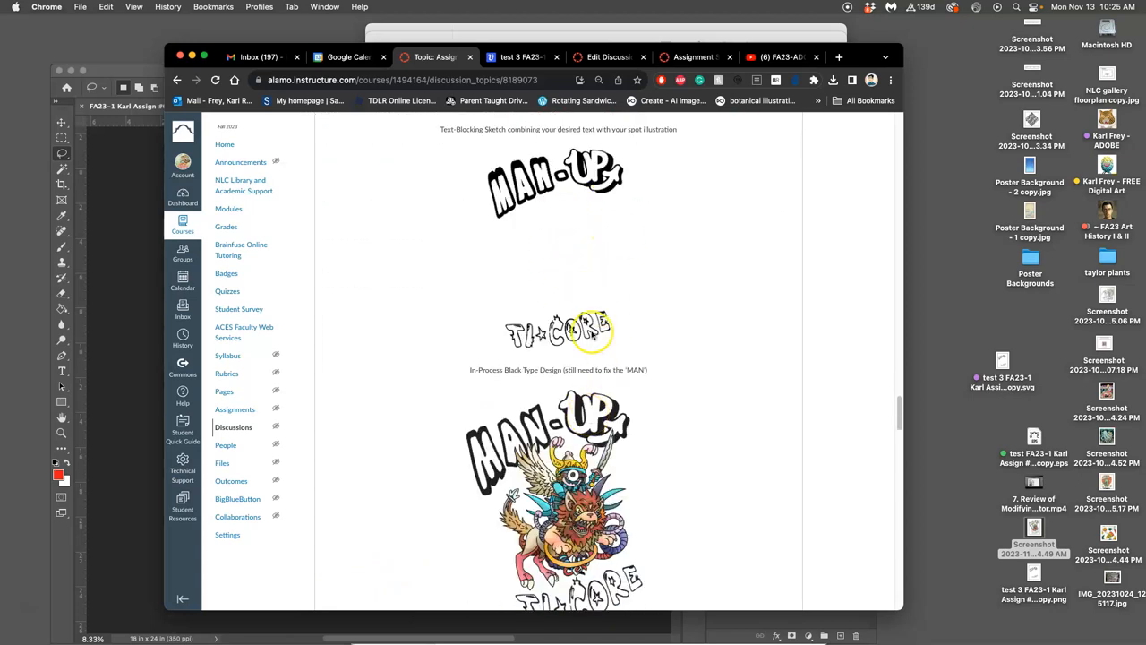
{"action": "scroll", "scroll_direction": "down", "scroll_amount": 3}
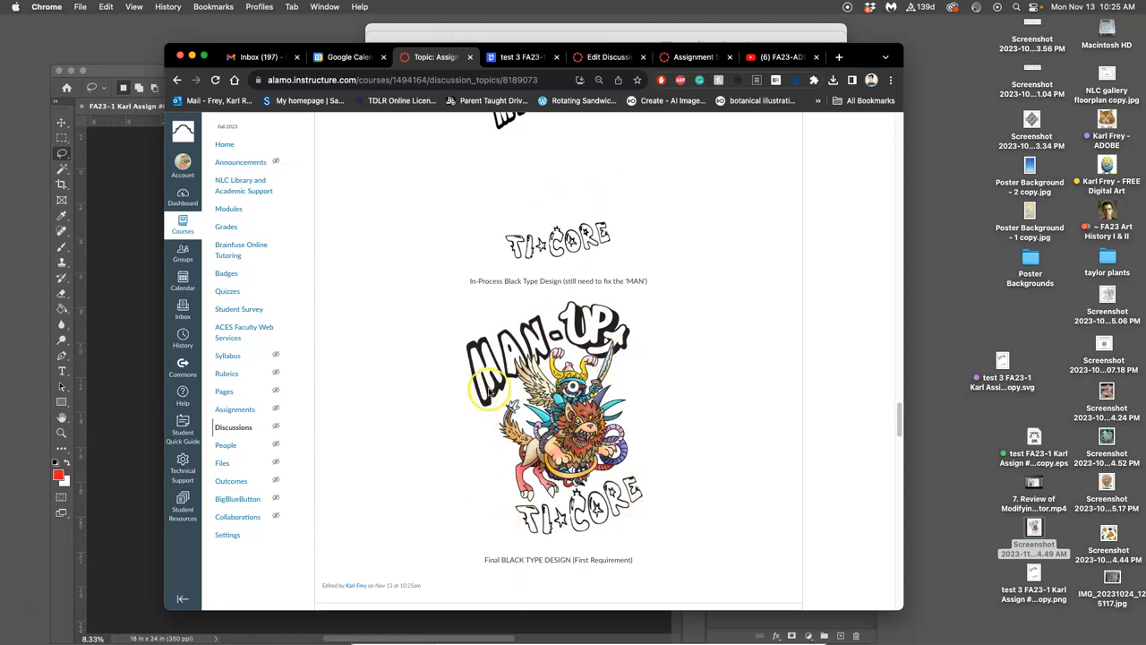
{"action": "mouse_move", "coordinate": [220, 542]}
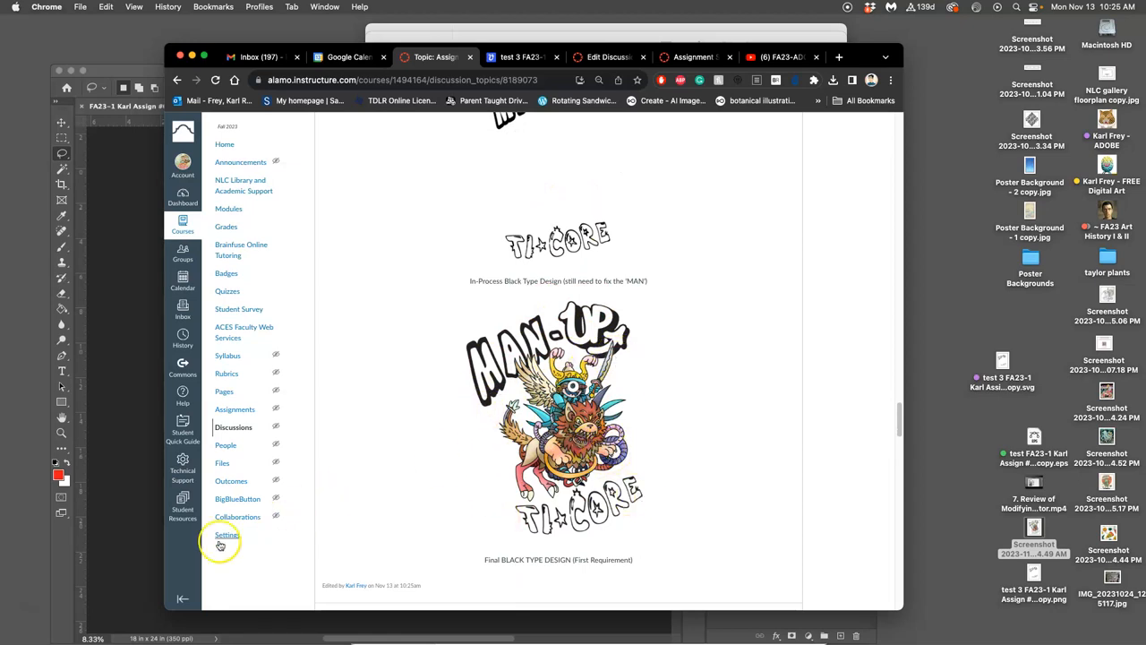
{"action": "mouse_move", "coordinate": [645, 371]}
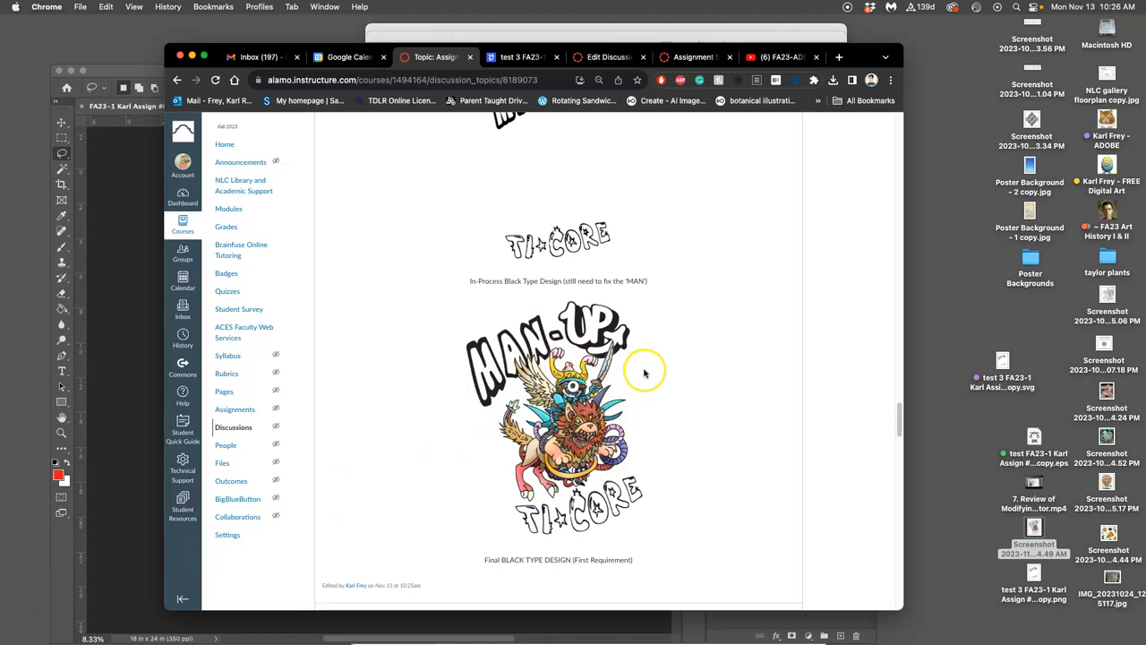
{"action": "scroll", "scroll_direction": "up", "scroll_amount": 3}
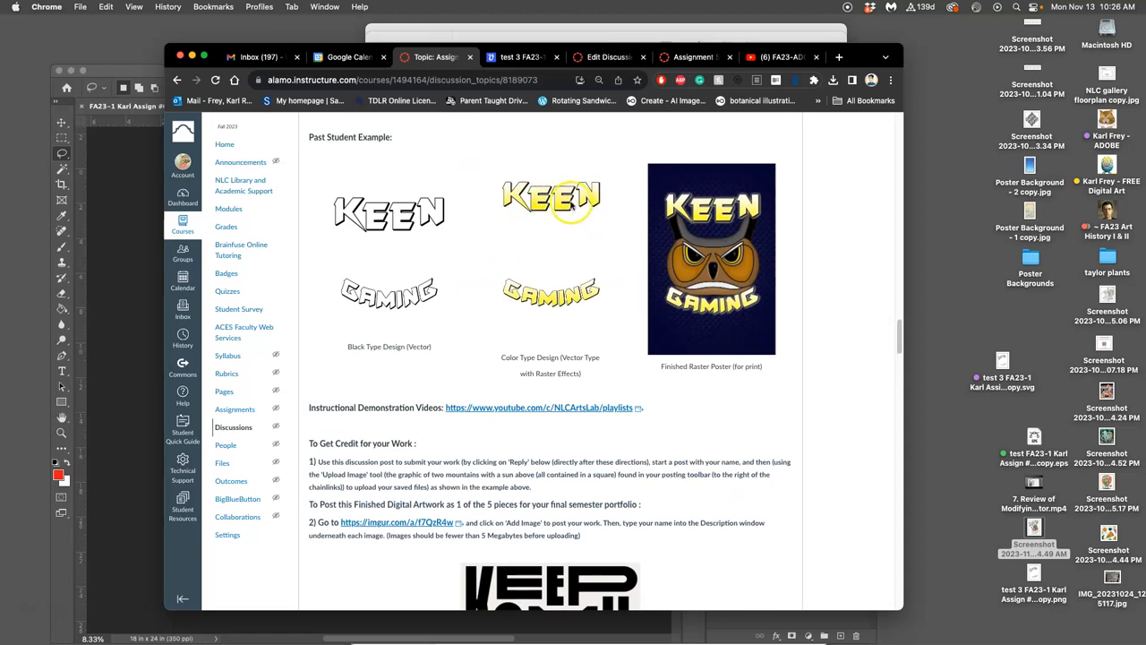
{"action": "mouse_move", "coordinate": [748, 285]}
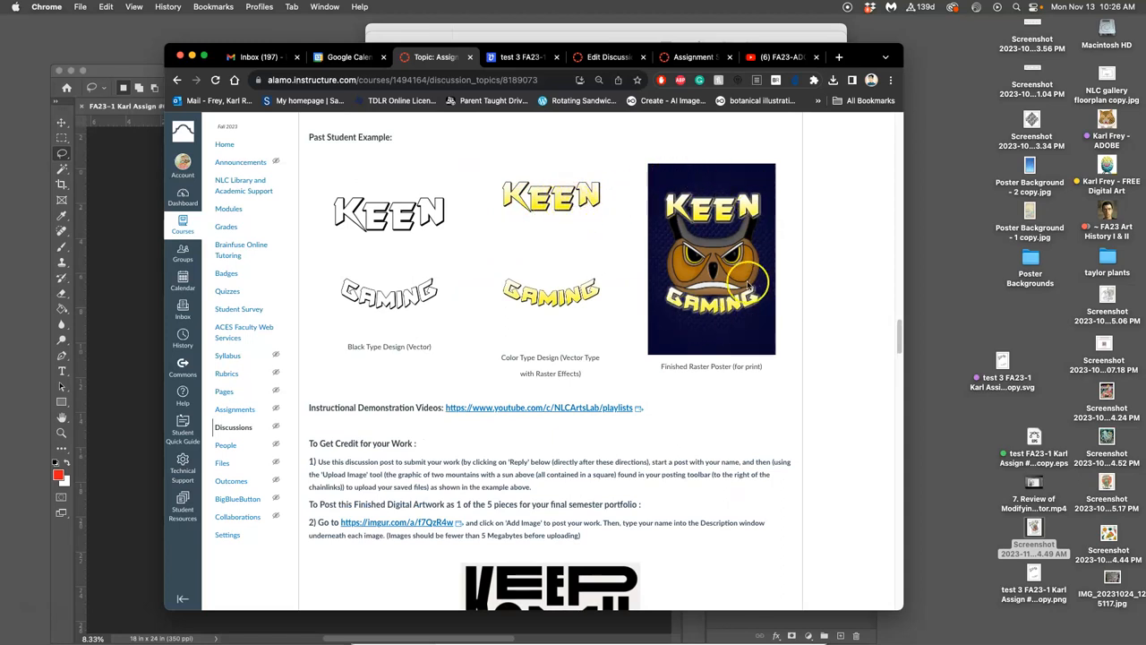
{"action": "mouse_move", "coordinate": [751, 233]}
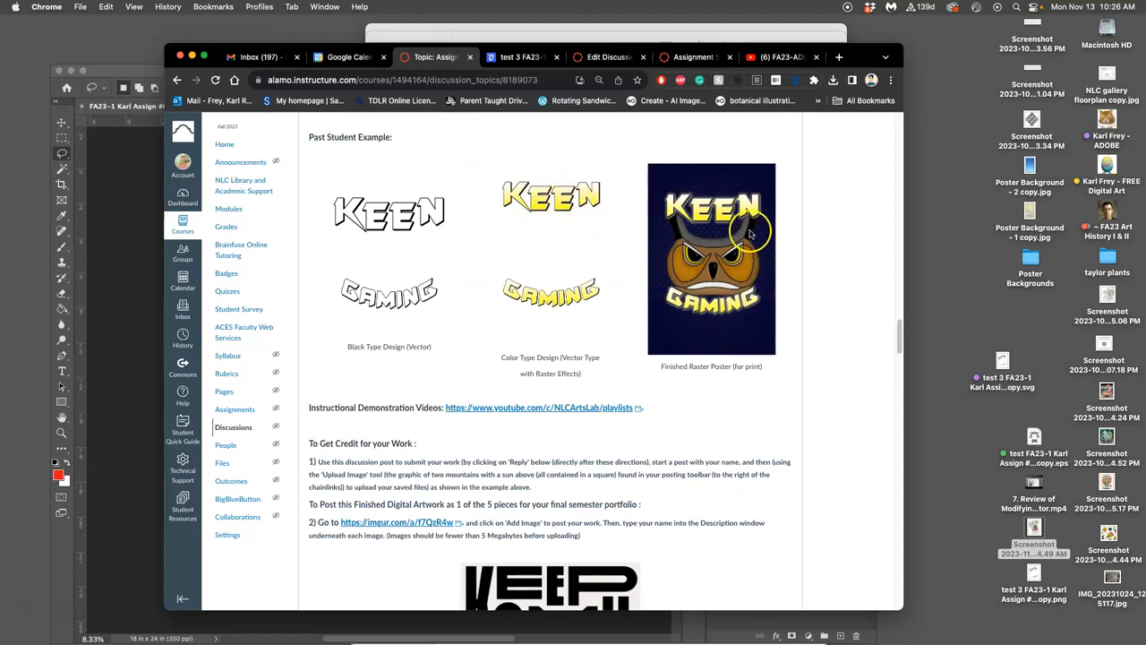
{"action": "mouse_move", "coordinate": [733, 245]}
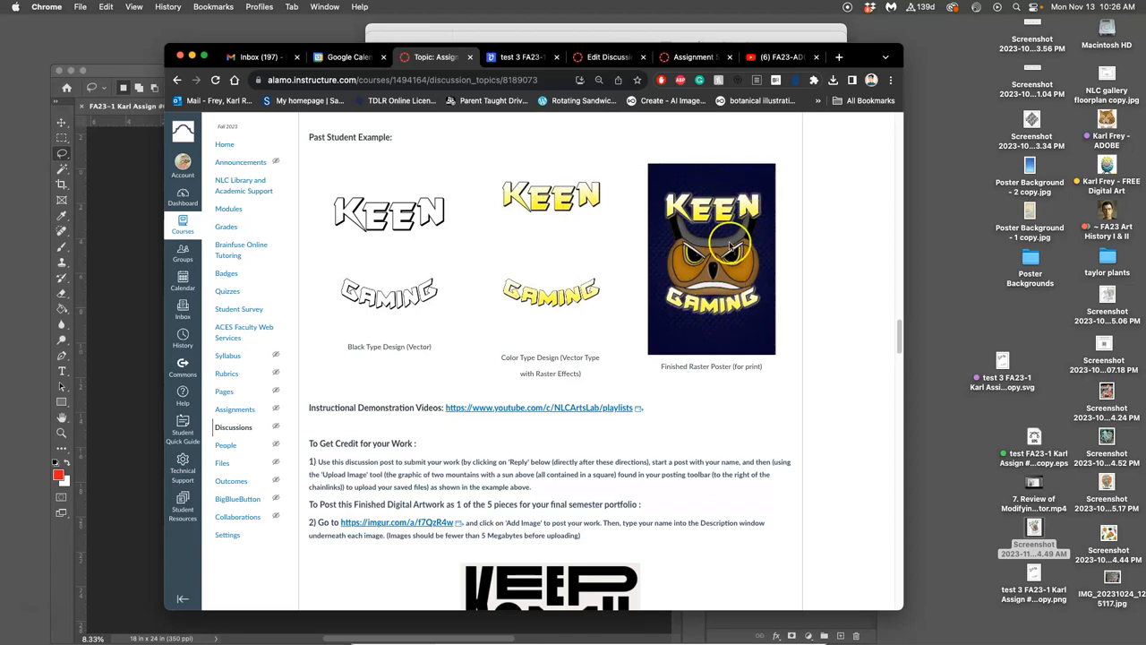
{"action": "mouse_move", "coordinate": [717, 331]}
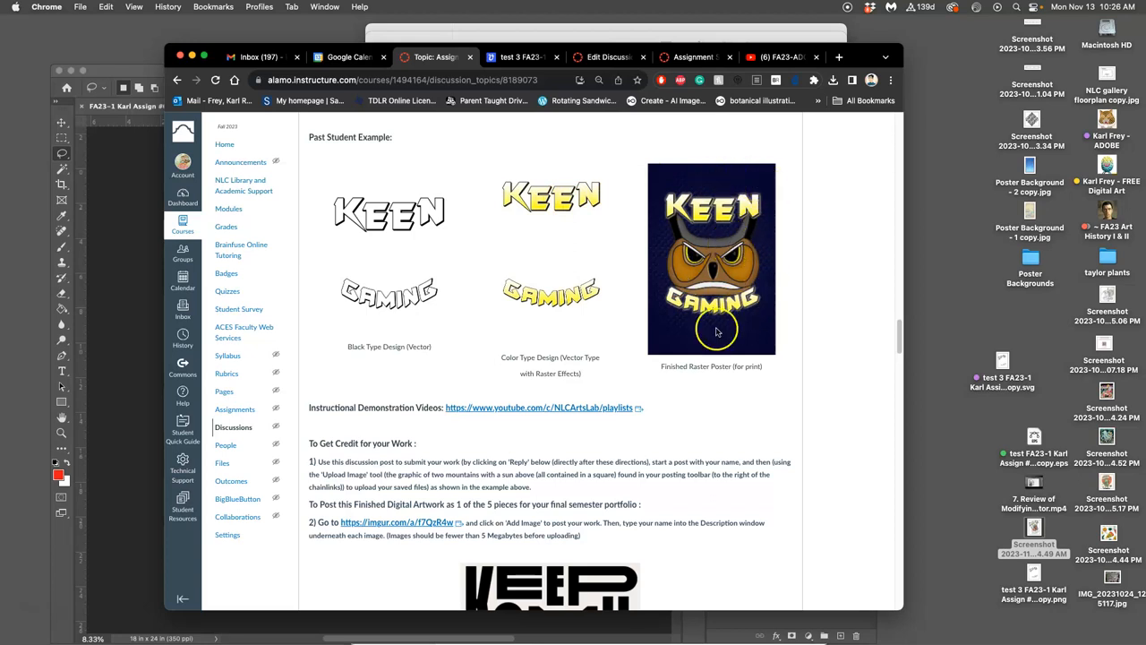
{"action": "scroll", "scroll_direction": "up", "scroll_amount": 3}
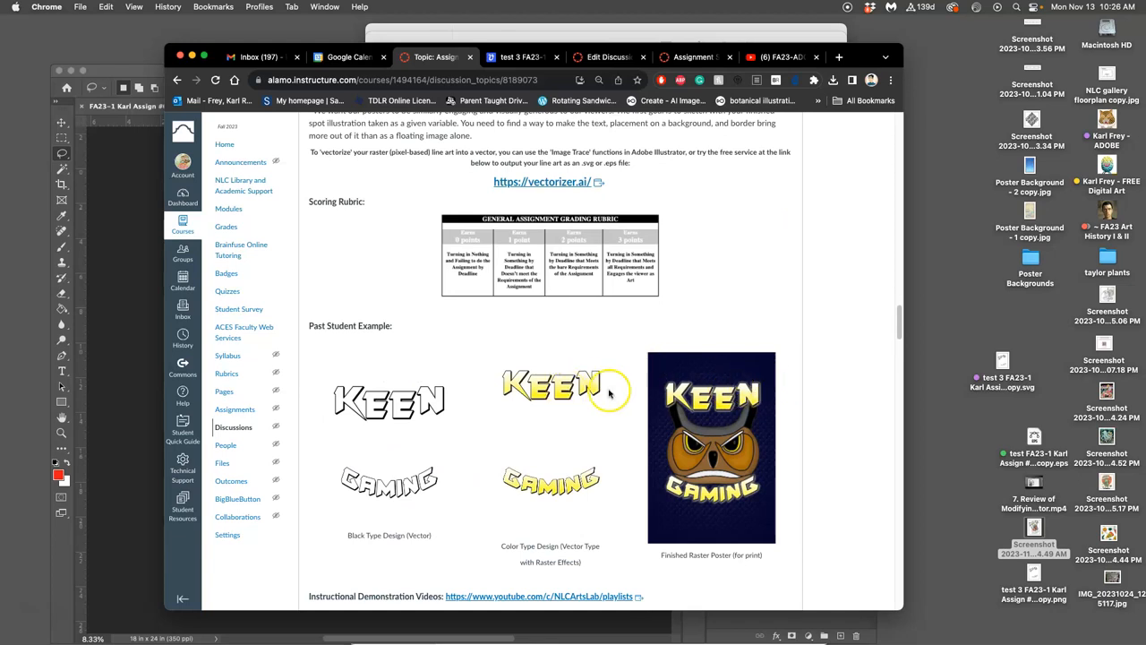
{"action": "scroll", "scroll_direction": "down", "scroll_amount": 3}
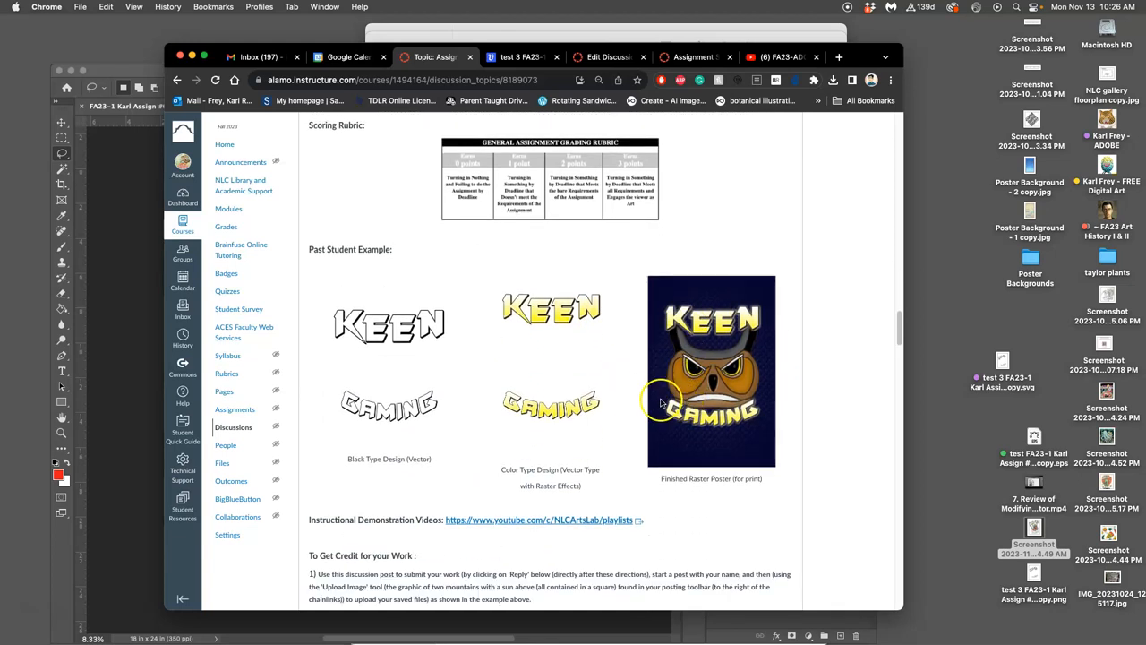
{"action": "mouse_move", "coordinate": [695, 407]}
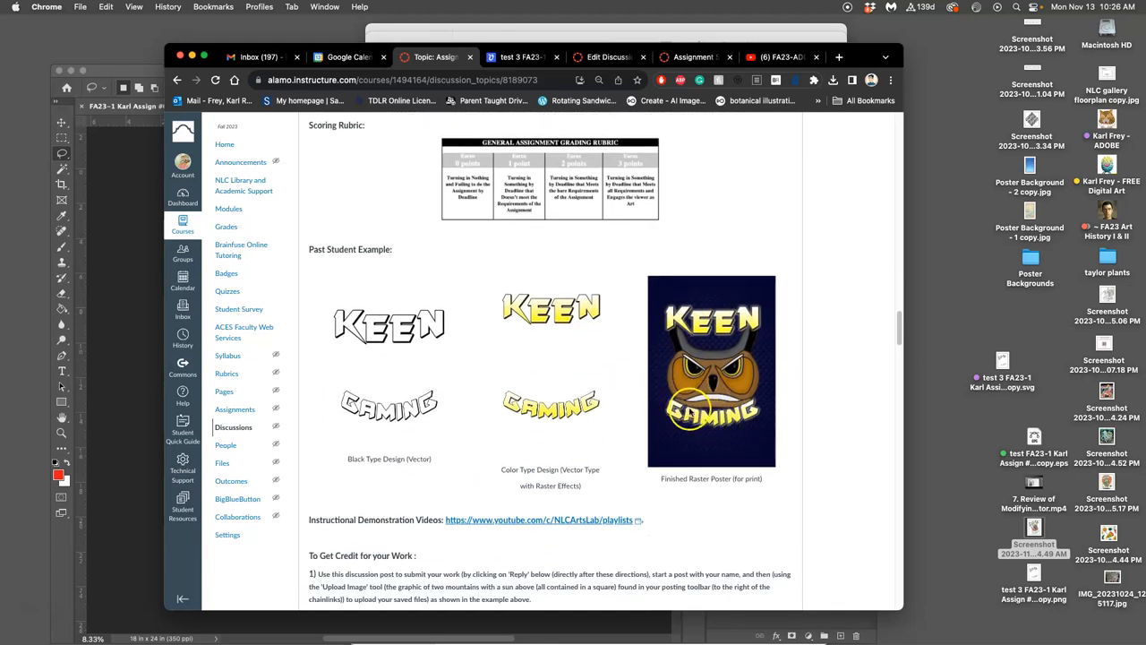
{"action": "left_click", "coordinate": [840, 56]}
{"action": "type", "text": "pixabay.com"}
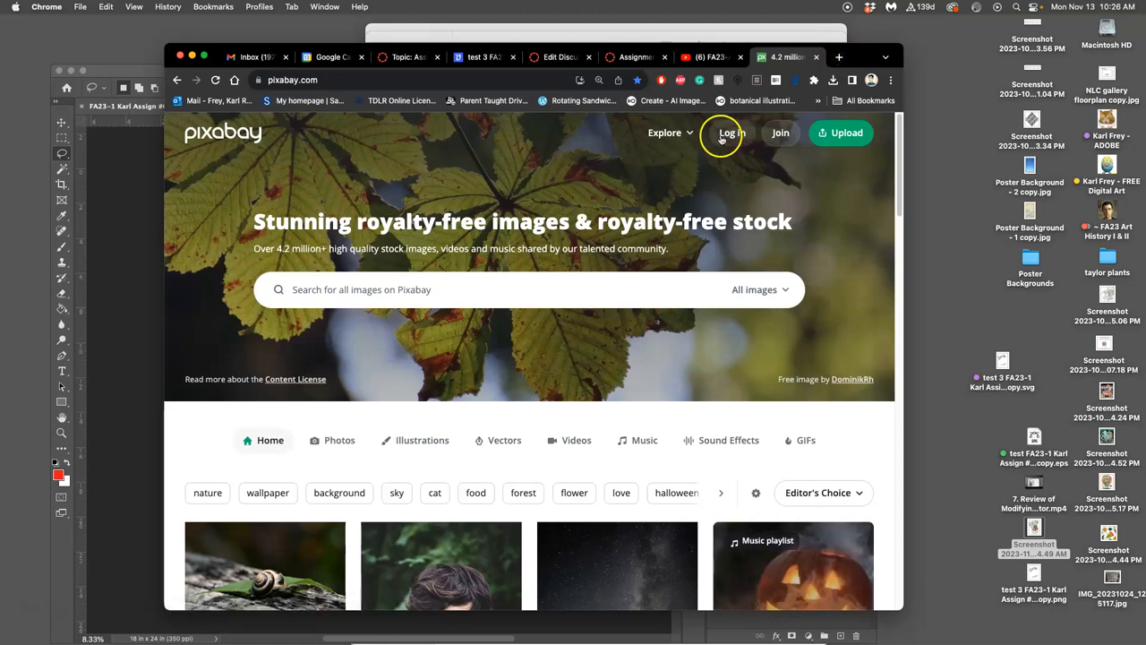
Step: Sign in to Pixabay and search for 'poster background' images
{"action": "left_click", "coordinate": [730, 133]}
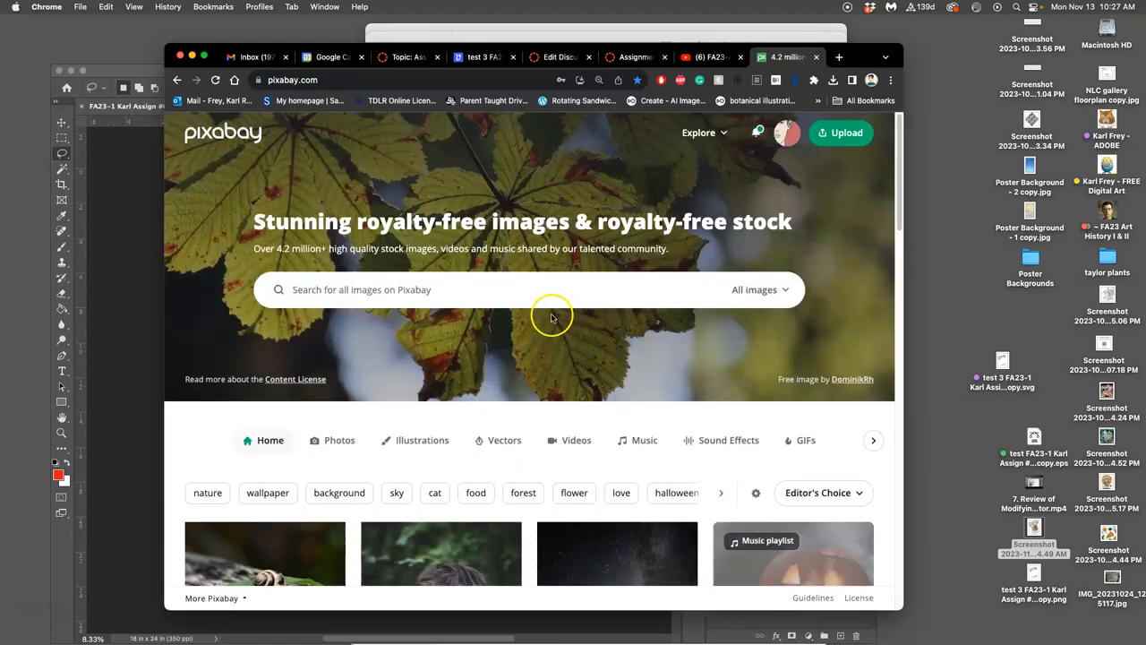
{"action": "type", "text": "poster backgroun"}
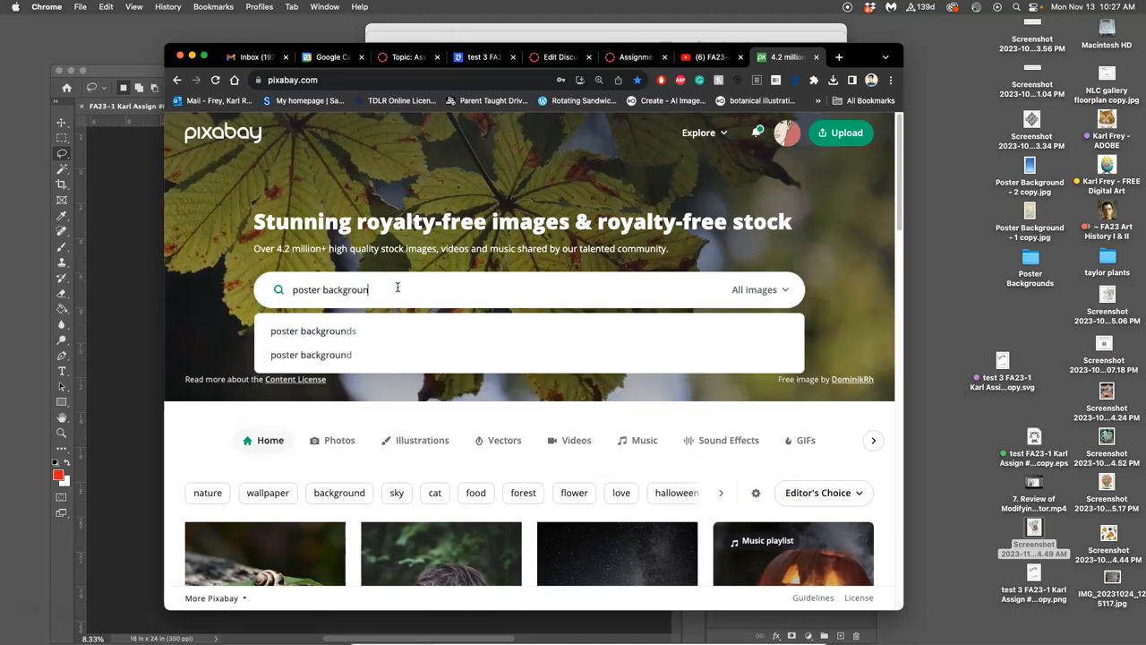
{"action": "left_click", "coordinate": [311, 355]}
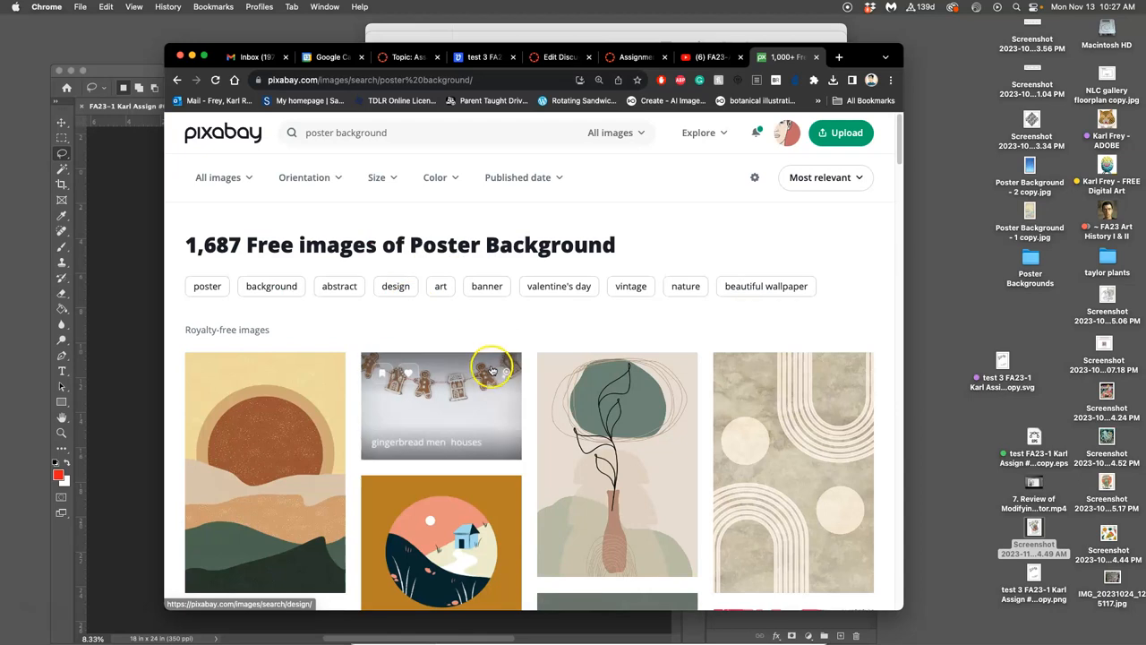
{"action": "scroll", "scroll_direction": "down", "scroll_amount": 3}
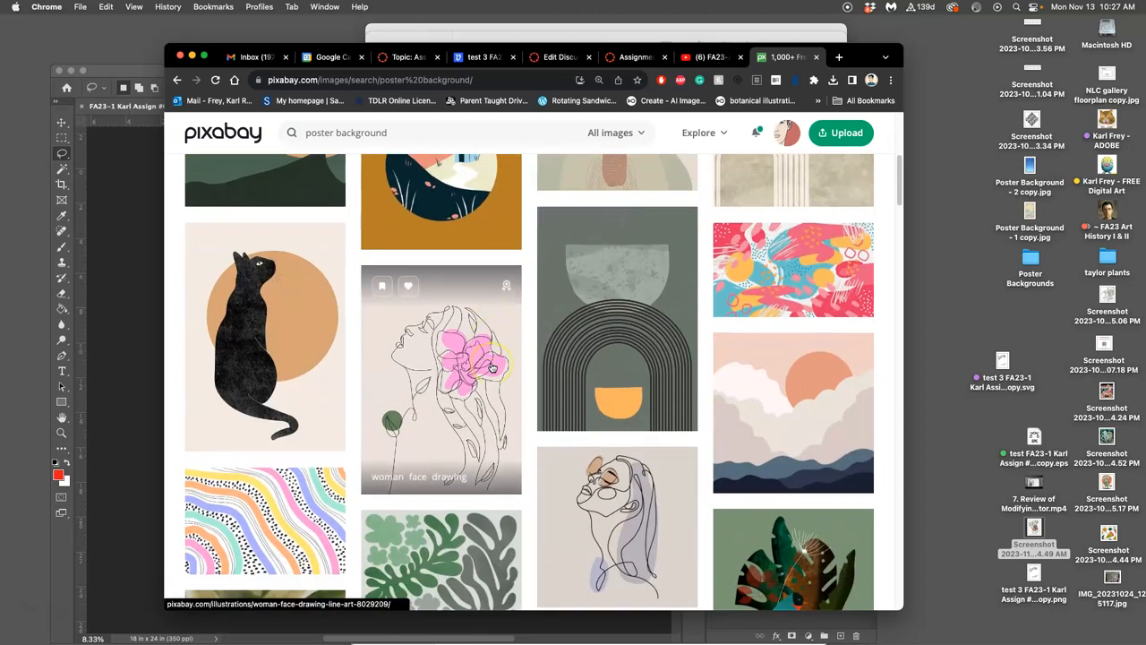
{"action": "scroll", "scroll_direction": "down", "scroll_amount": 3}
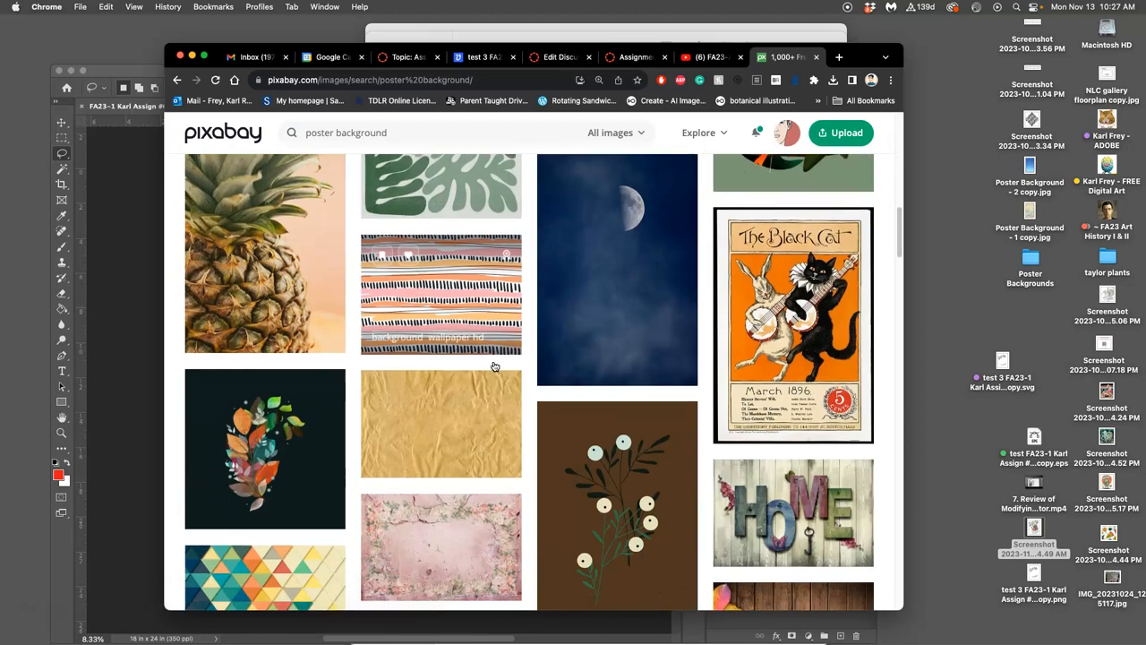
{"action": "scroll", "scroll_direction": "down", "scroll_amount": 3}
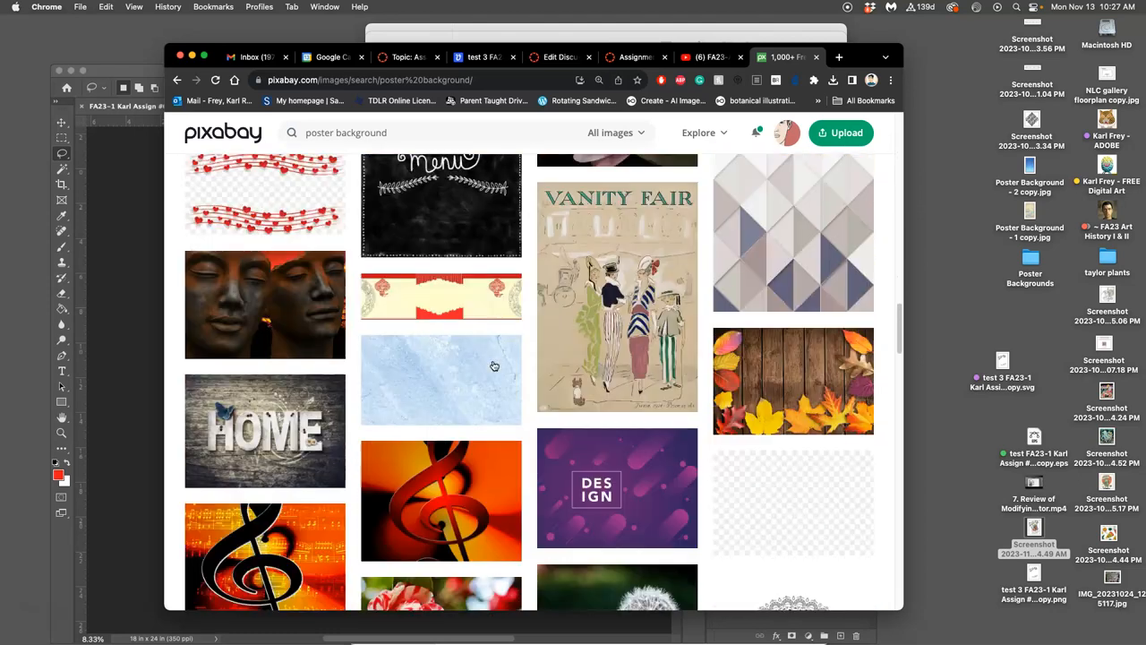
{"action": "scroll", "scroll_direction": "down", "scroll_amount": 3}
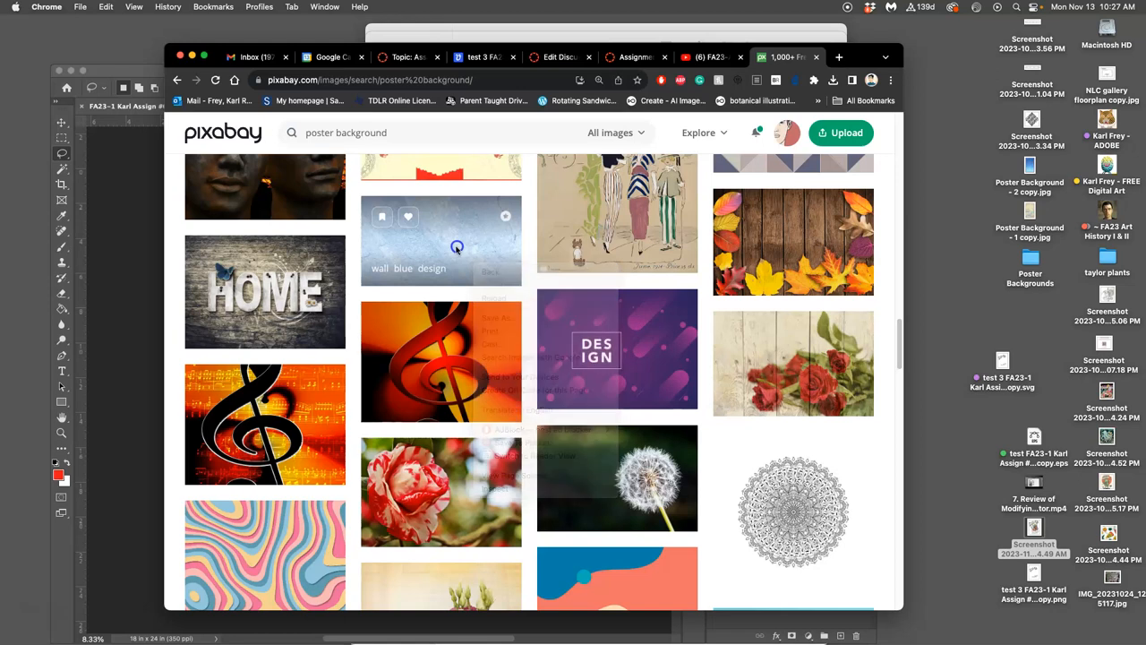
Step: Download the wall blue design texture photo at 1920×1080
{"action": "right_click", "coordinate": [455, 253]}
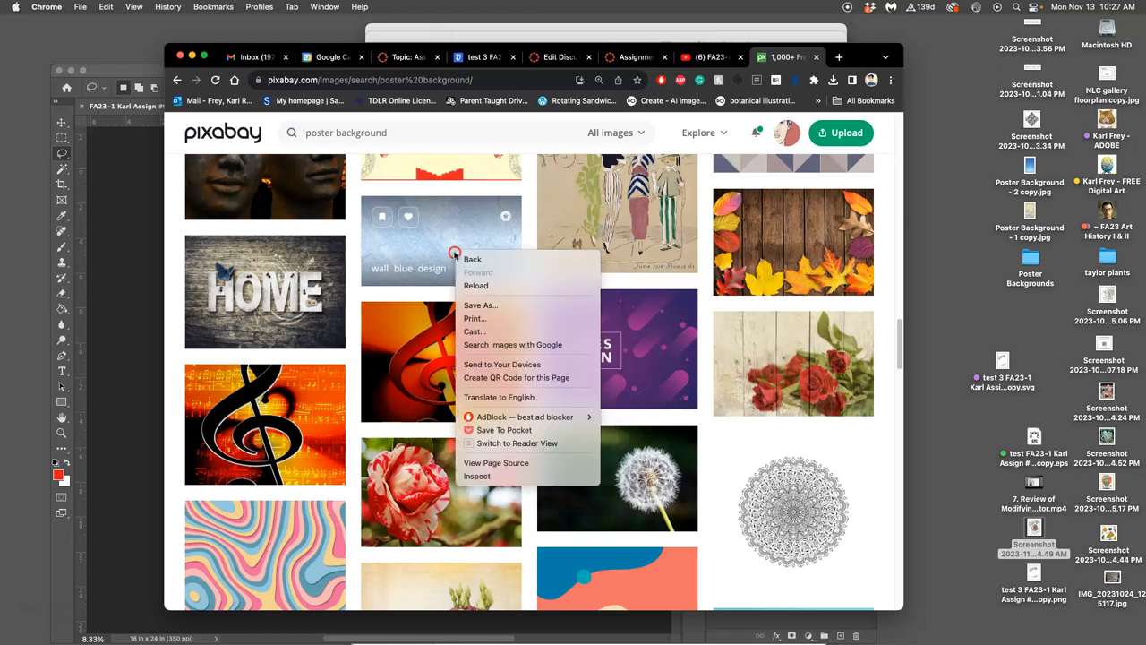
{"action": "left_click", "coordinate": [441, 242]}
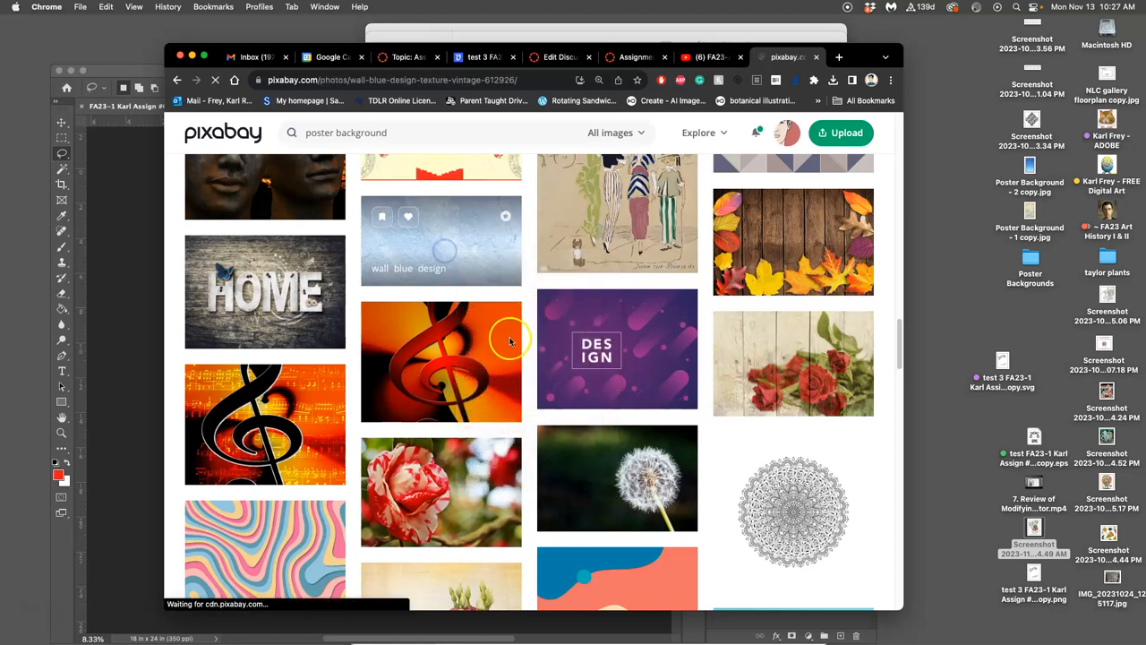
{"action": "left_click", "coordinate": [440, 241]}
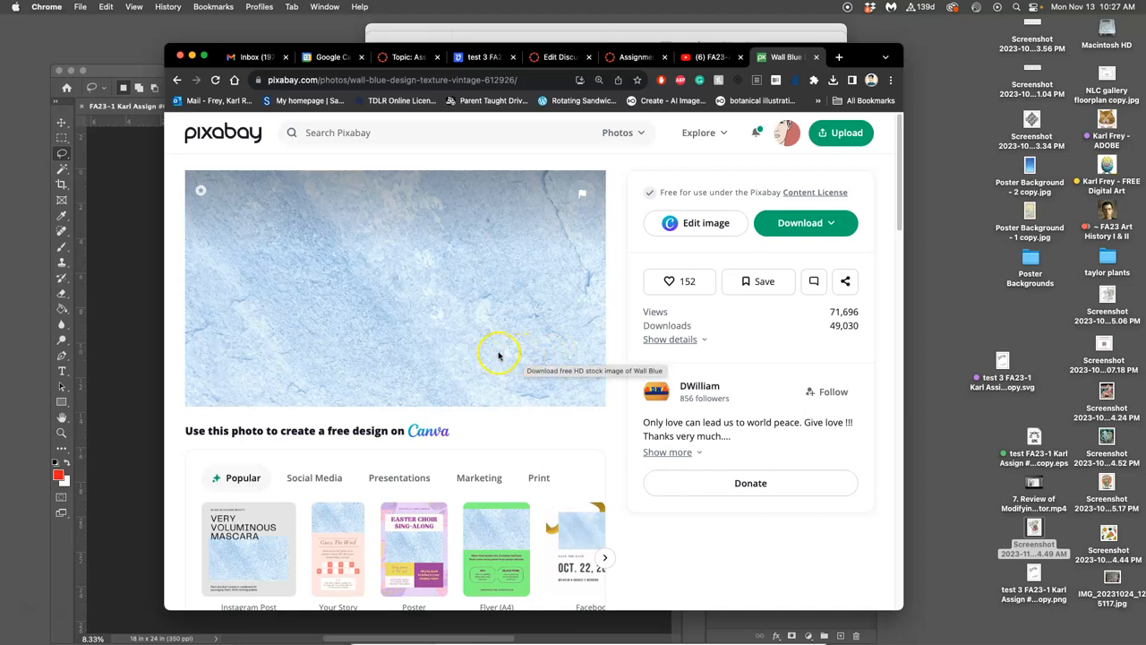
{"action": "left_click", "coordinate": [800, 222]}
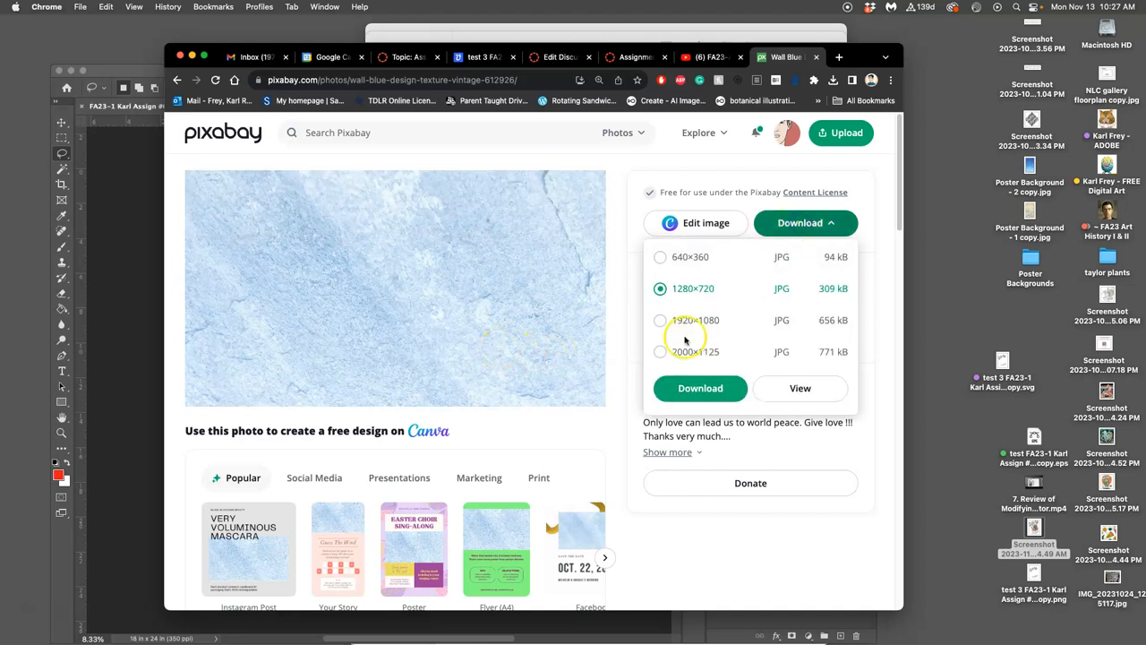
{"action": "left_click", "coordinate": [700, 388]}
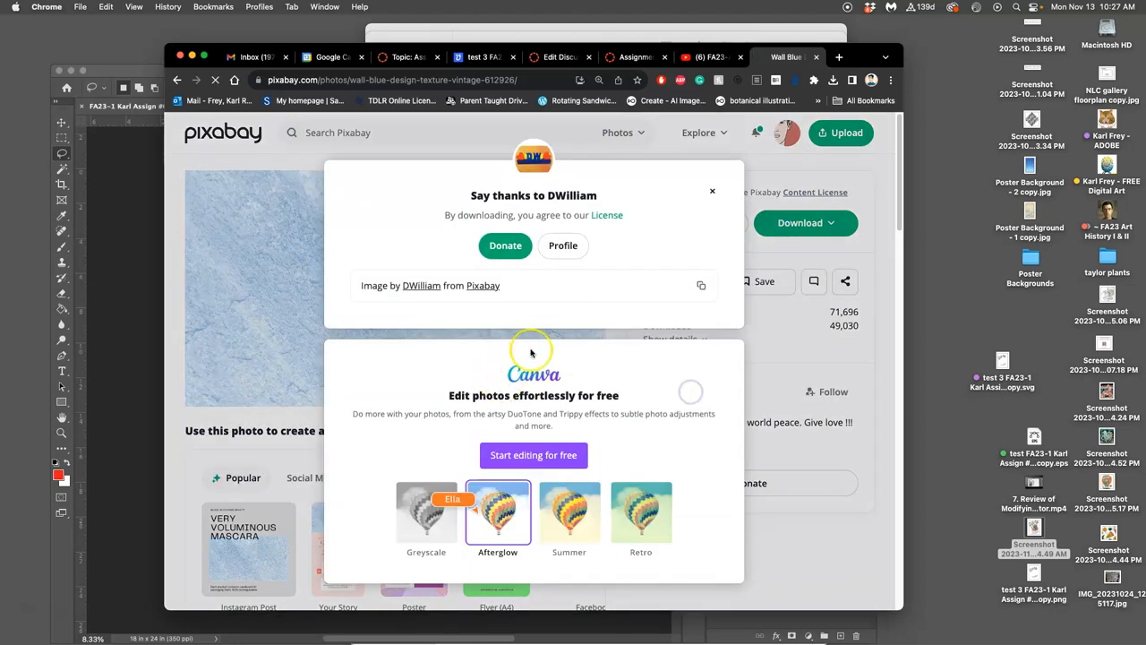
{"action": "left_click", "coordinate": [712, 191]}
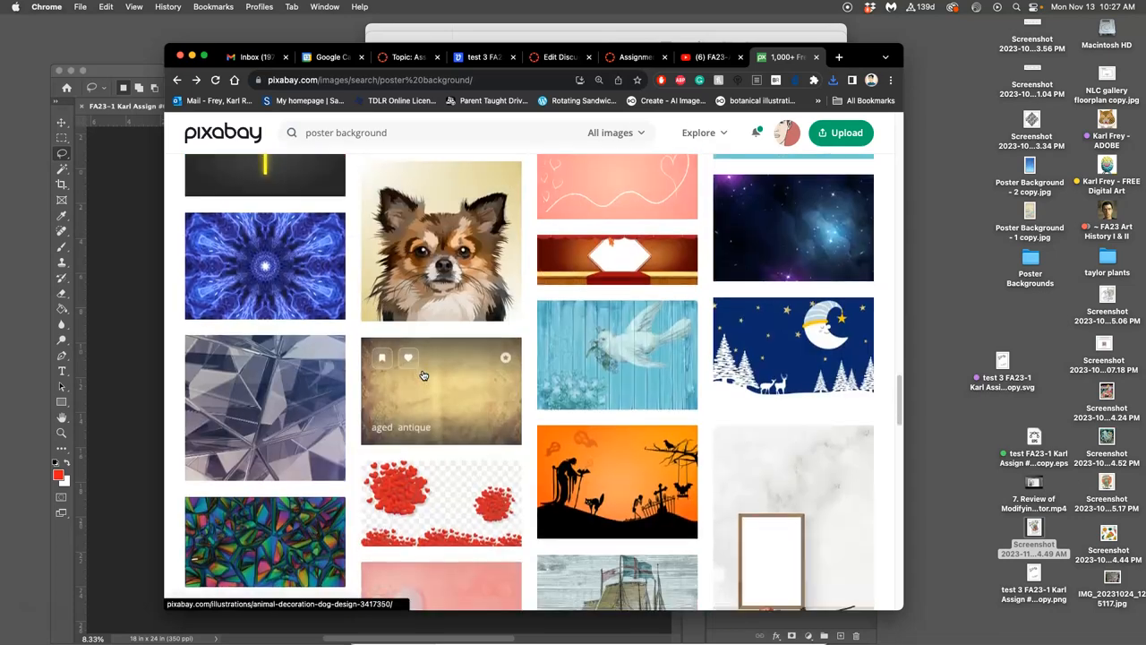
Step: Download the black-and-white stripe background pattern illustration from the results
{"action": "scroll", "scroll_direction": "down", "scroll_amount": 3}
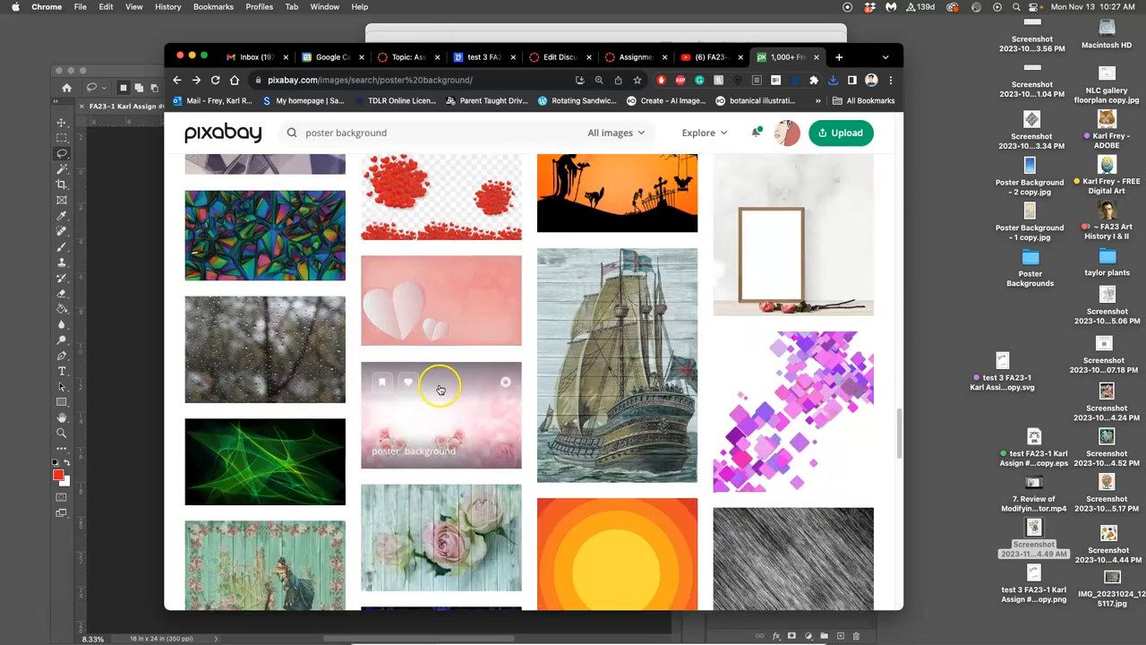
{"action": "scroll", "scroll_direction": "down", "scroll_amount": 3}
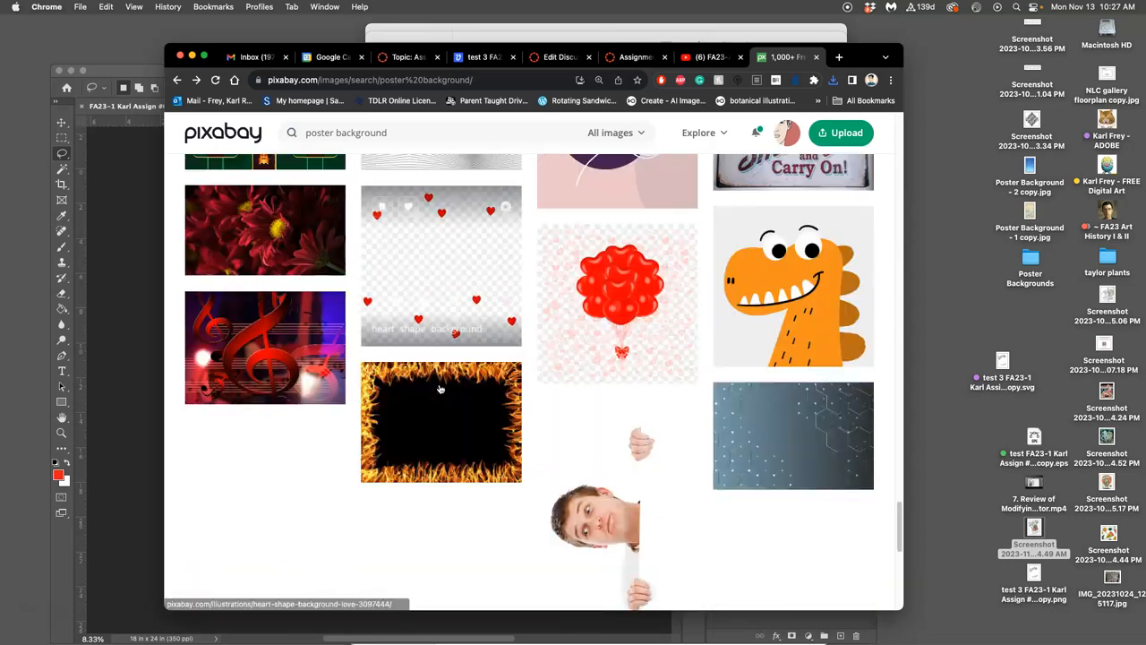
{"action": "scroll", "scroll_direction": "up", "scroll_amount": 3}
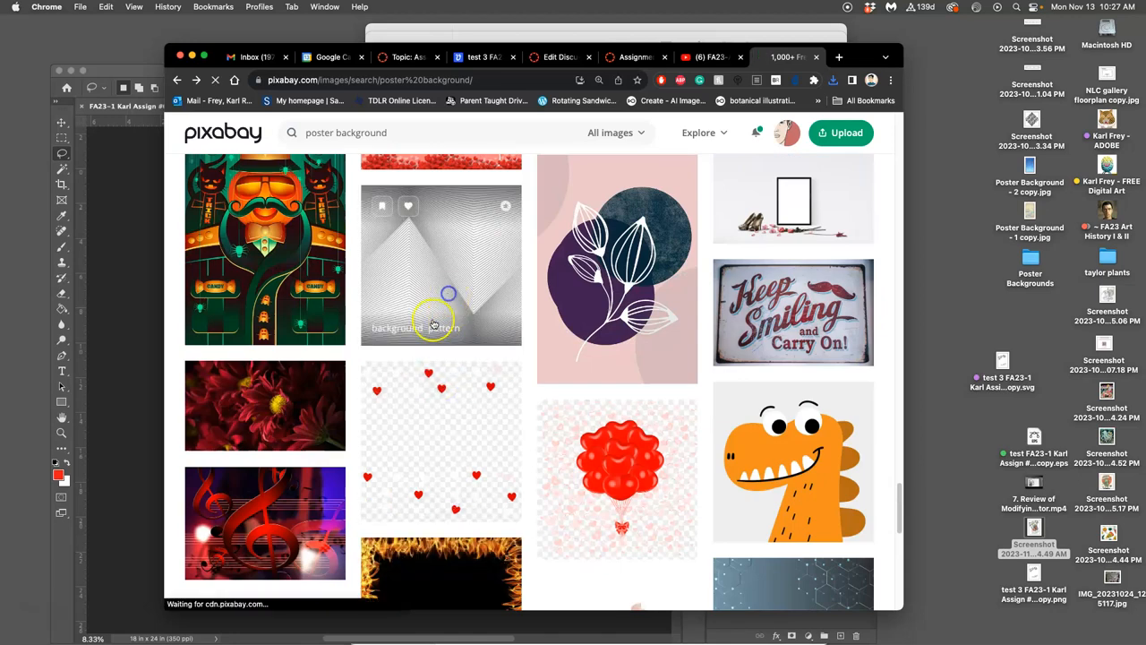
{"action": "left_click", "coordinate": [440, 264]}
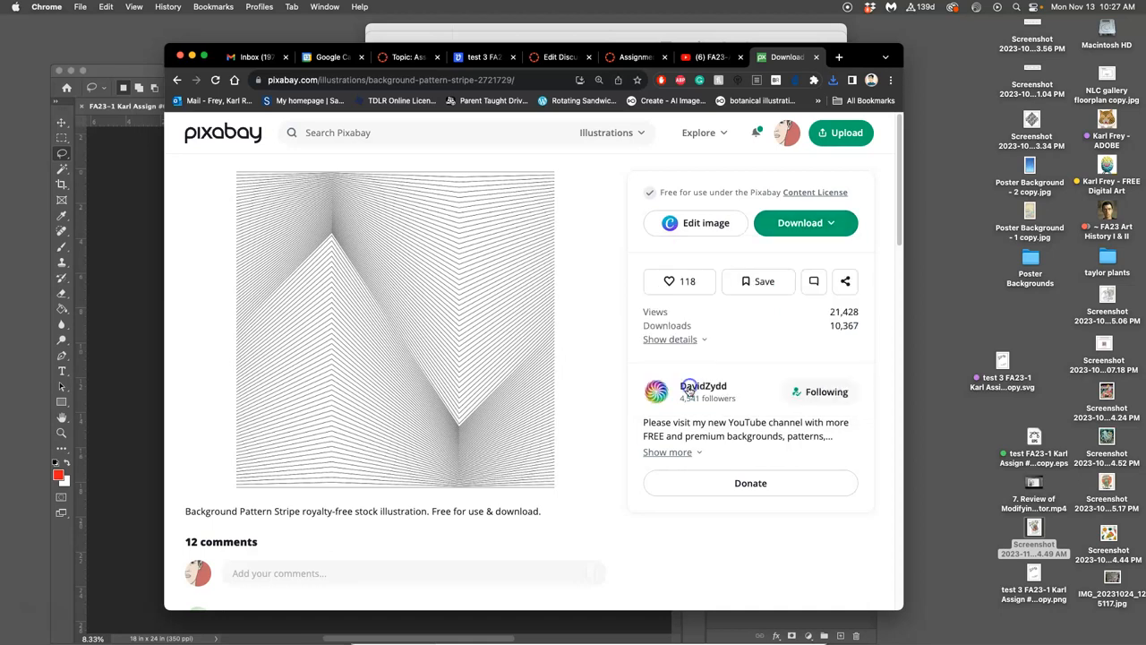
{"action": "left_click", "coordinate": [799, 222]}
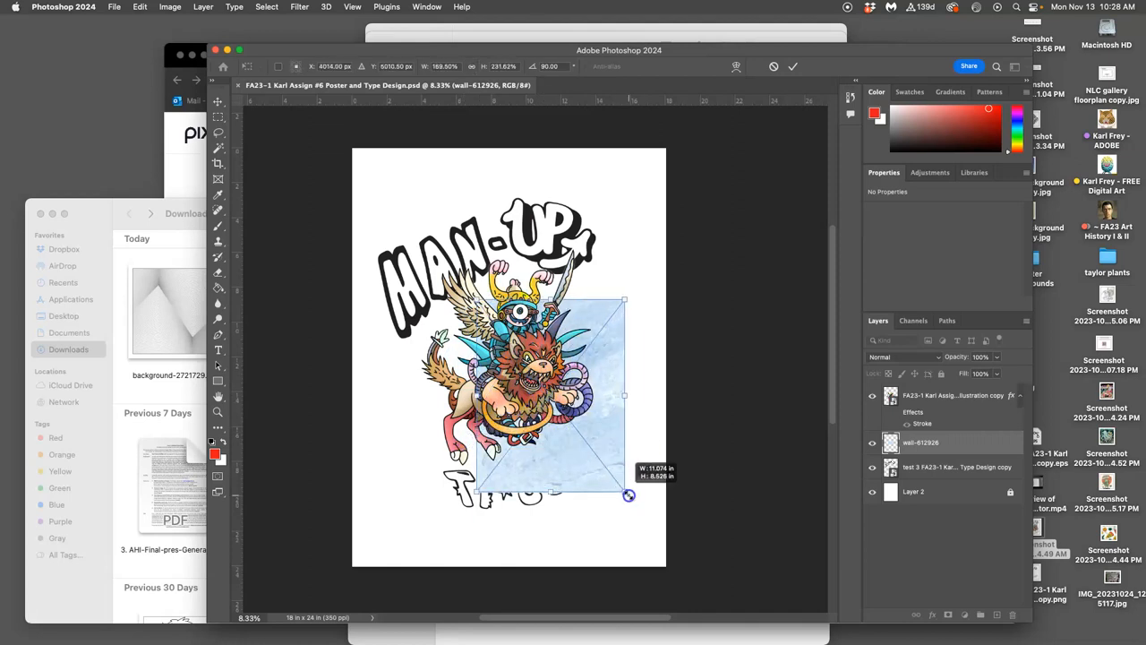
Step: Stretch the blue wall texture, then the line pattern, to cover the whole poster
{"action": "left_click_drag", "start_coordinate": [629, 496], "coordinate": [665, 565]}
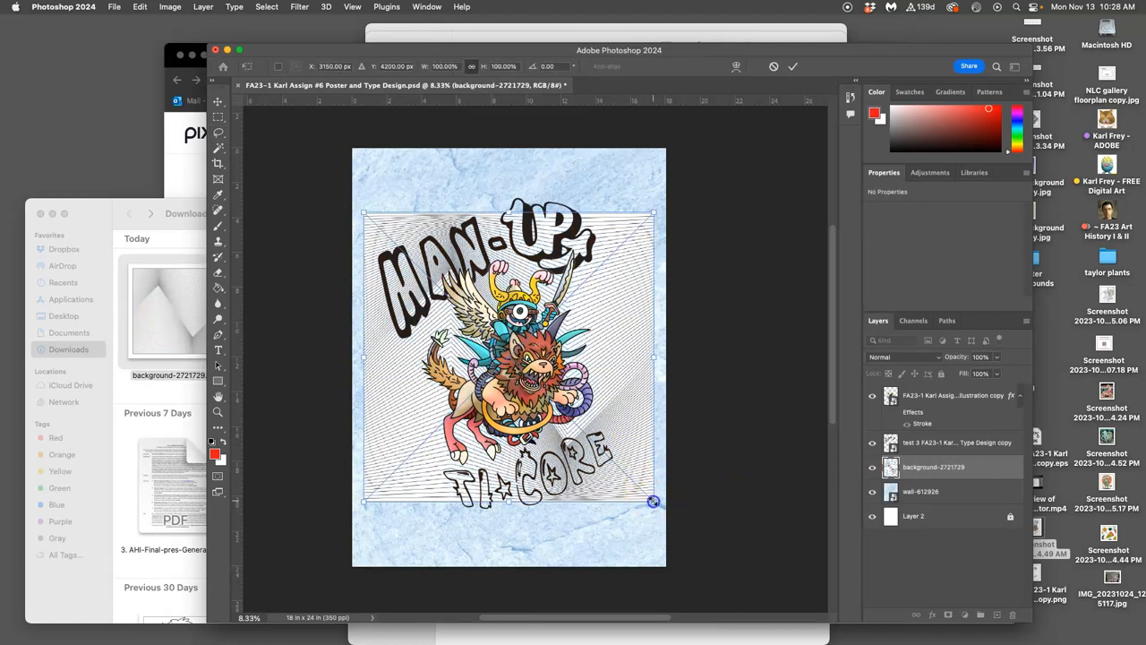
{"action": "left_click_drag", "start_coordinate": [654, 501], "coordinate": [663, 564]}
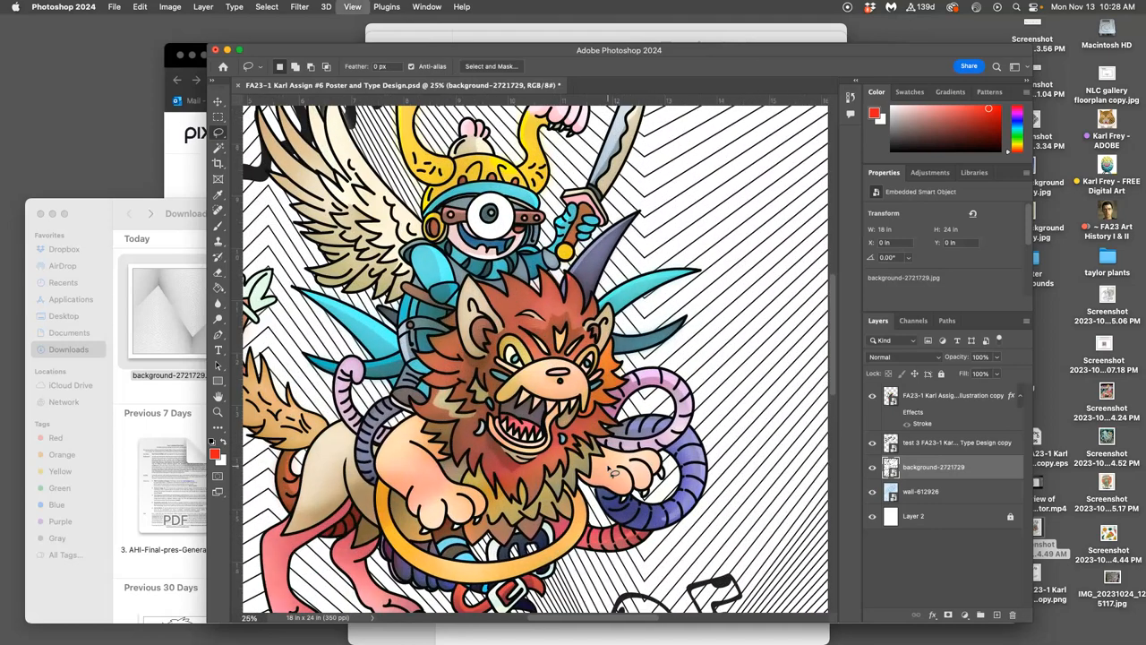
{"action": "scroll", "scroll_direction": "down", "scroll_amount": 3}
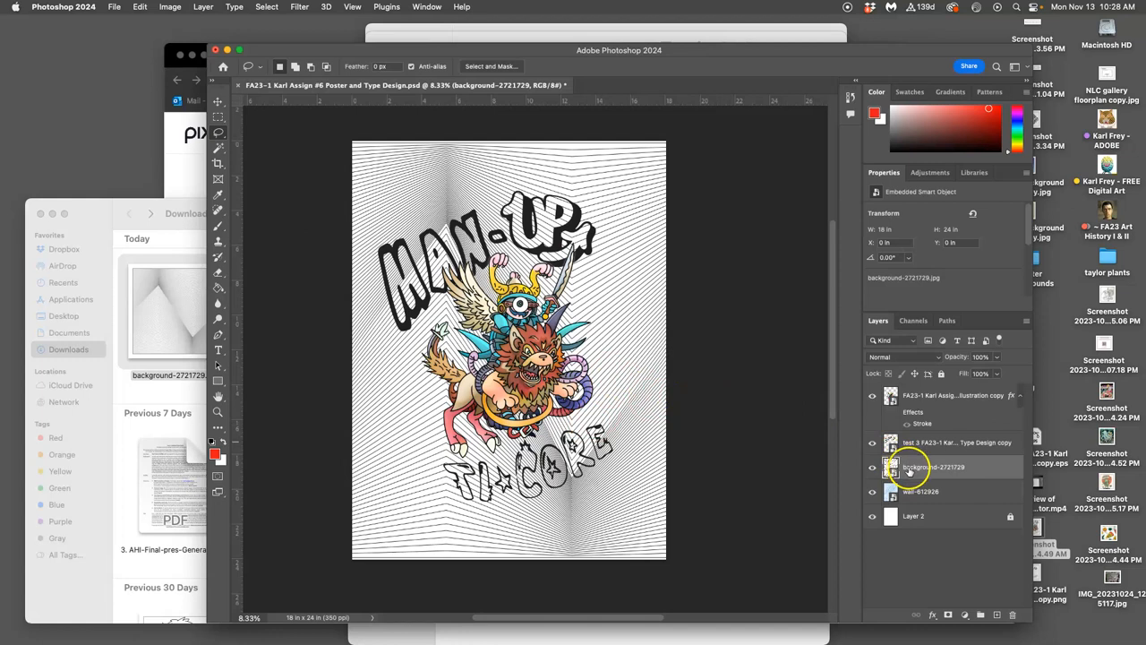
Step: Try Darken, Lighten and Overlay blend modes on the line pattern layer
{"action": "left_click", "coordinate": [891, 357]}
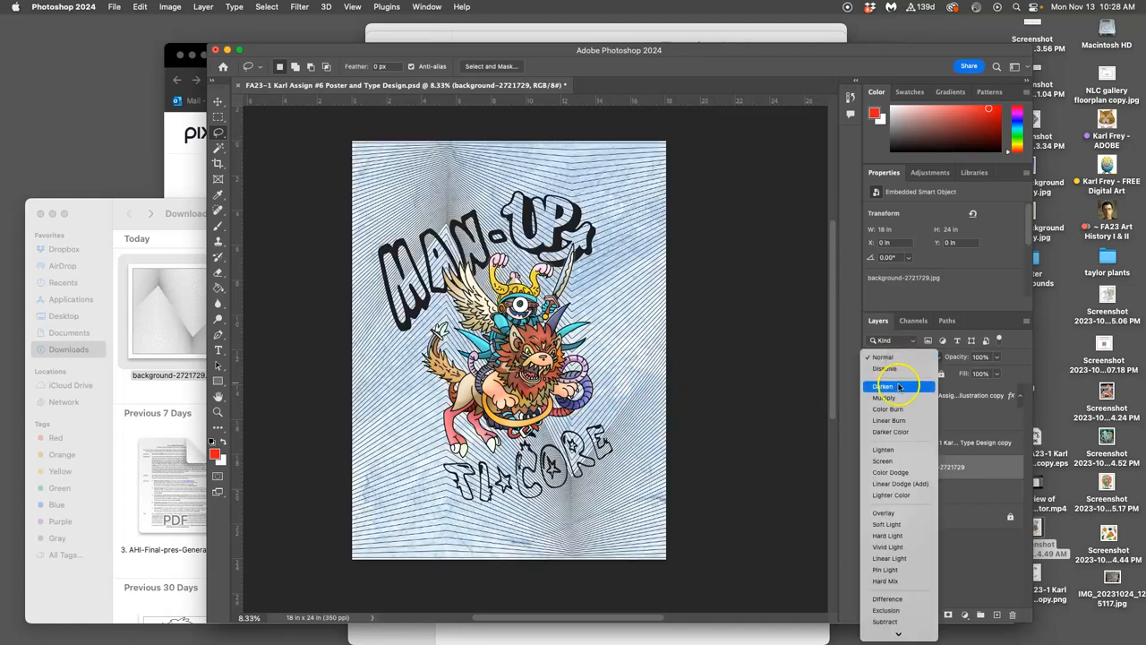
{"action": "left_click", "coordinate": [884, 449]}
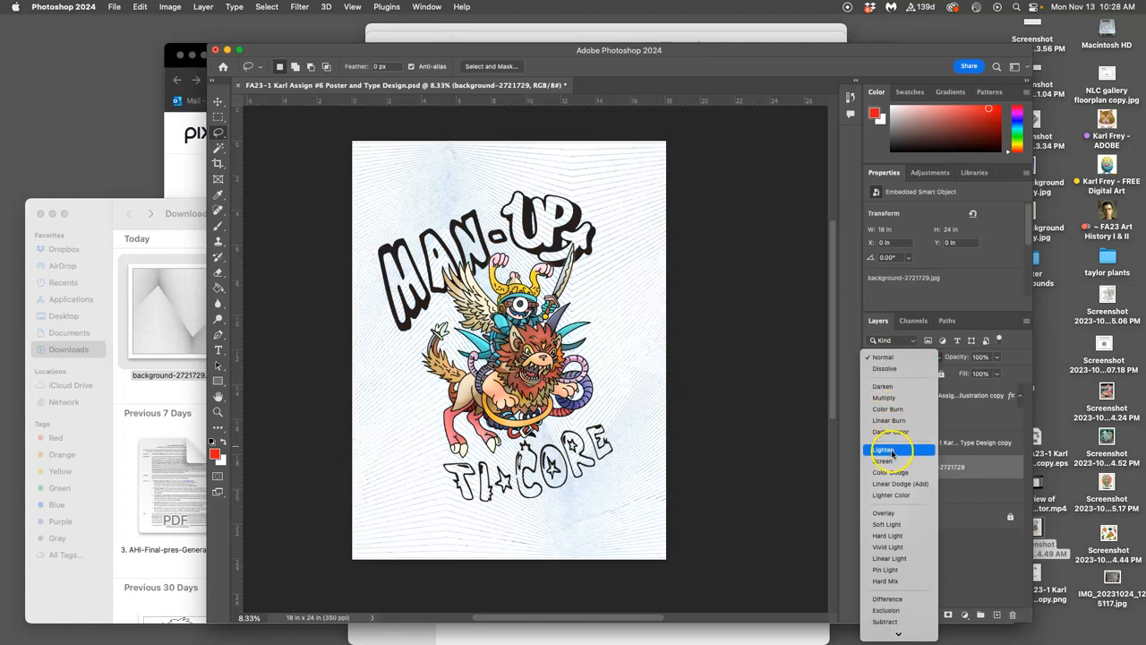
{"action": "mouse_move", "coordinate": [891, 513]}
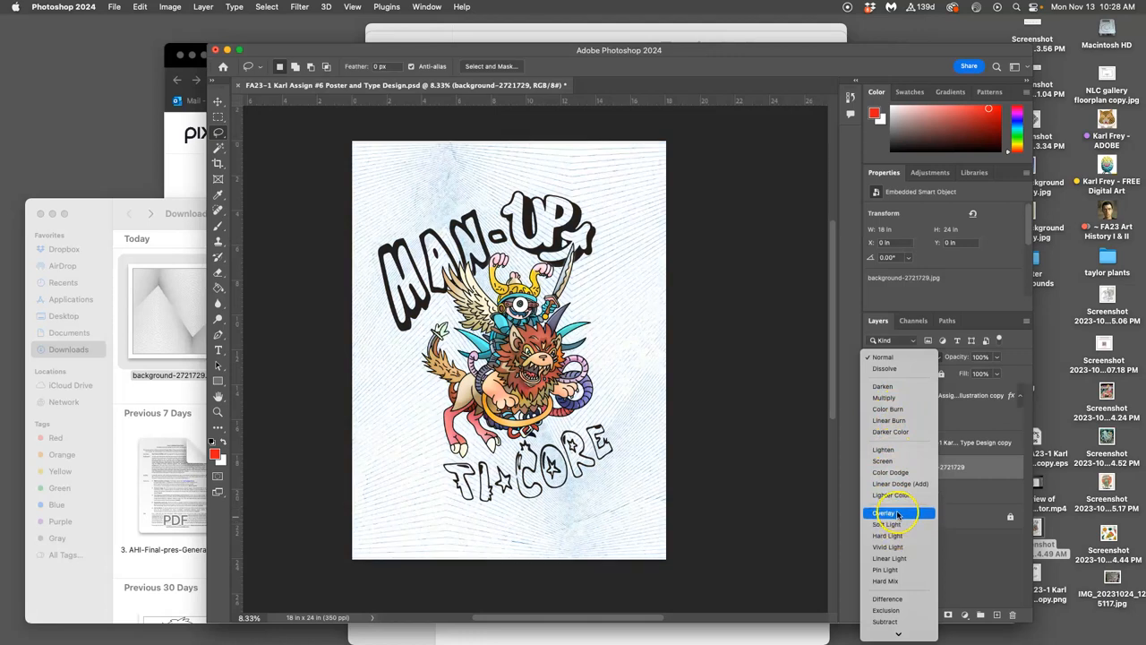